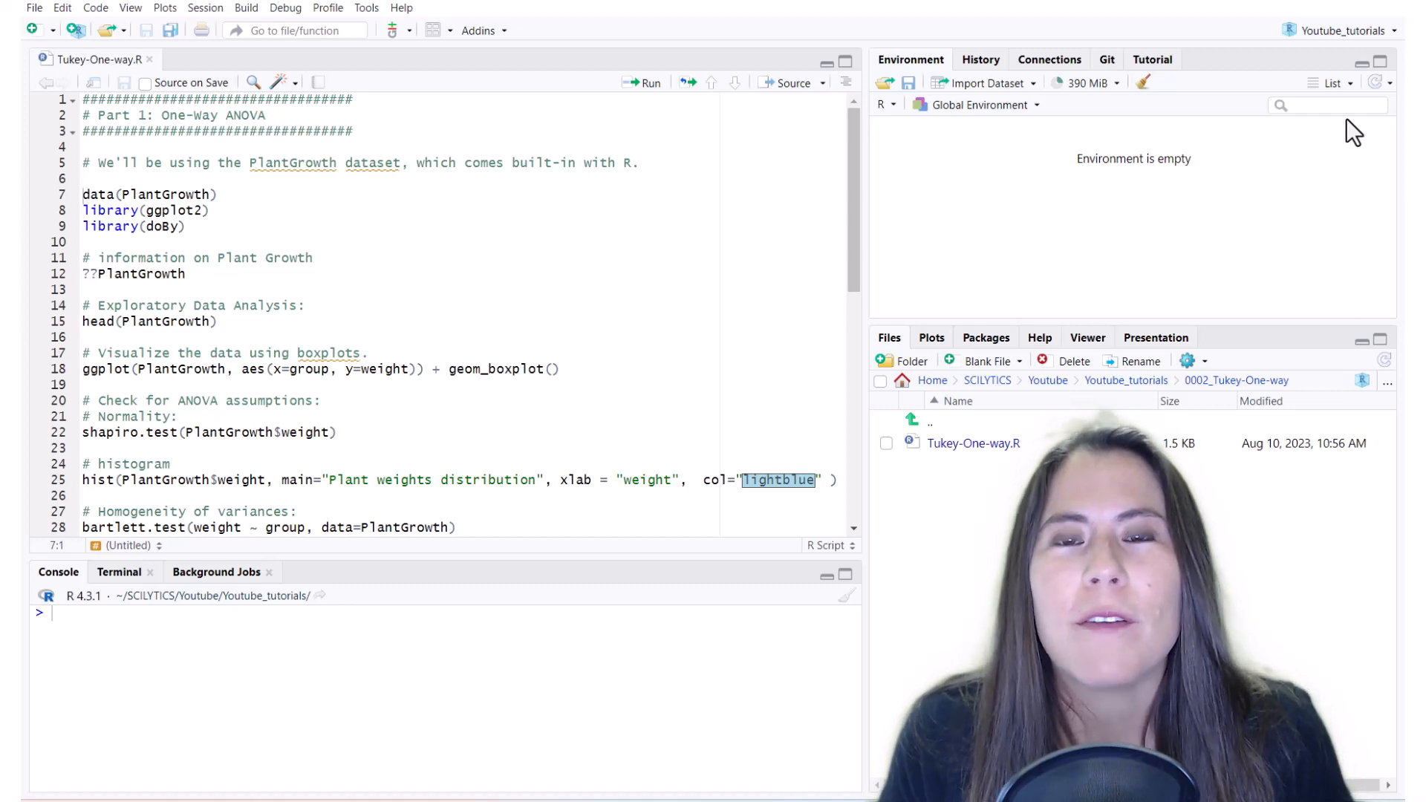
pyautogui.moveTo(1208, 132)
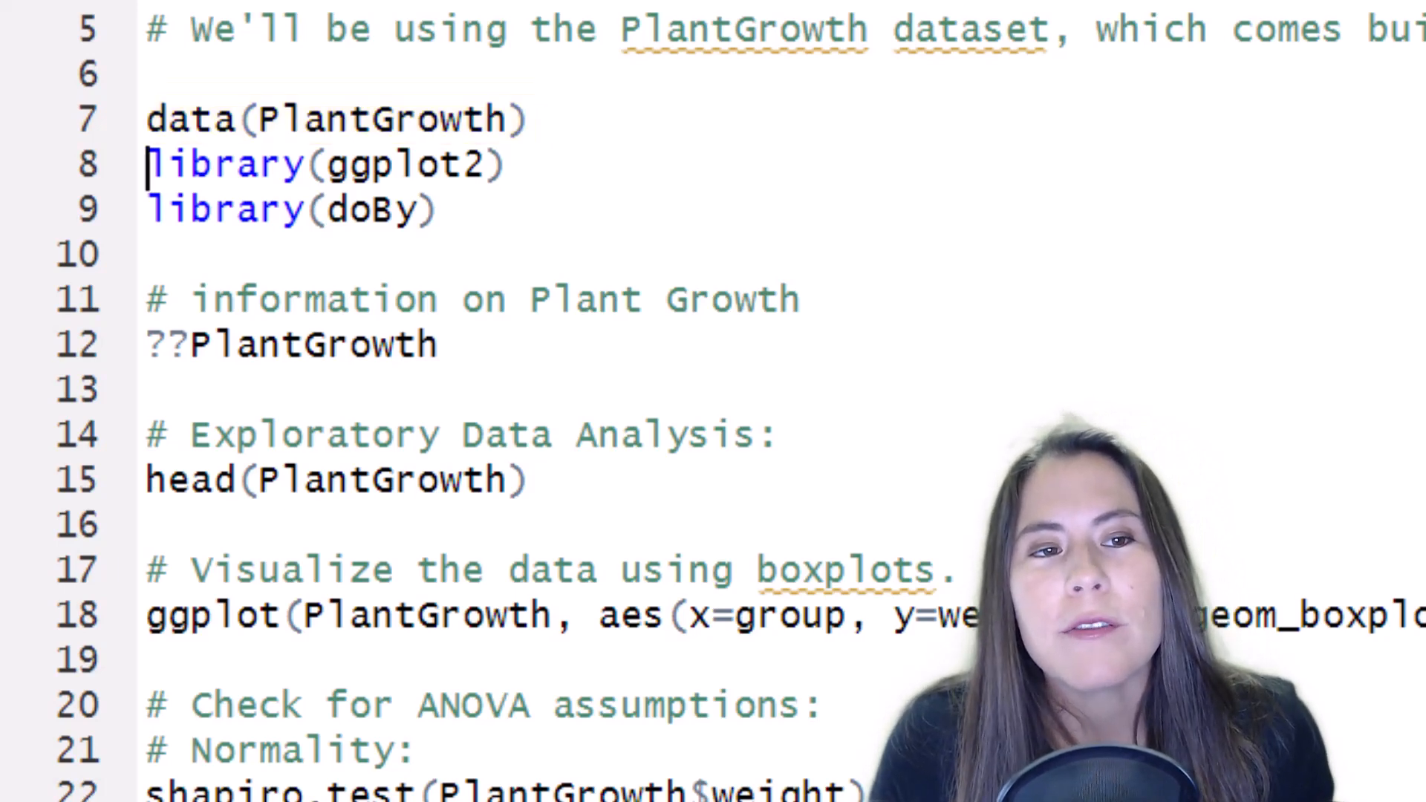
# Step: Select the script lines that load PlantGrowth and the libraries and draw the weight-by-group boxplot
pyautogui.moveTo(146, 164); pyautogui.dragTo(437, 209)
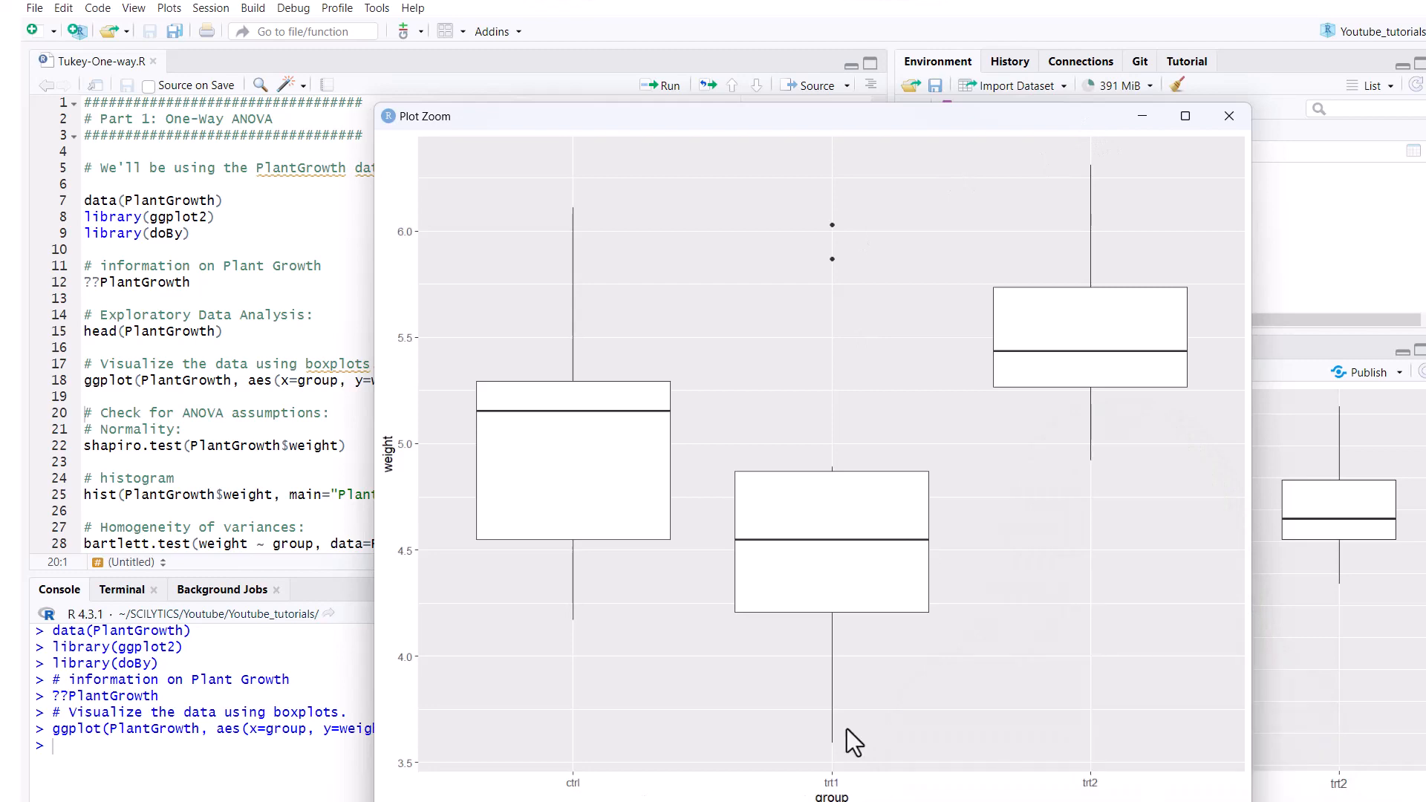
pyautogui.moveTo(608, 300)
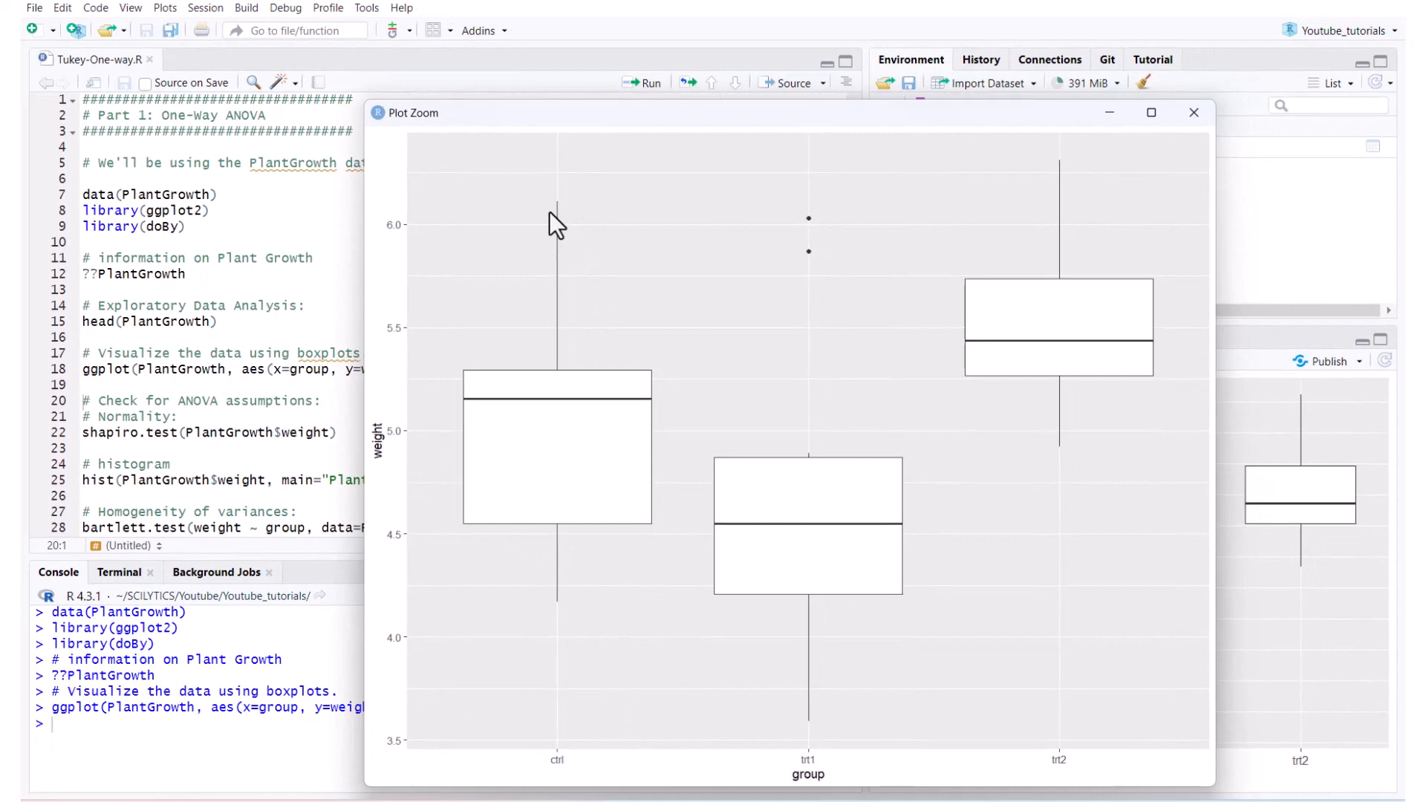
pyautogui.moveTo(411, 202)
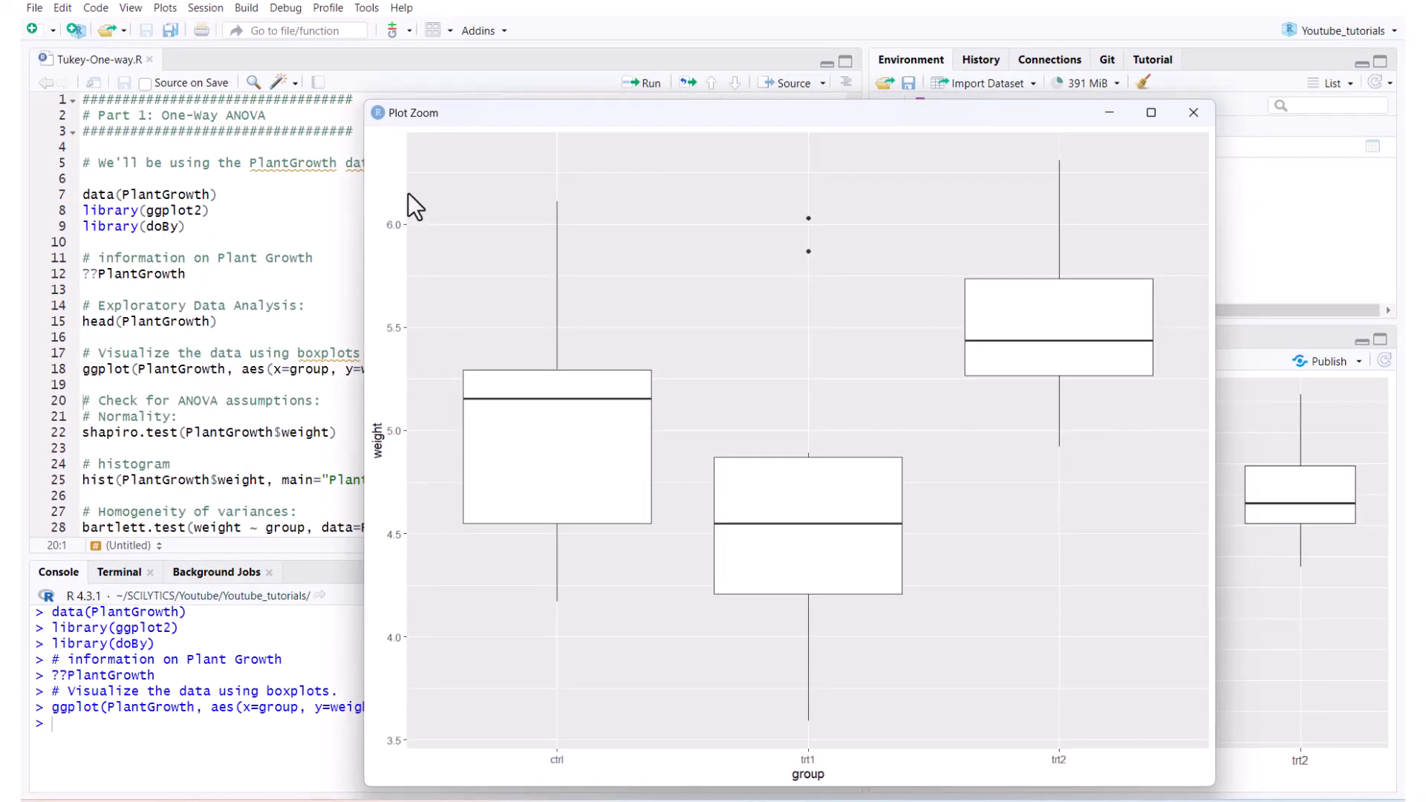
pyautogui.moveTo(403, 650)
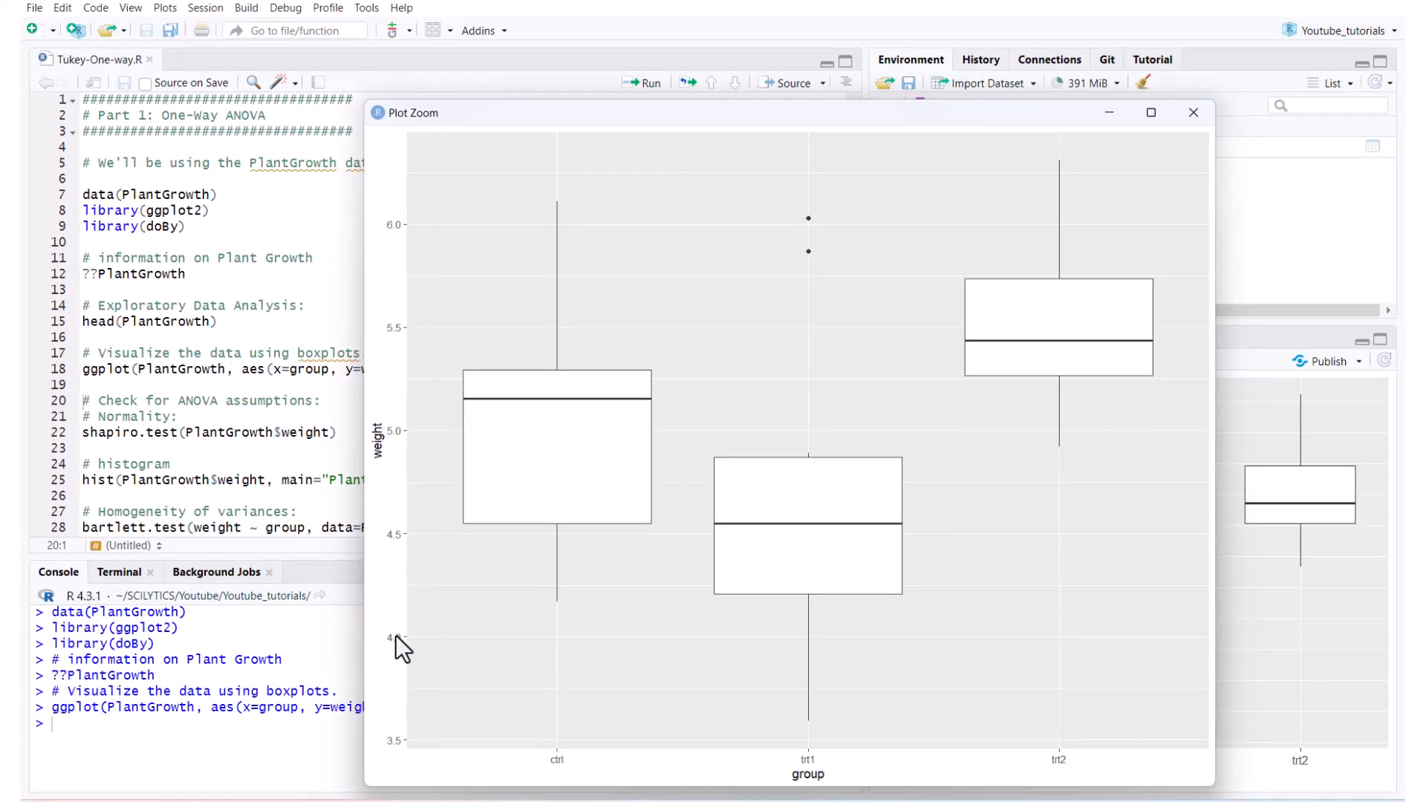
pyautogui.moveTo(967, 500)
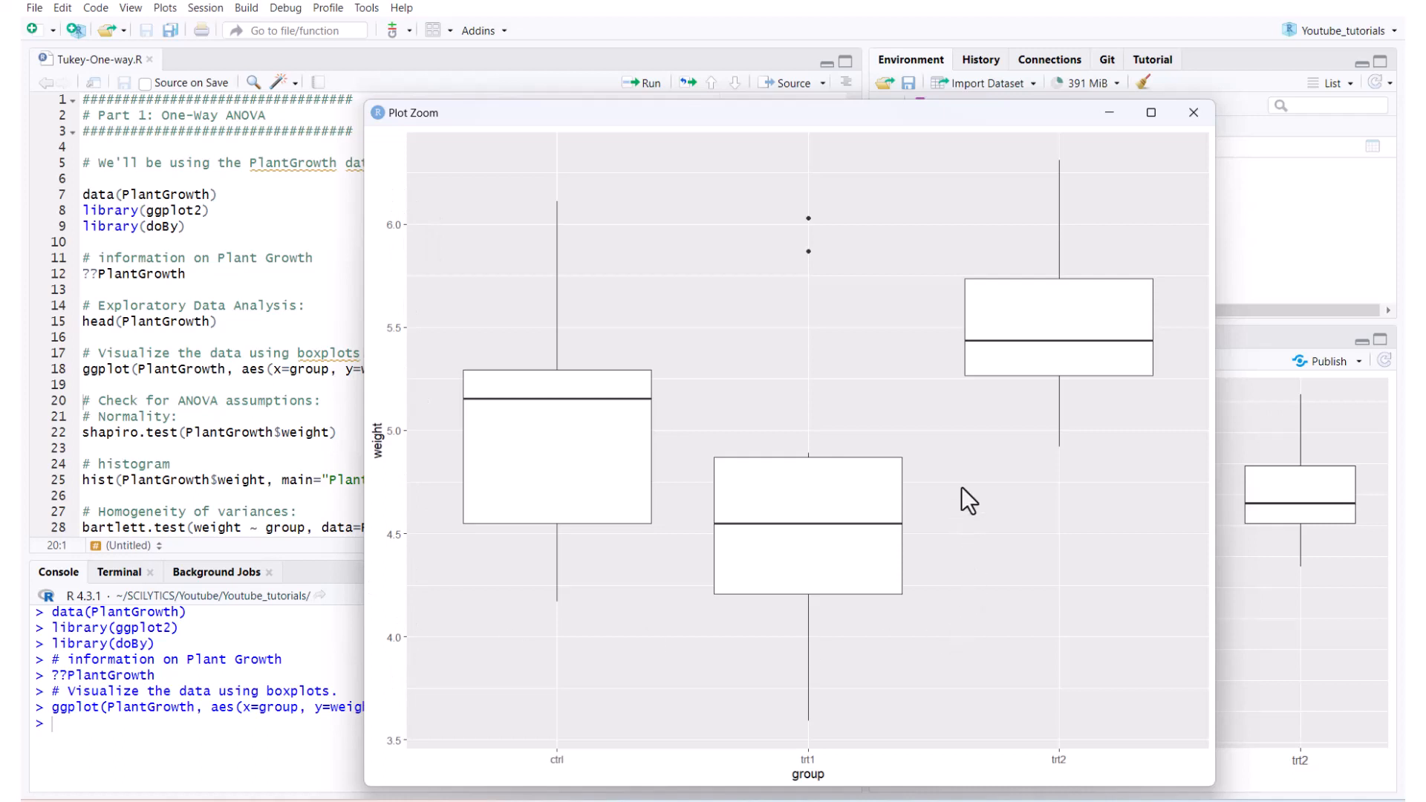
pyautogui.moveTo(1073, 381)
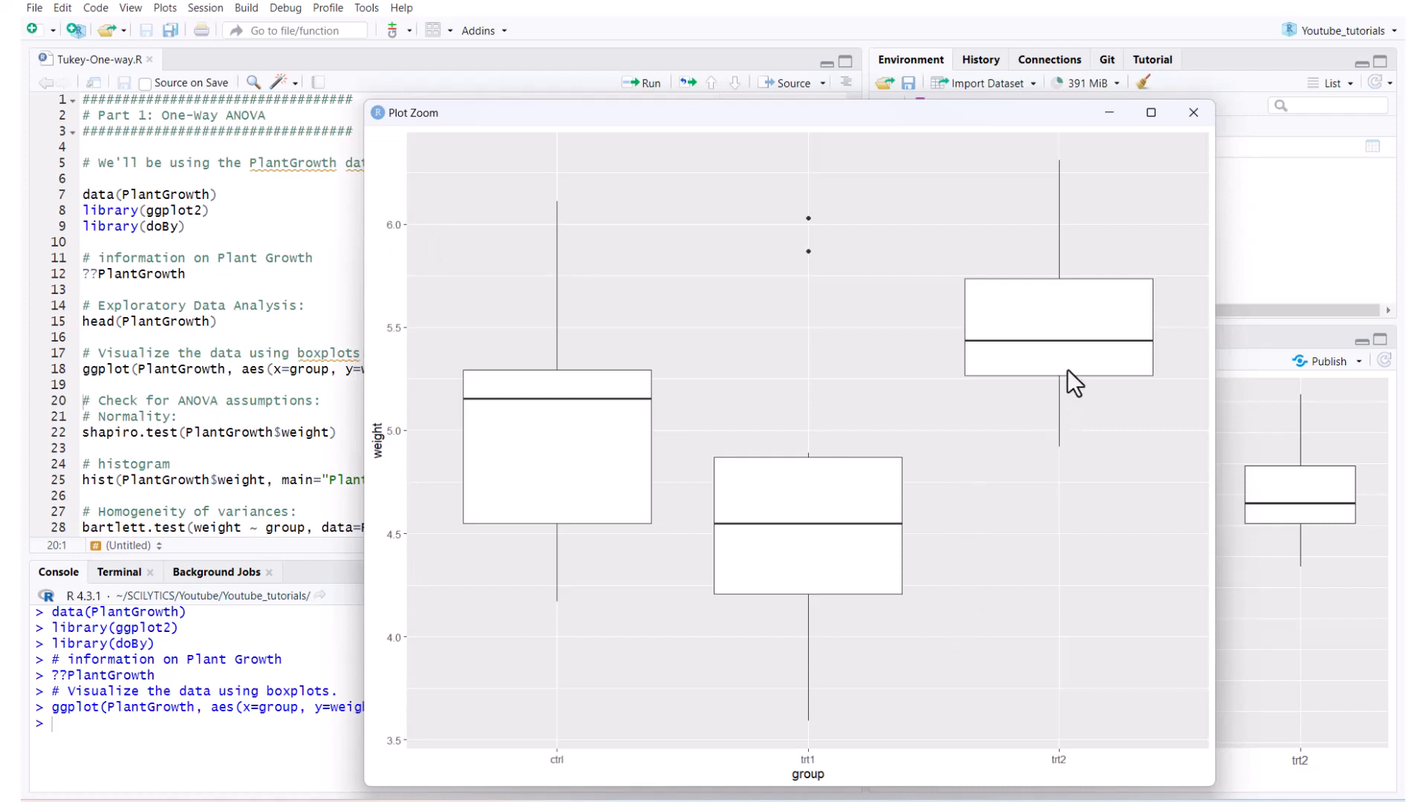
pyautogui.moveTo(969, 582)
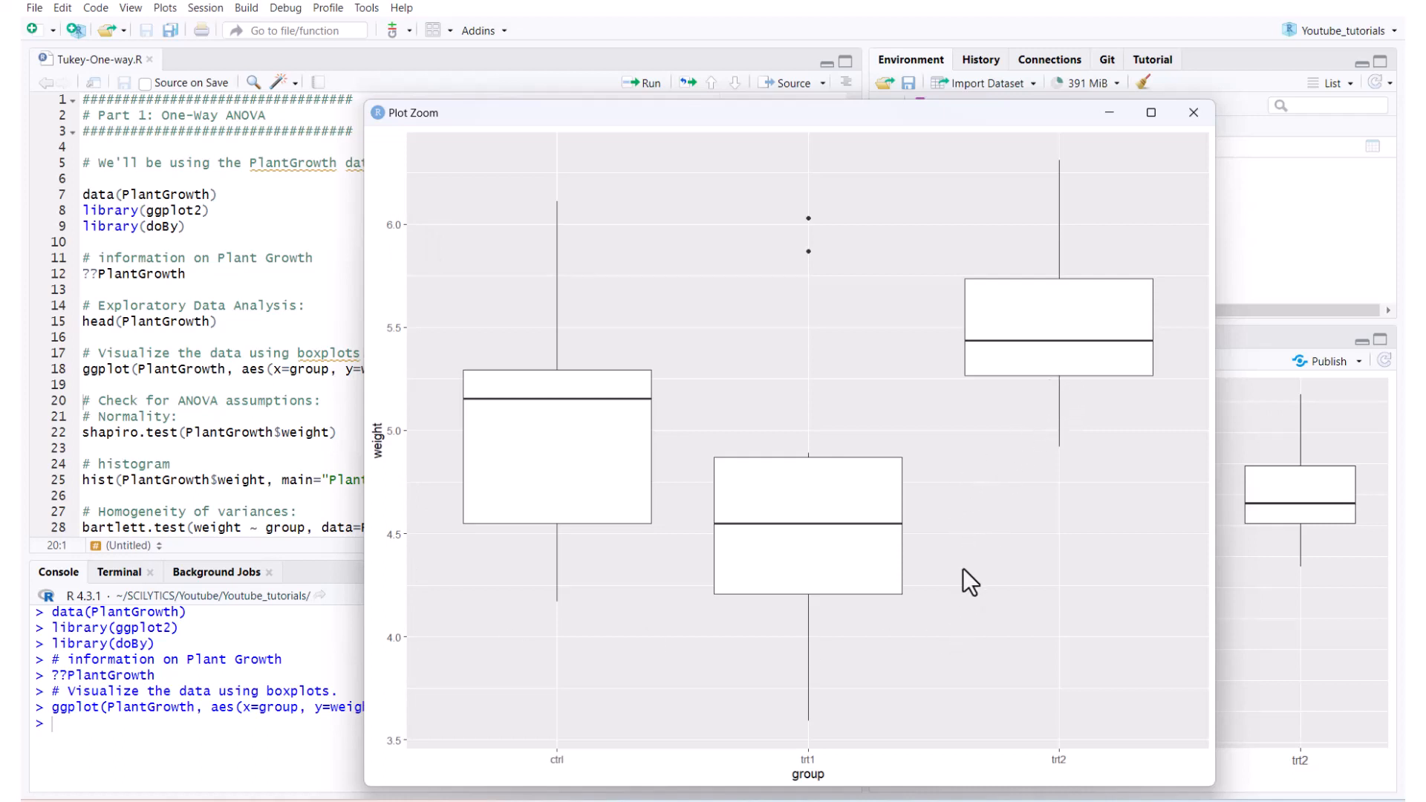
pyautogui.moveTo(612, 578)
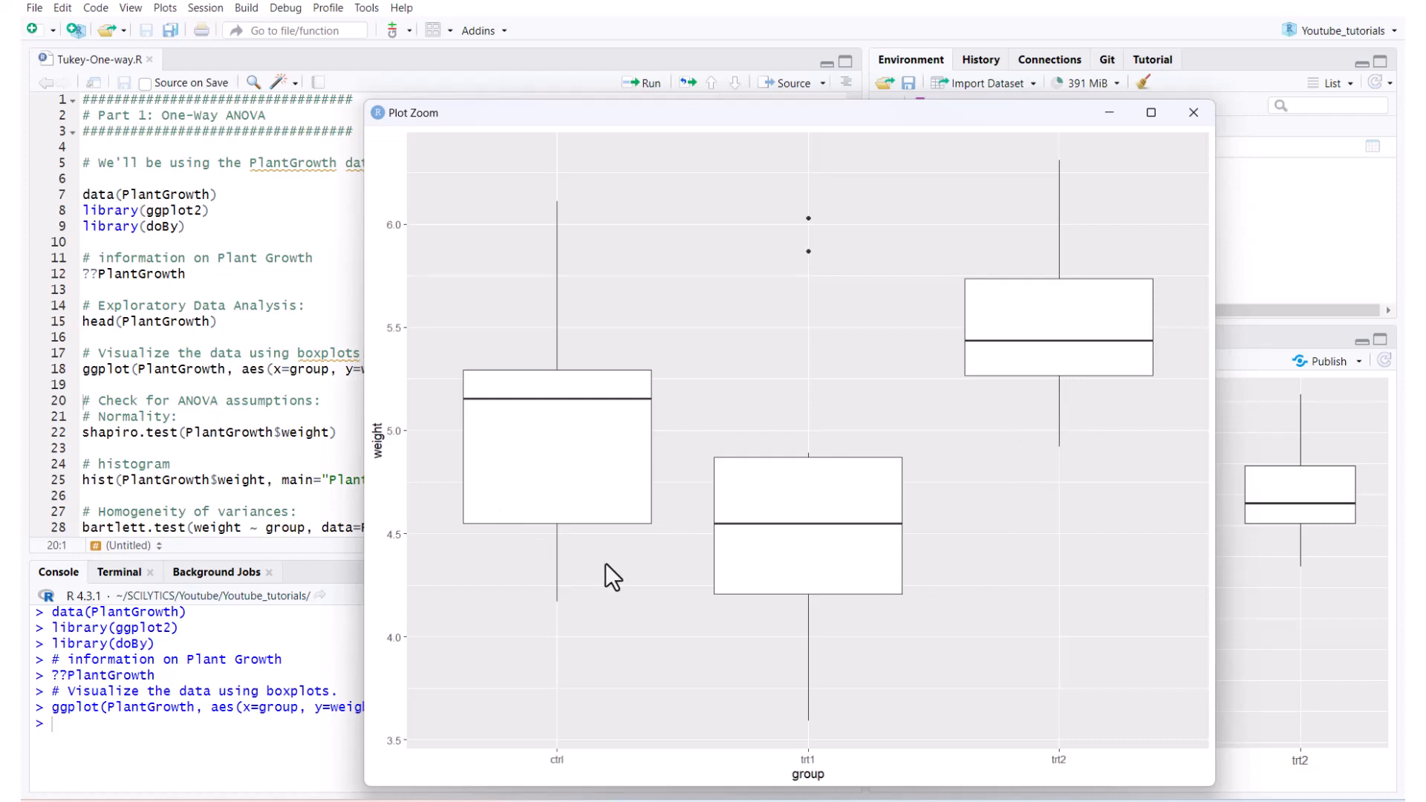
pyautogui.moveTo(599, 576)
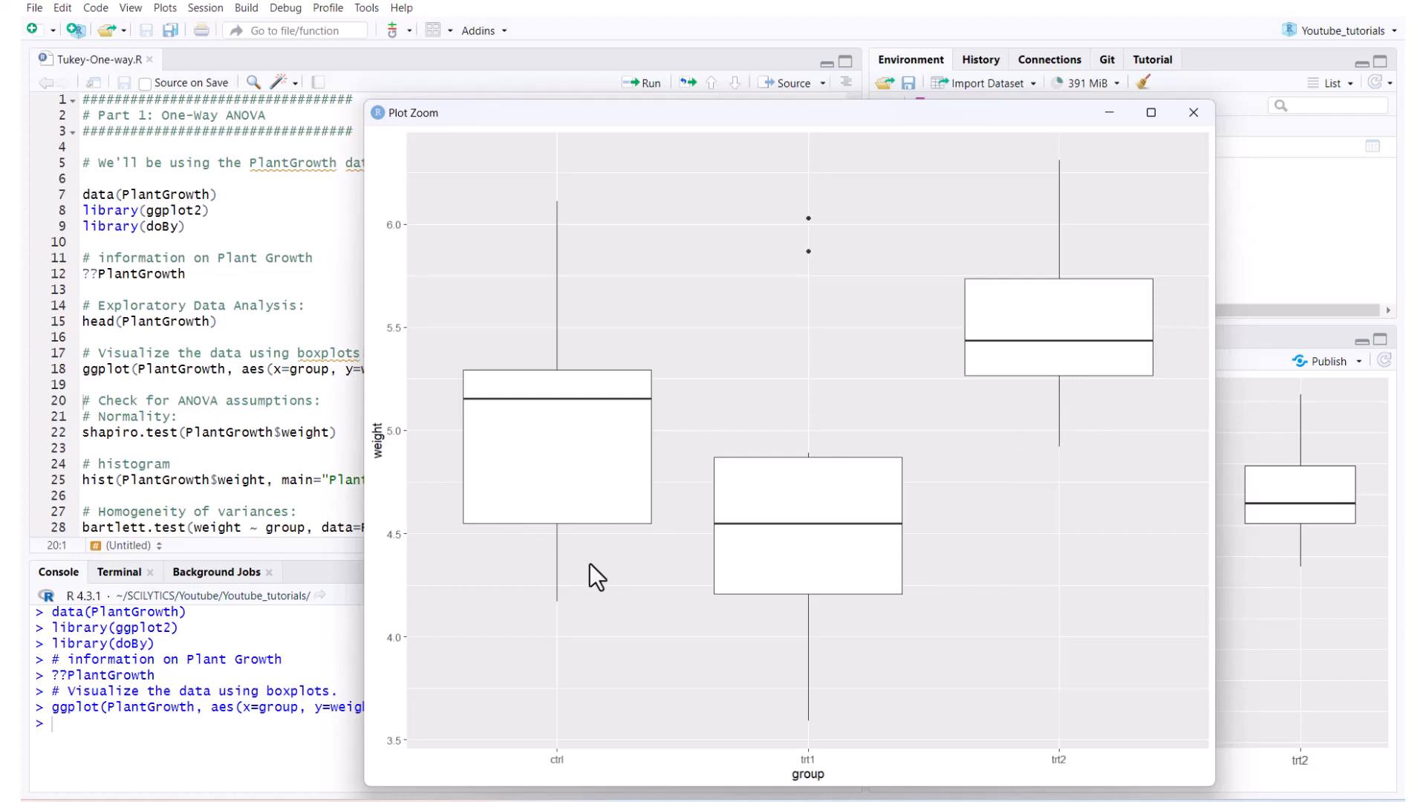
pyautogui.moveTo(696, 517)
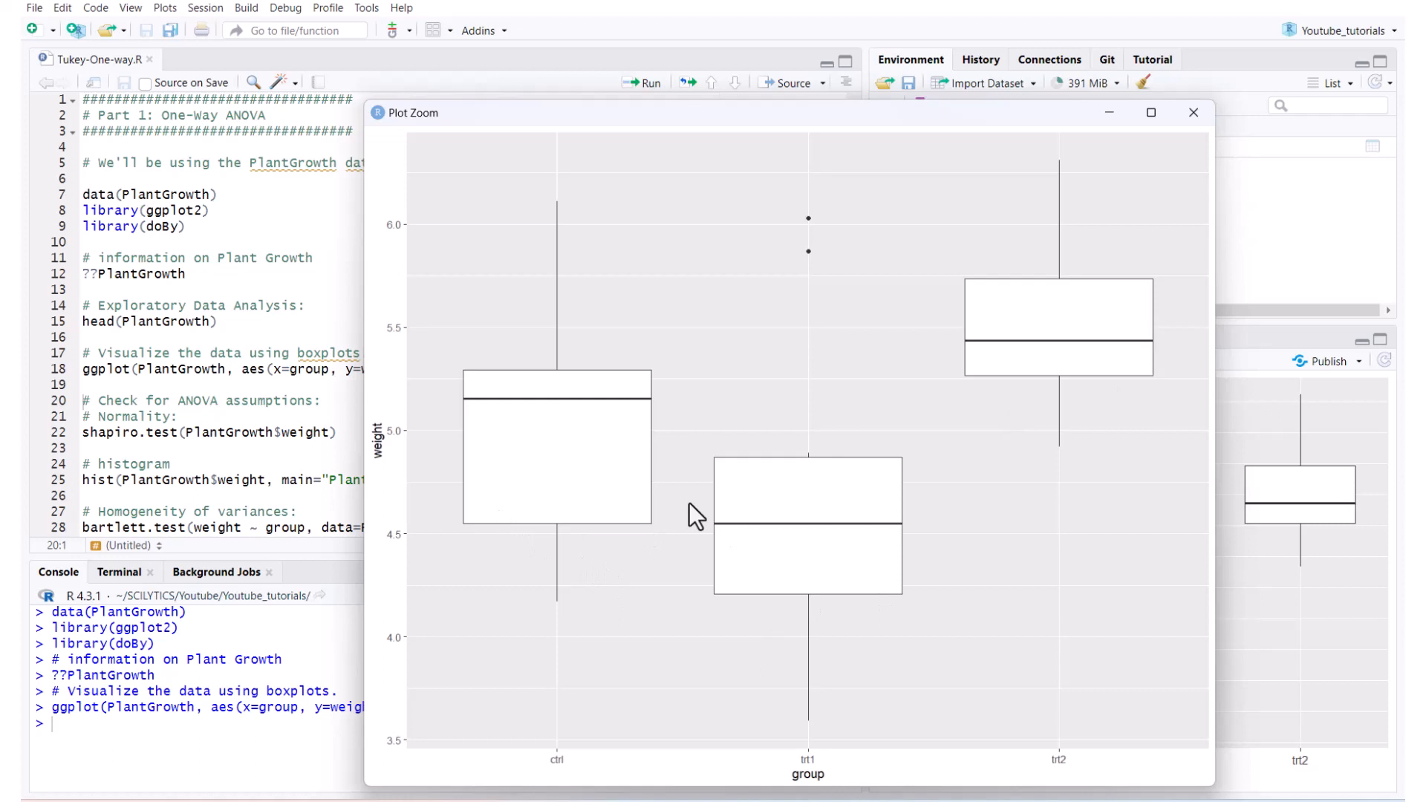
pyautogui.moveTo(1193, 111)
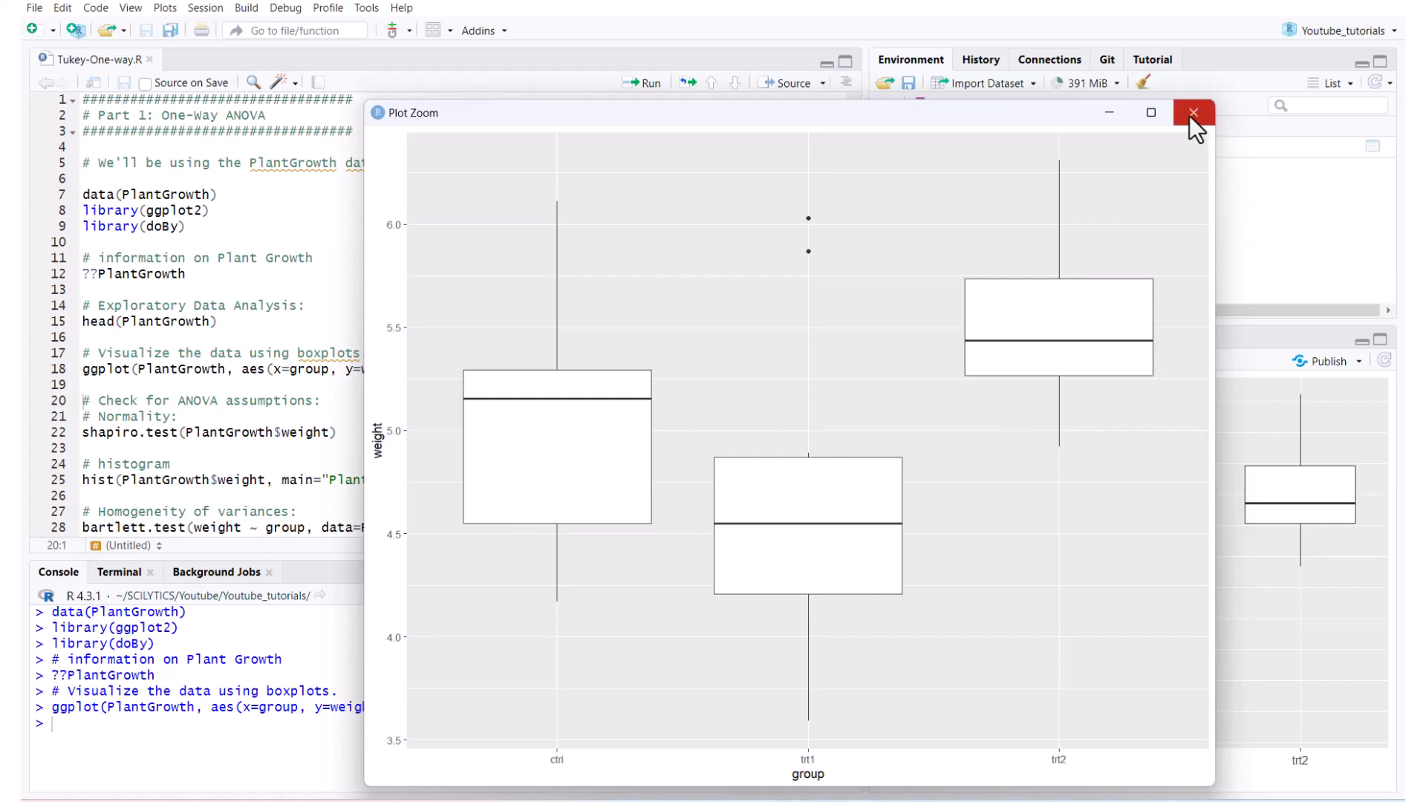
pyautogui.moveTo(1180, 148)
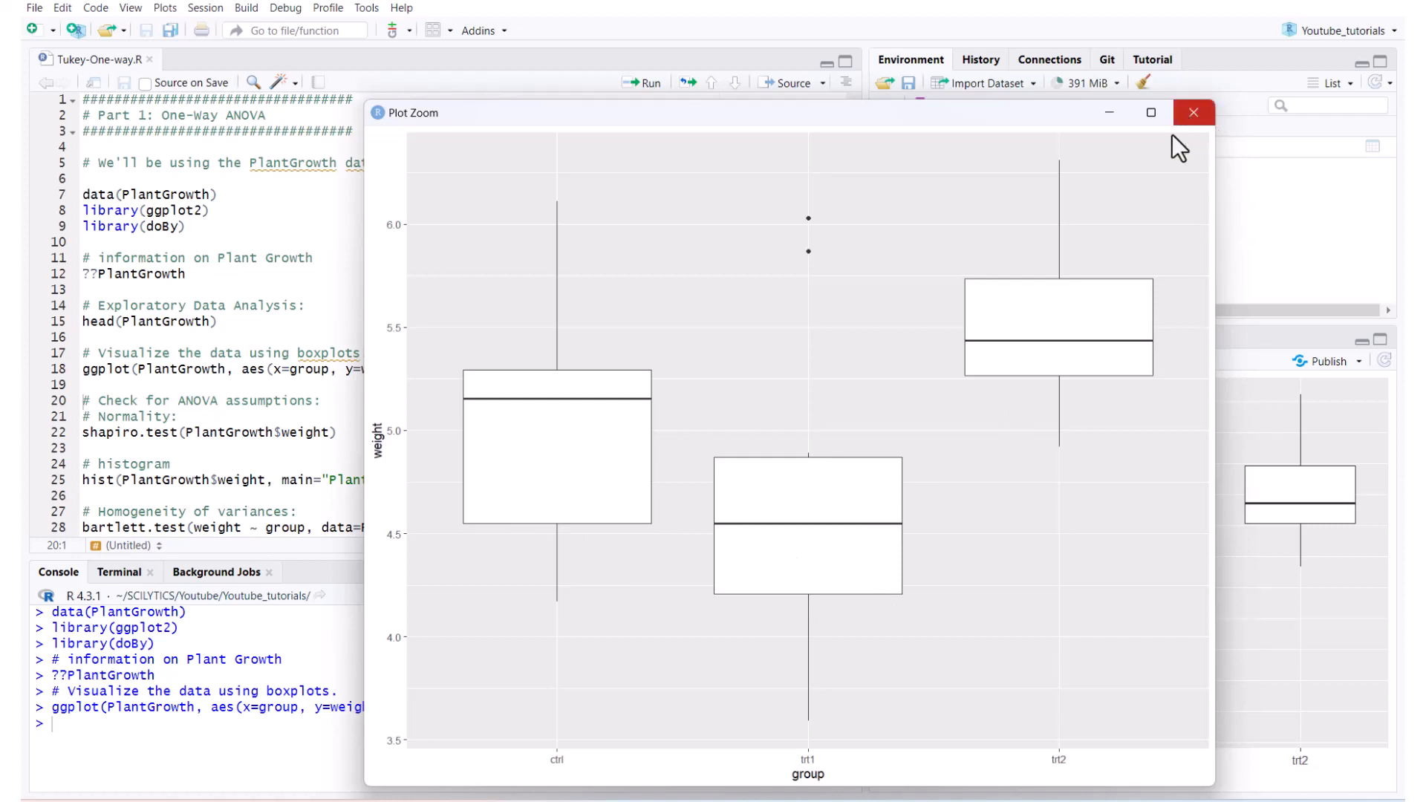
pyautogui.moveTo(1178, 358)
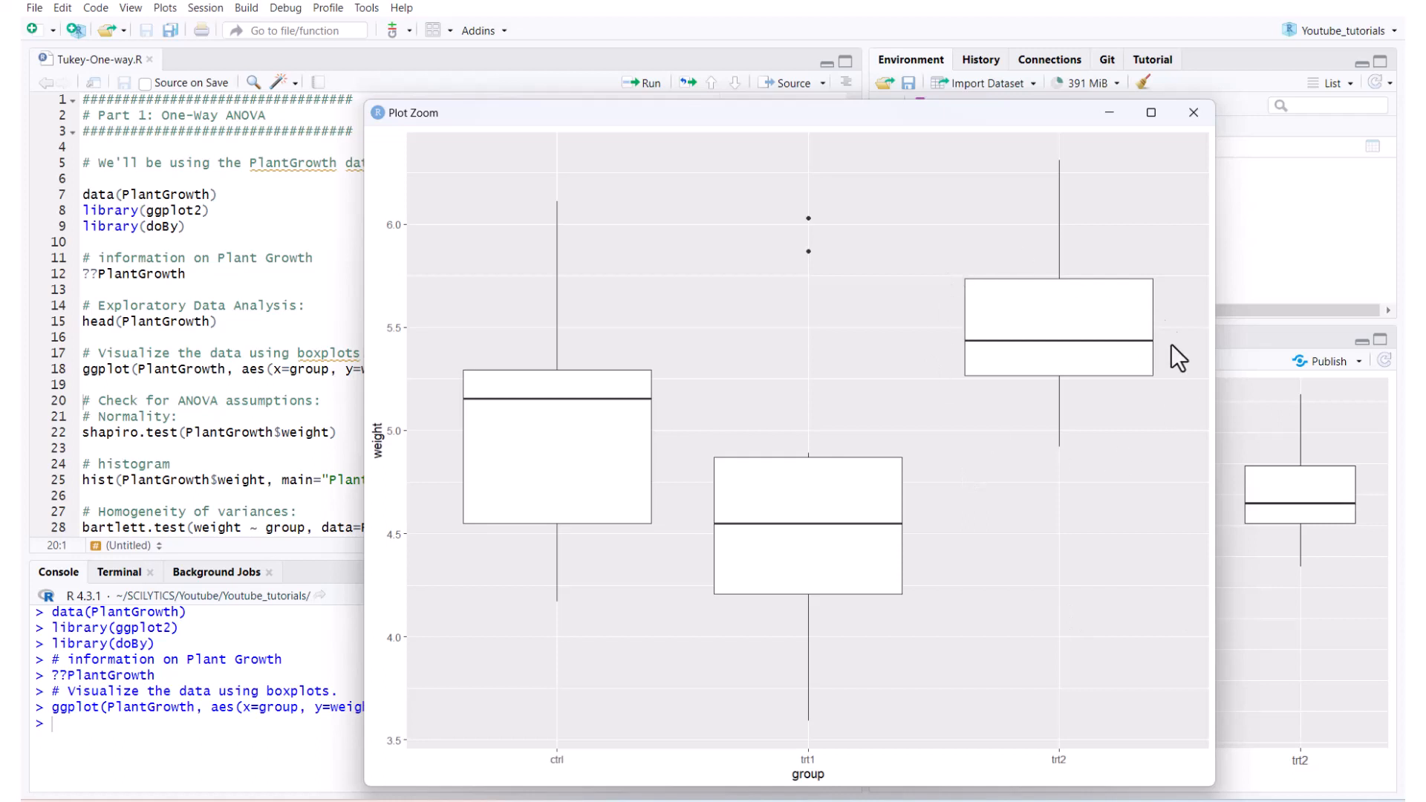
pyautogui.moveTo(1176, 398)
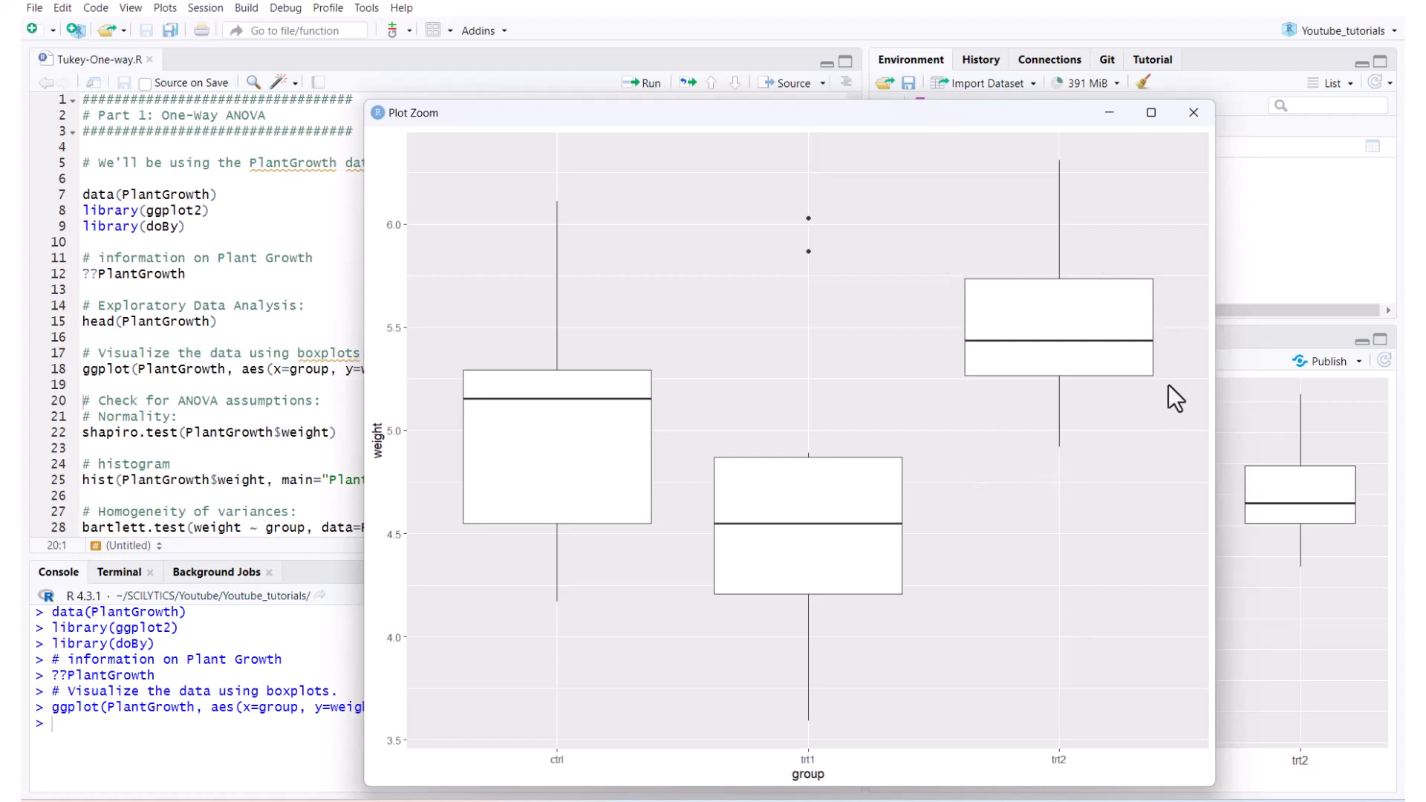
pyautogui.moveTo(1182, 331)
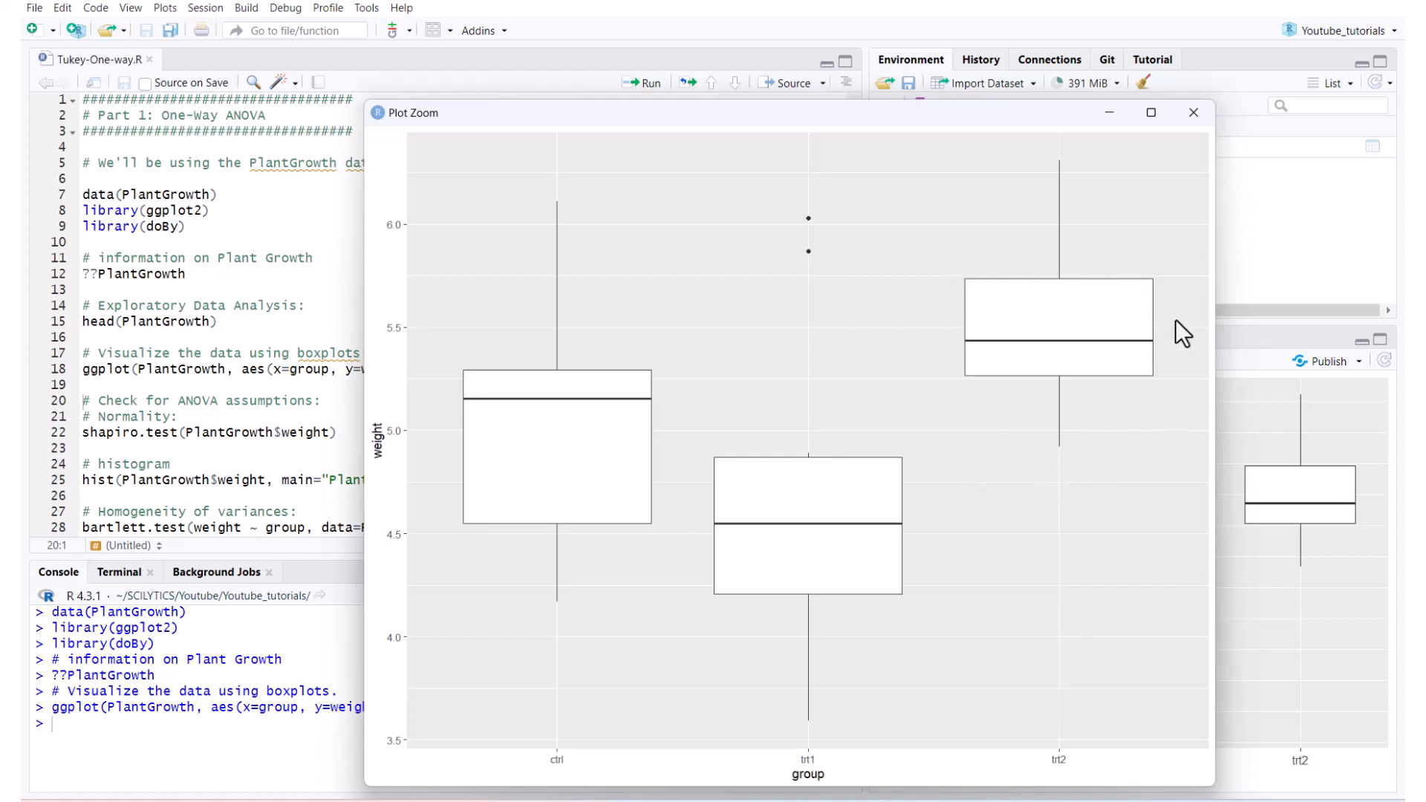
pyautogui.moveTo(1150, 338)
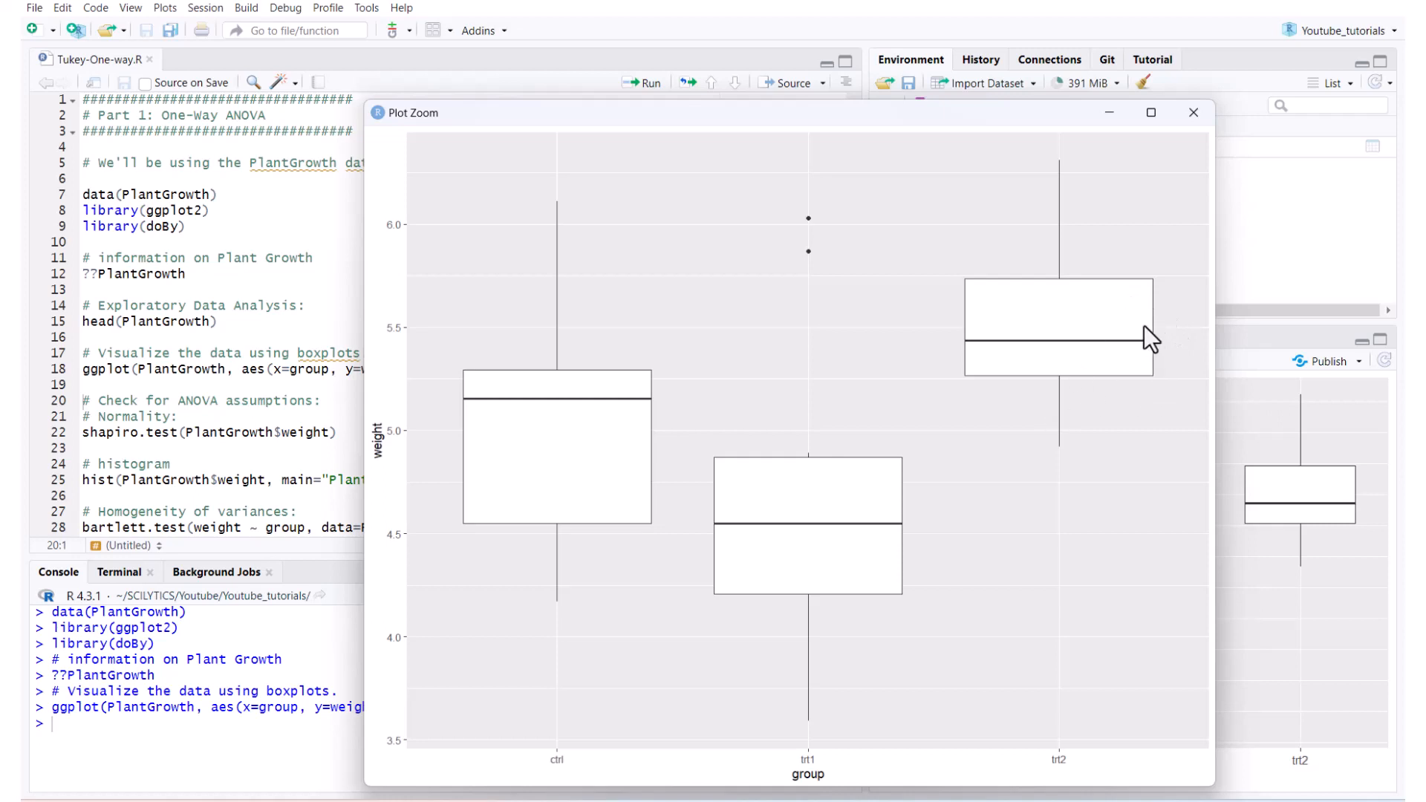
pyautogui.moveTo(1135, 309)
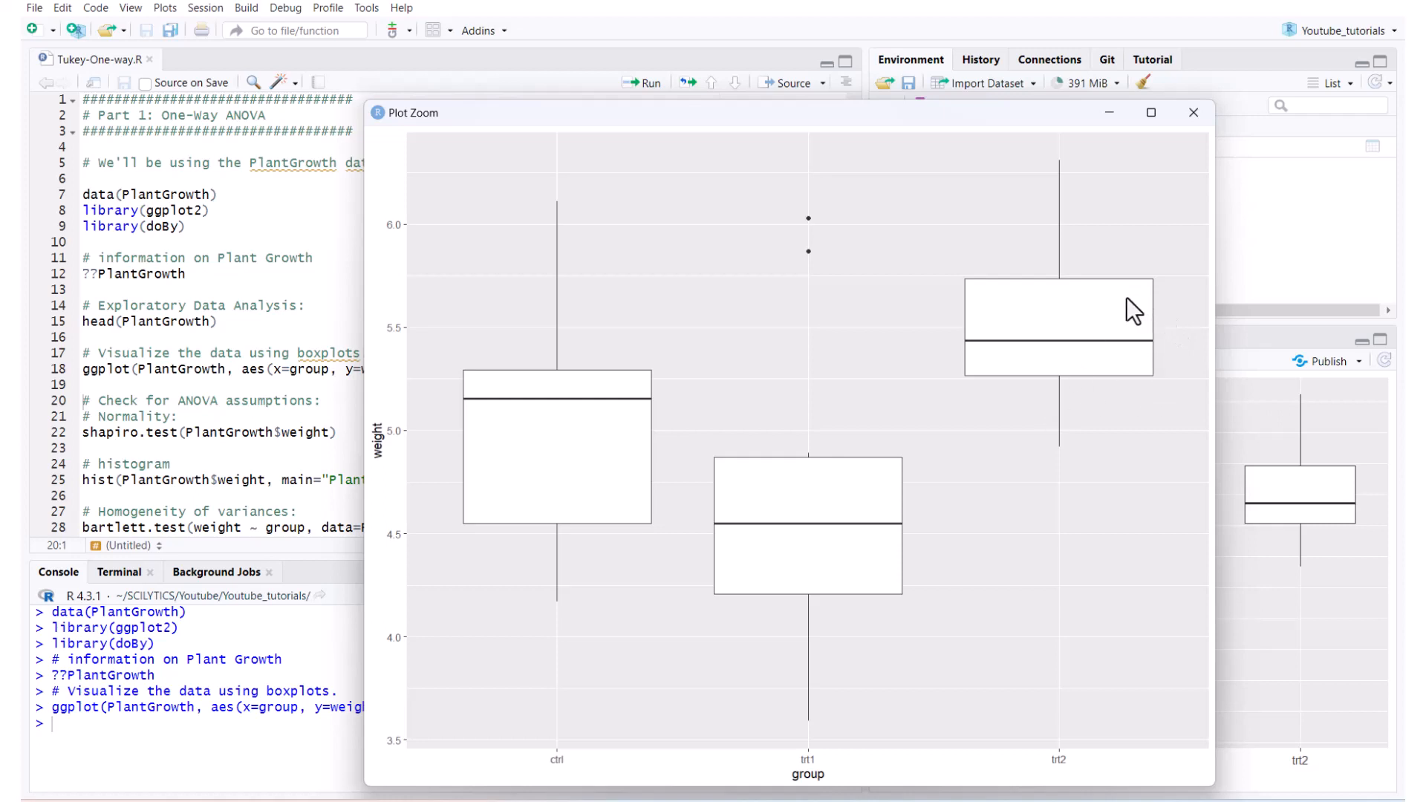
pyautogui.moveTo(1176, 142)
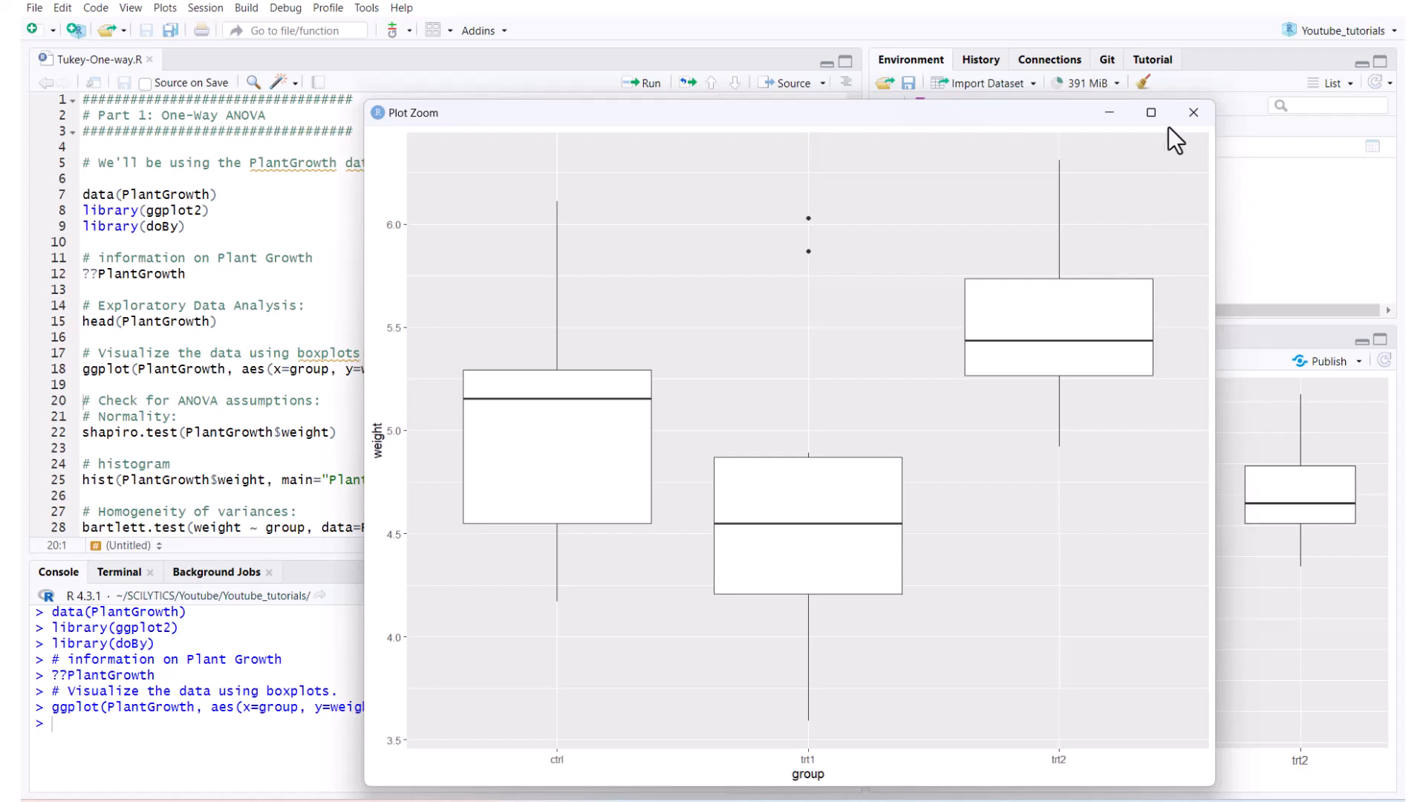
# Step: Close the enlarged boxplot, then run shapiro.test (p 0.8915) and plot the light-blue 'Plant weights distribution' histogram
pyautogui.click(1193, 112)
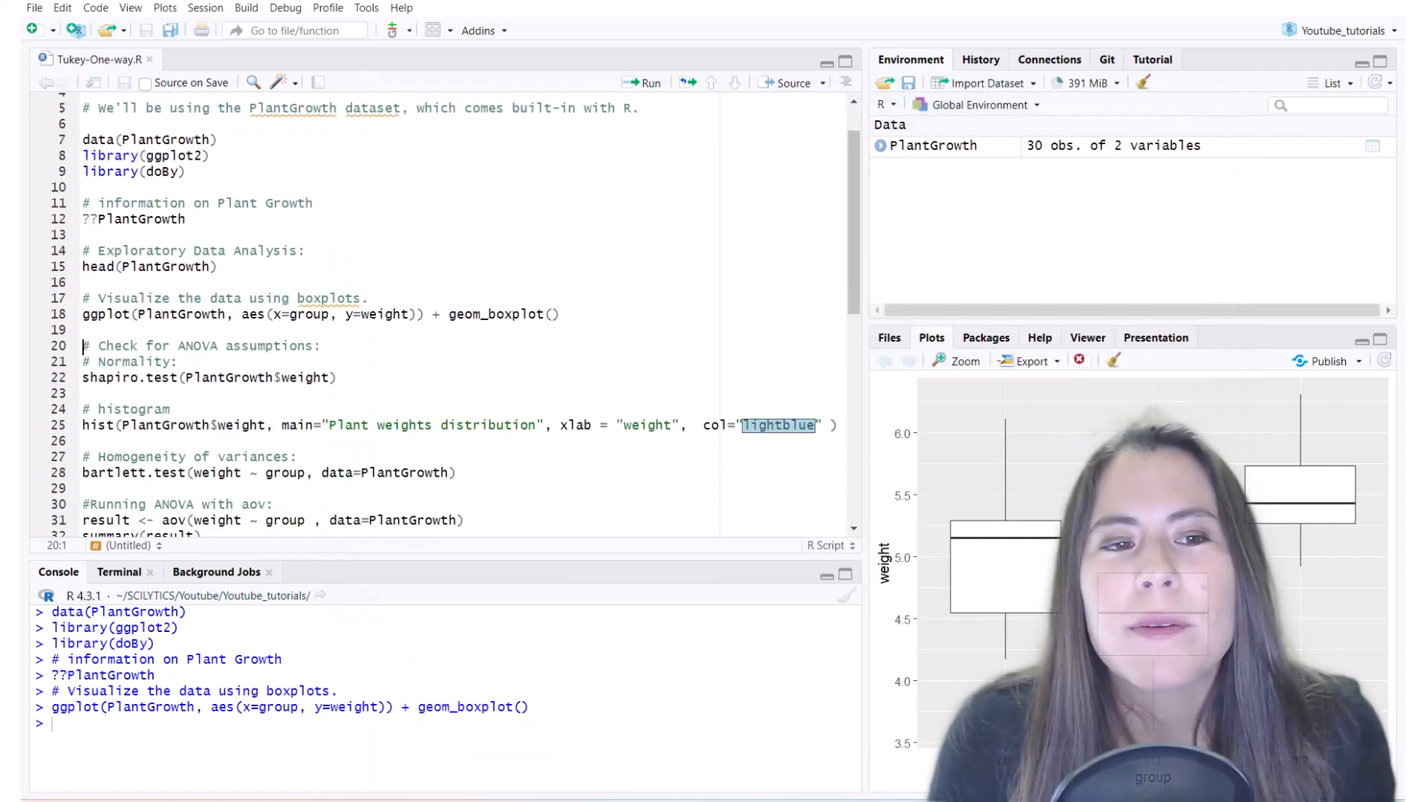
pyautogui.scroll(-3)
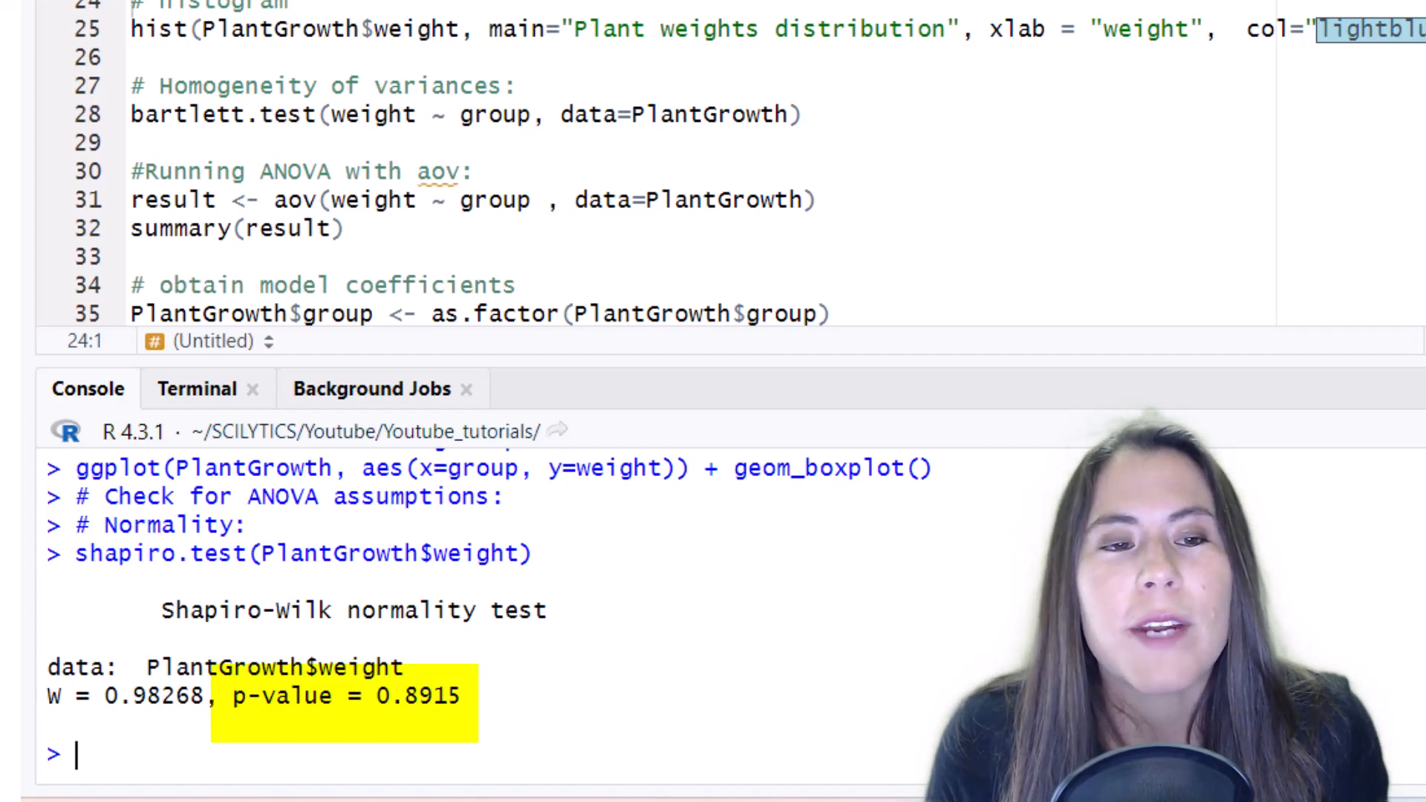
pyautogui.click(189, 30)
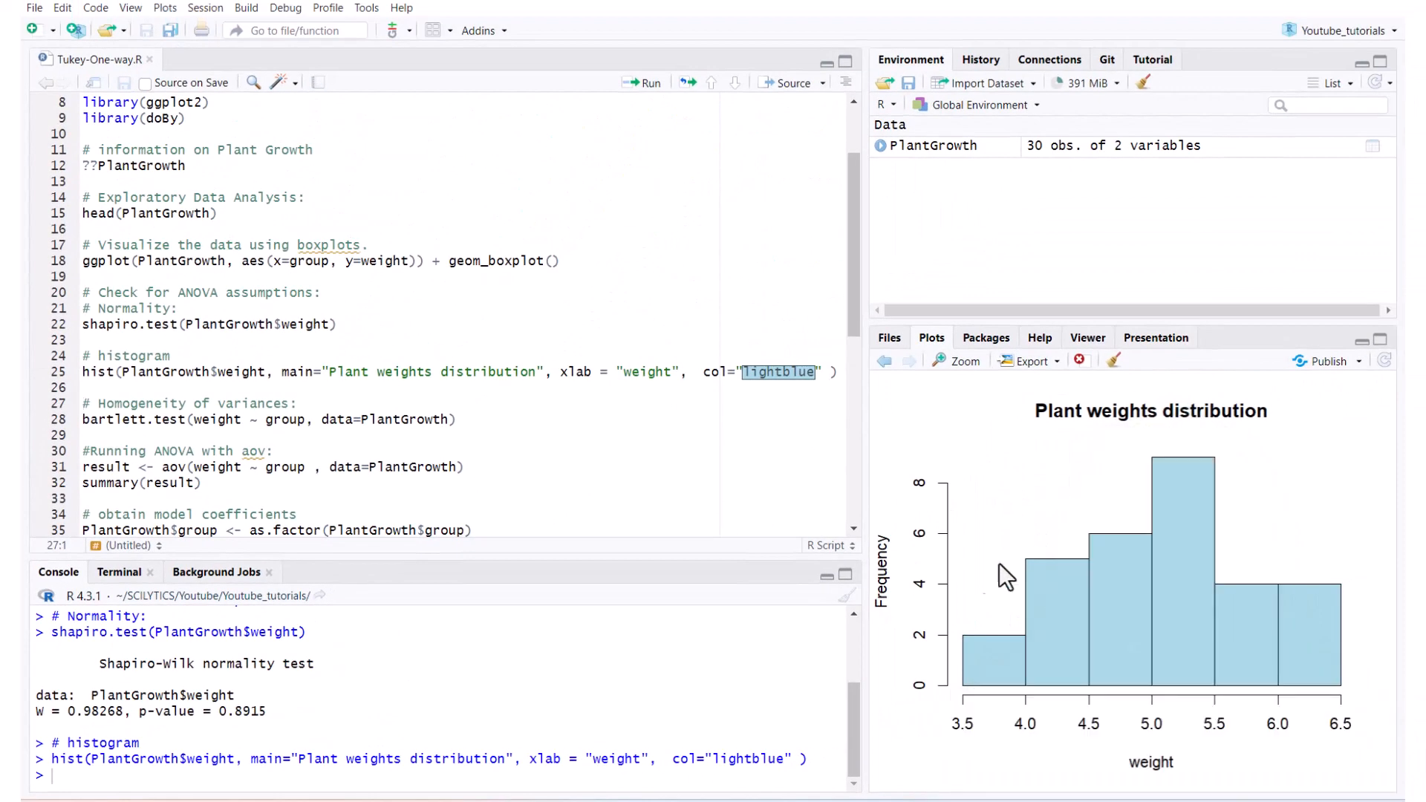
pyautogui.moveTo(1278, 623)
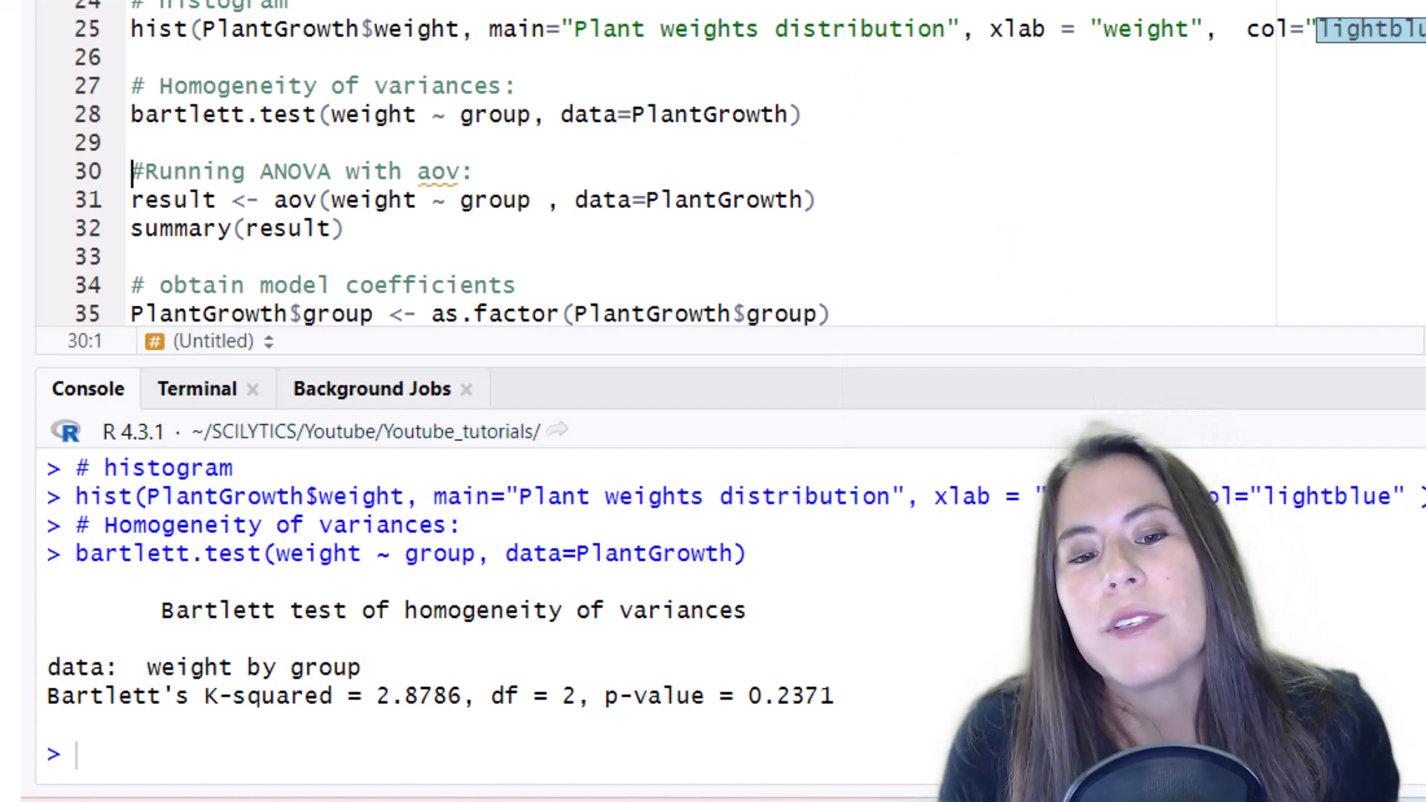
# Step: Highlight the Bartlett p-value 0.2371 in the console and move down to the aov summary lines
pyautogui.doubleClick(800, 695)
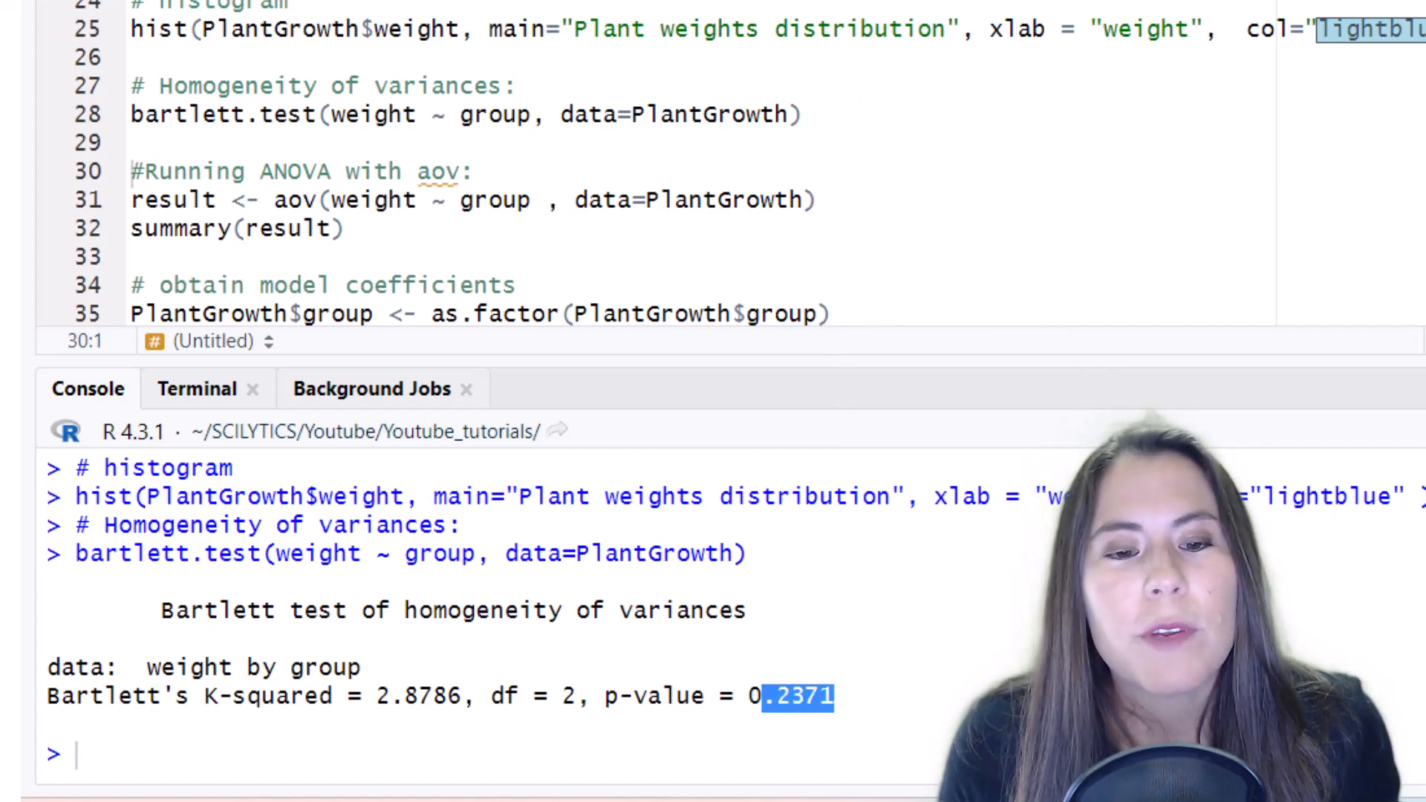
pyautogui.moveTo(982, 192)
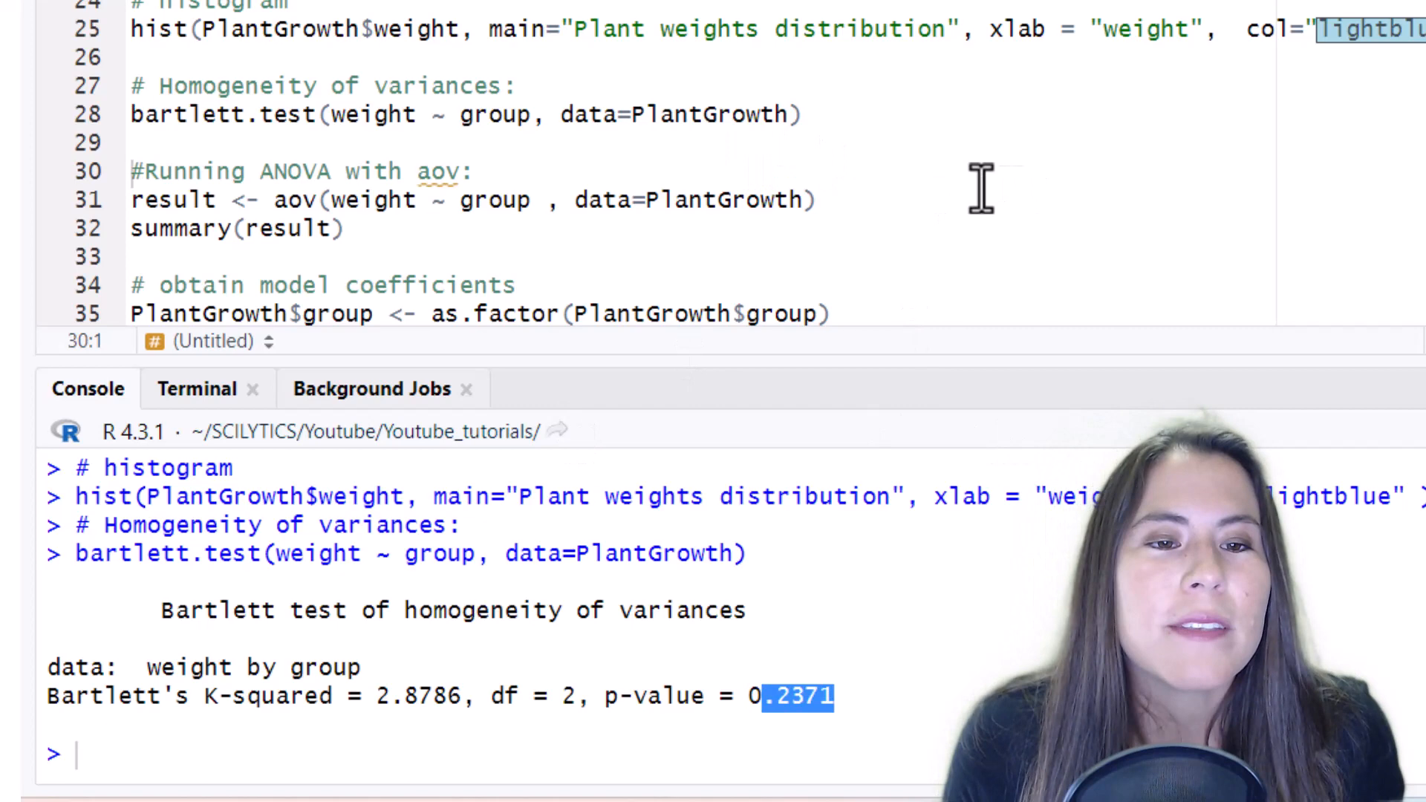
pyautogui.scroll(-3)
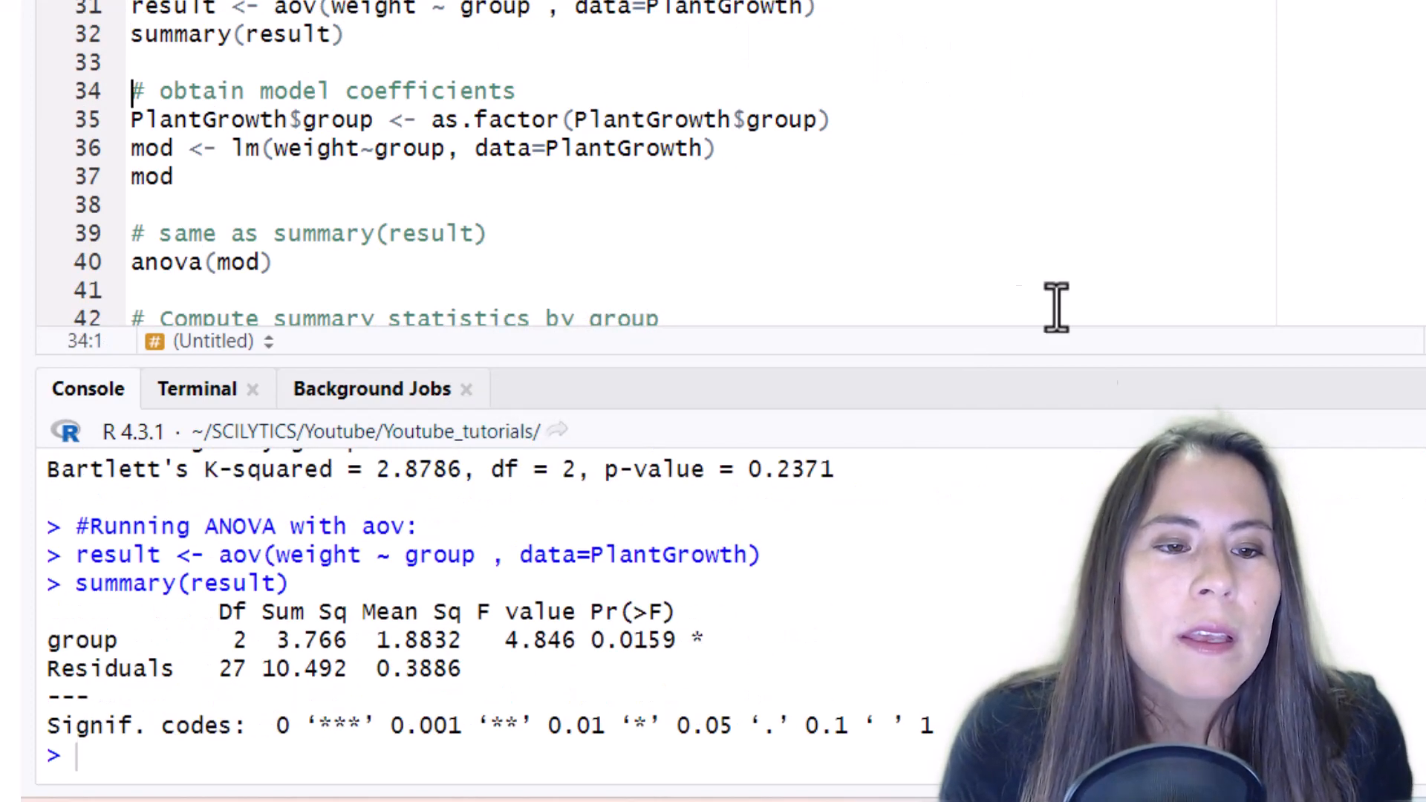
# Step: Point out the fitted lm output with coefficients 5.032, -0.371 and 0.494 in the console
pyautogui.doubleClick(639, 641)
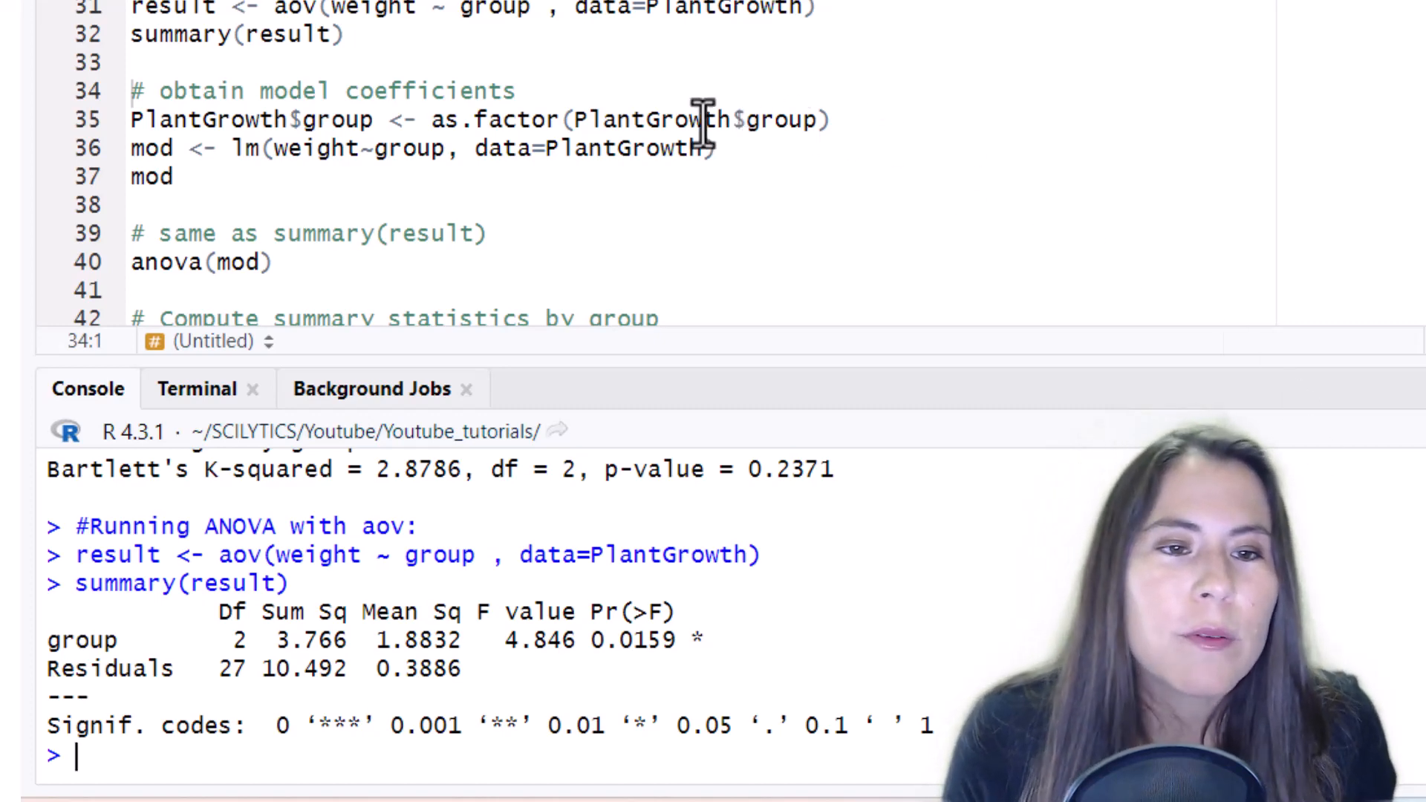
pyautogui.scroll(-3)
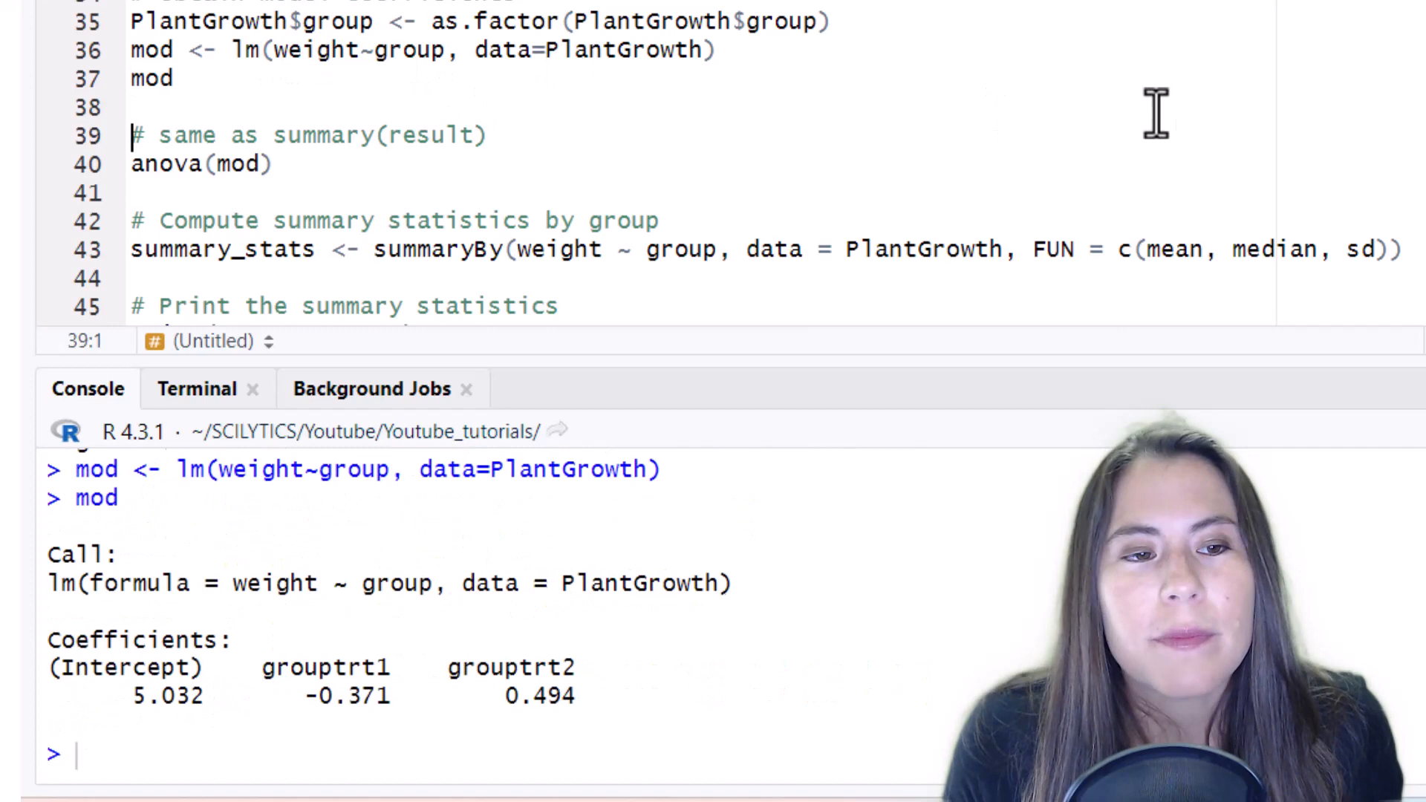
pyautogui.moveTo(677, 677)
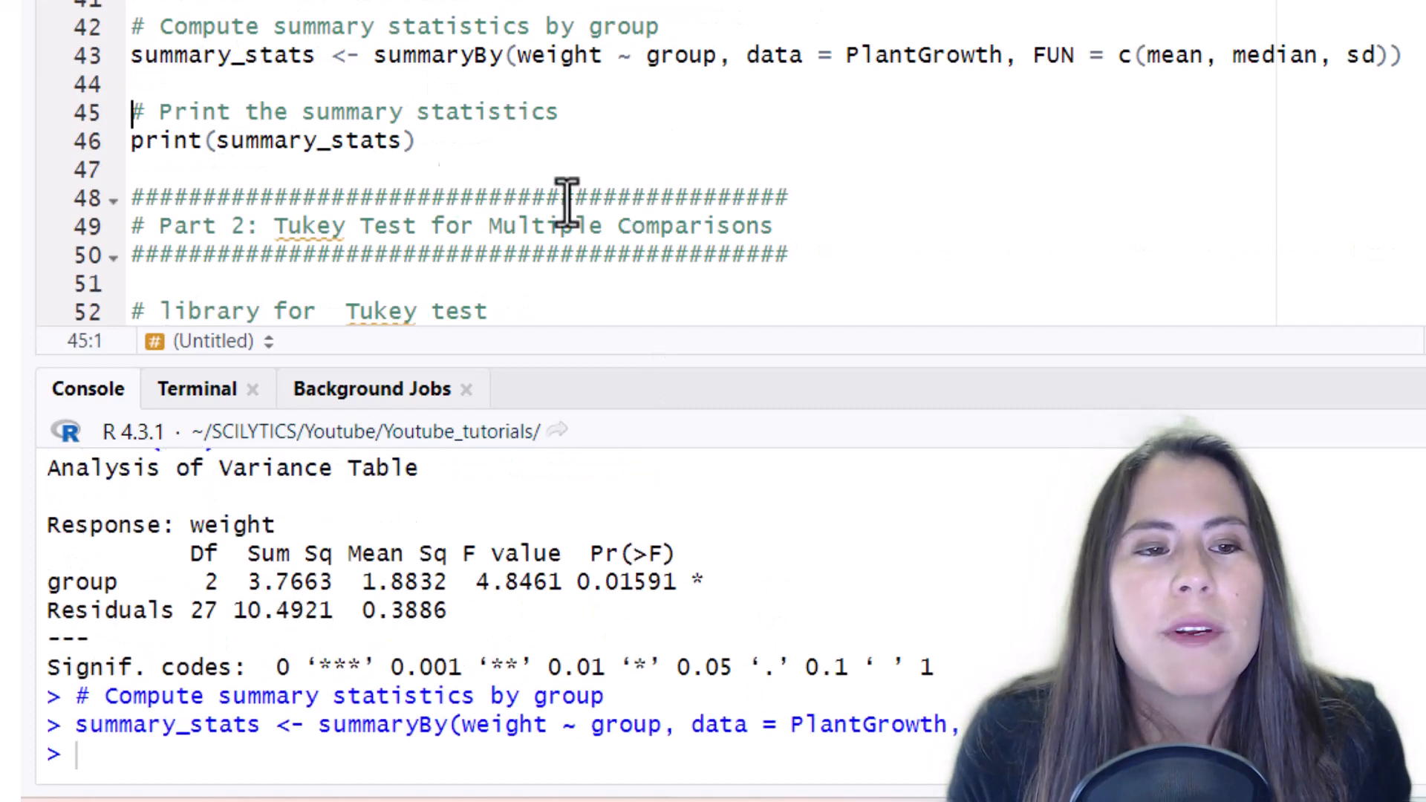
pyautogui.moveTo(977, 55)
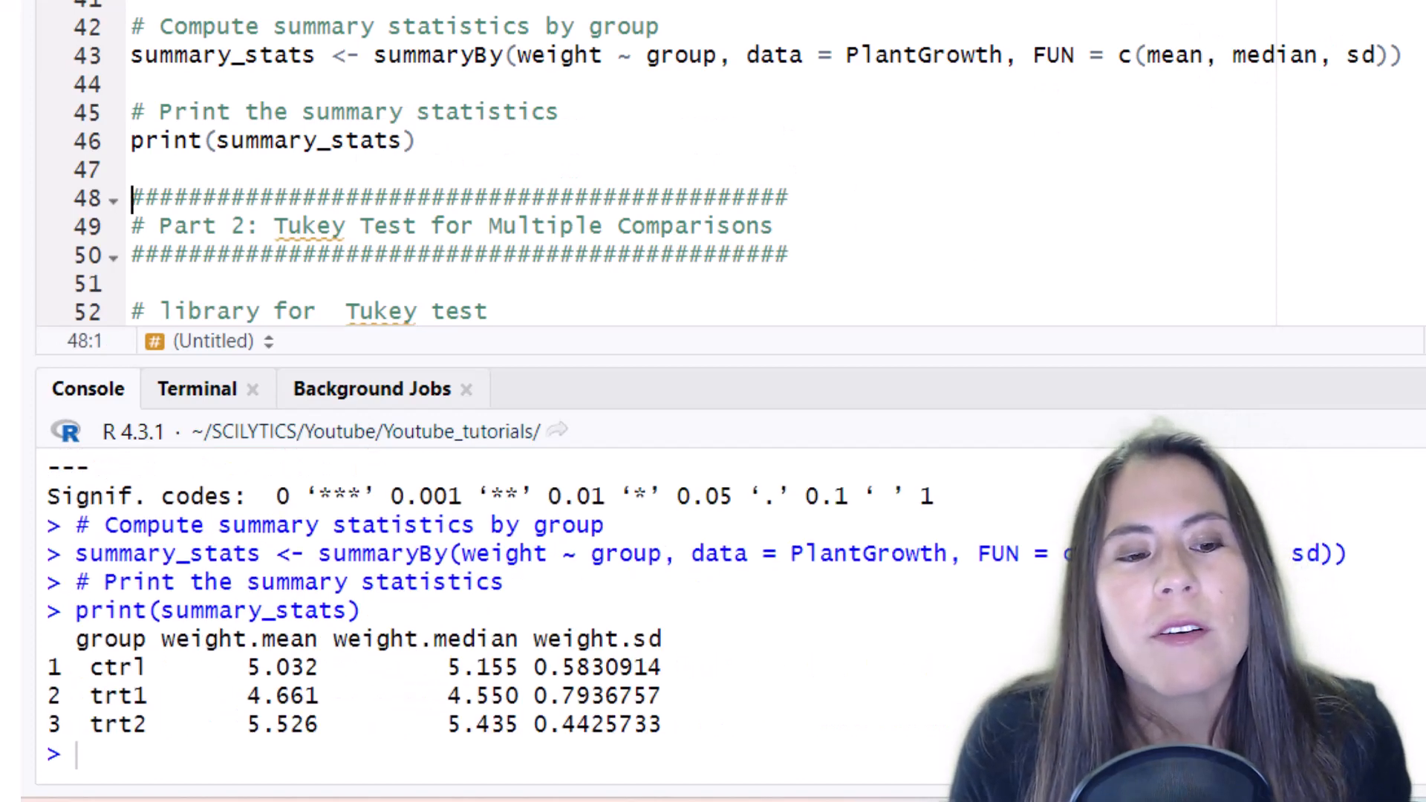
# Step: Emphasise the trt2 mean weight of 5.526 in the summaryBy output
pyautogui.doubleClick(281, 725)
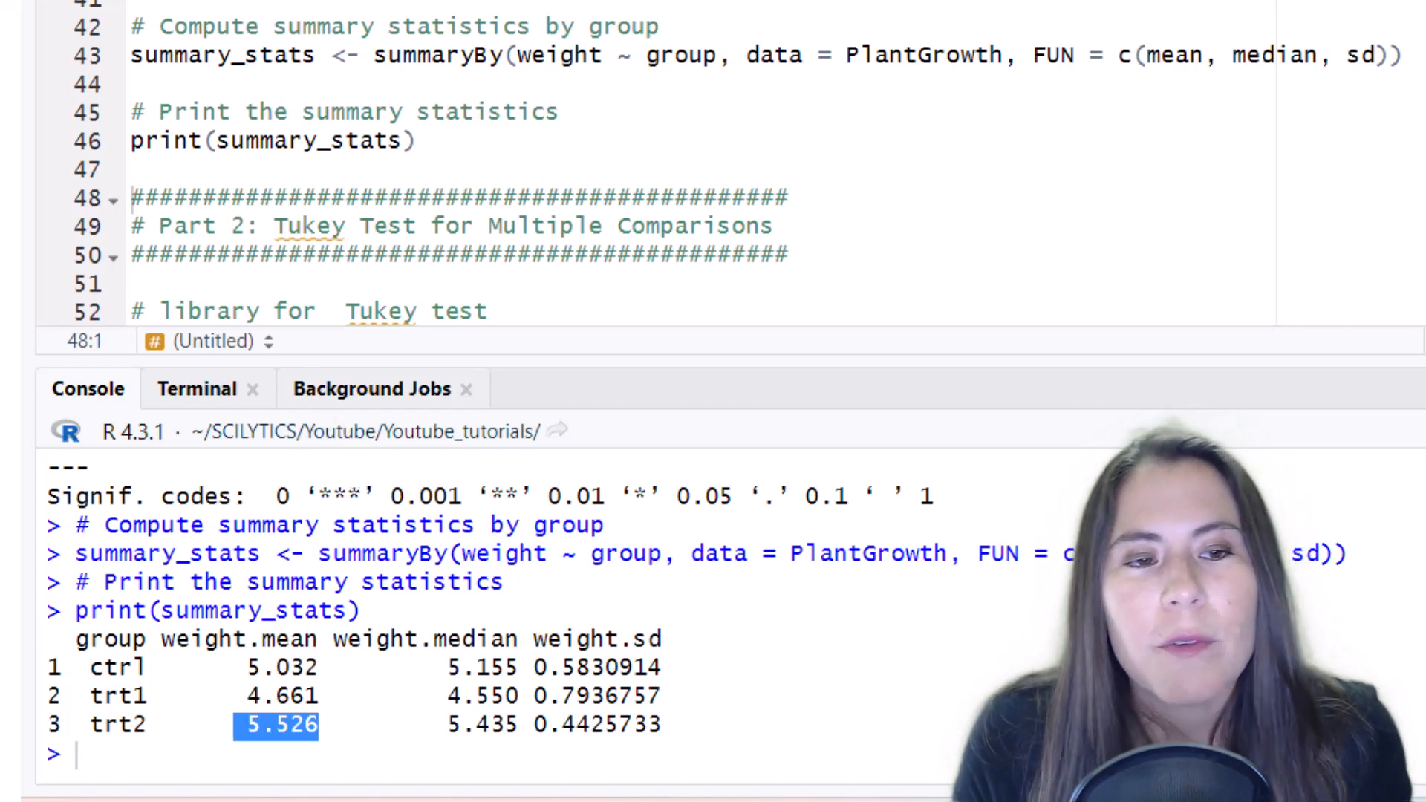
pyautogui.scroll(-3)
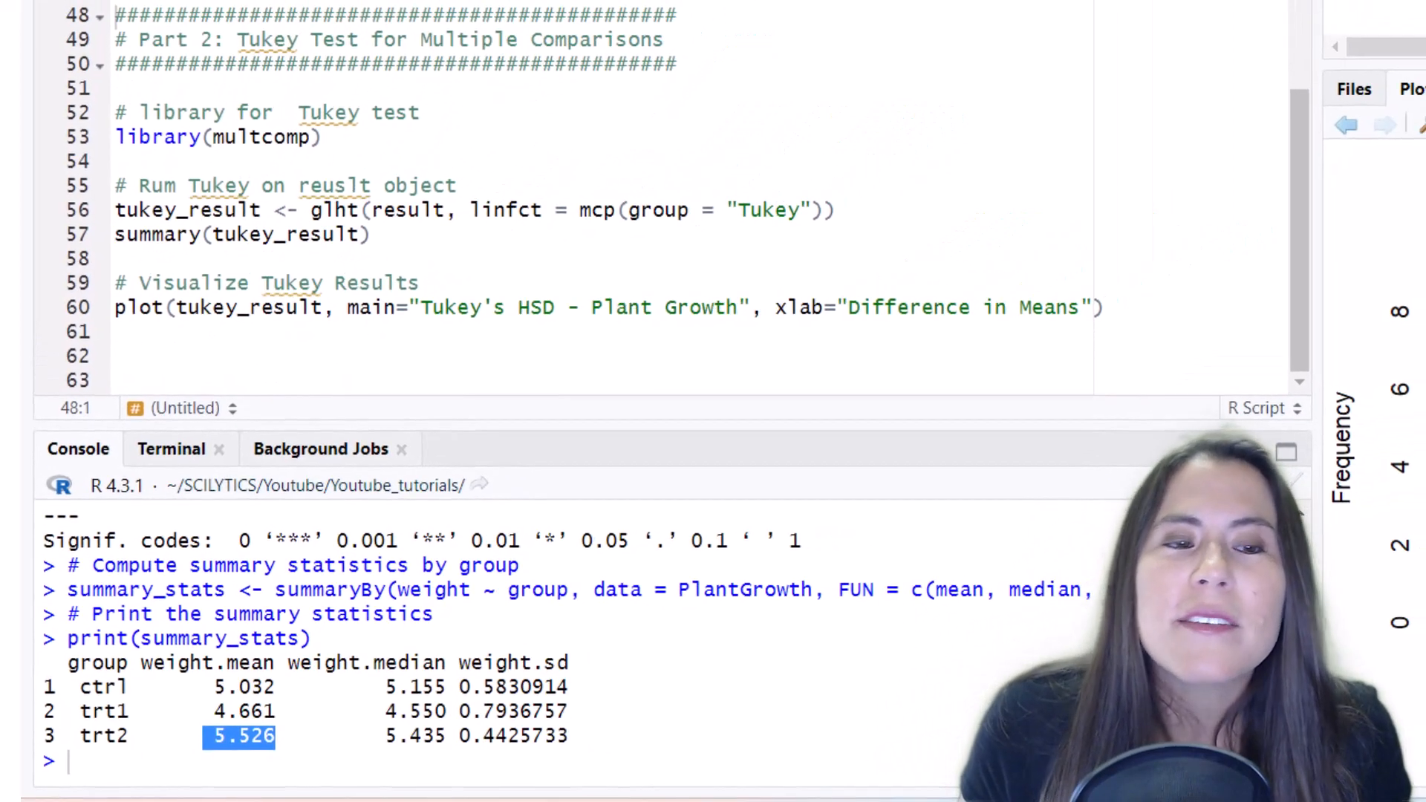
# Step: Load multcomp, point out the aov result and Tukey contrast passed to glht, and select summary(tukey_result)
pyautogui.click(162, 137)
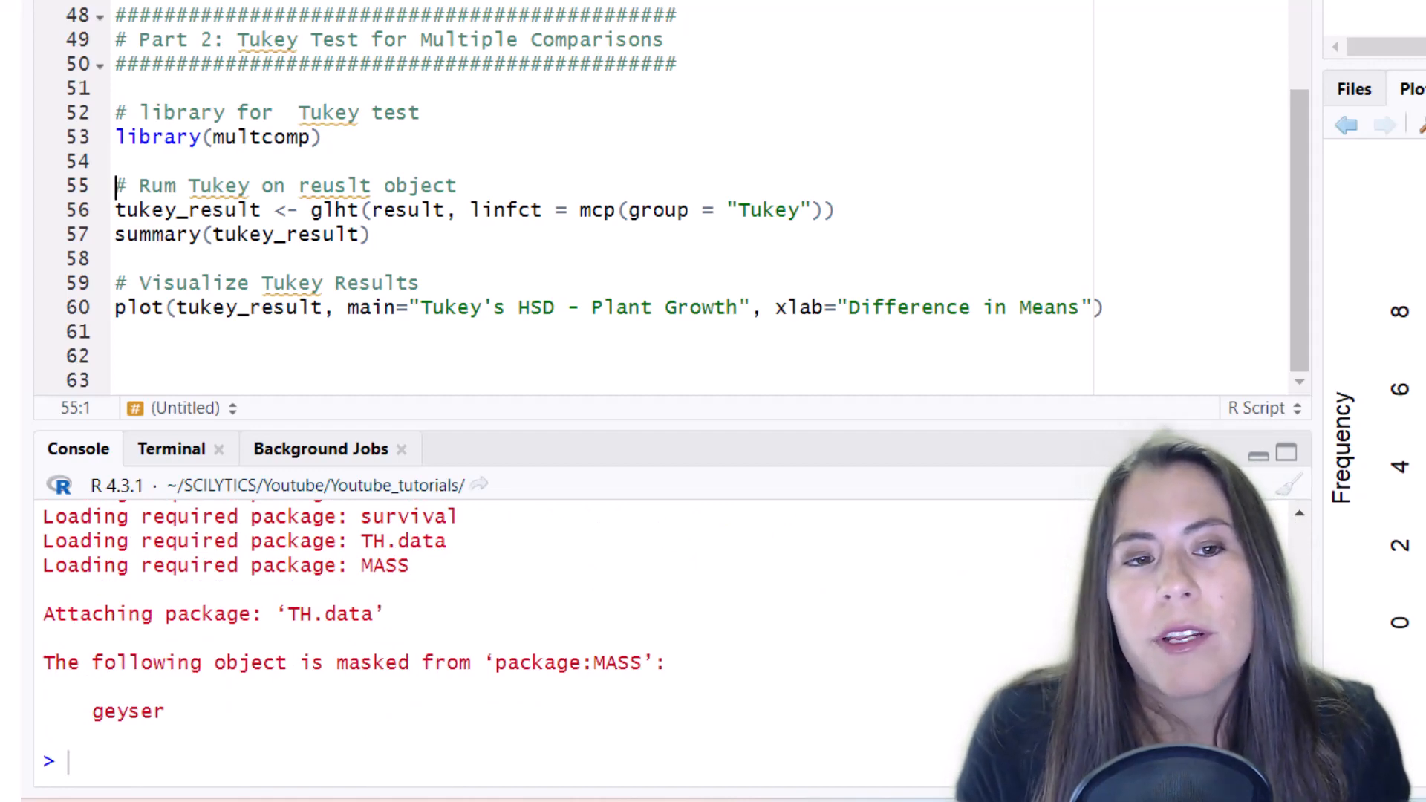
pyautogui.doubleClick(410, 209)
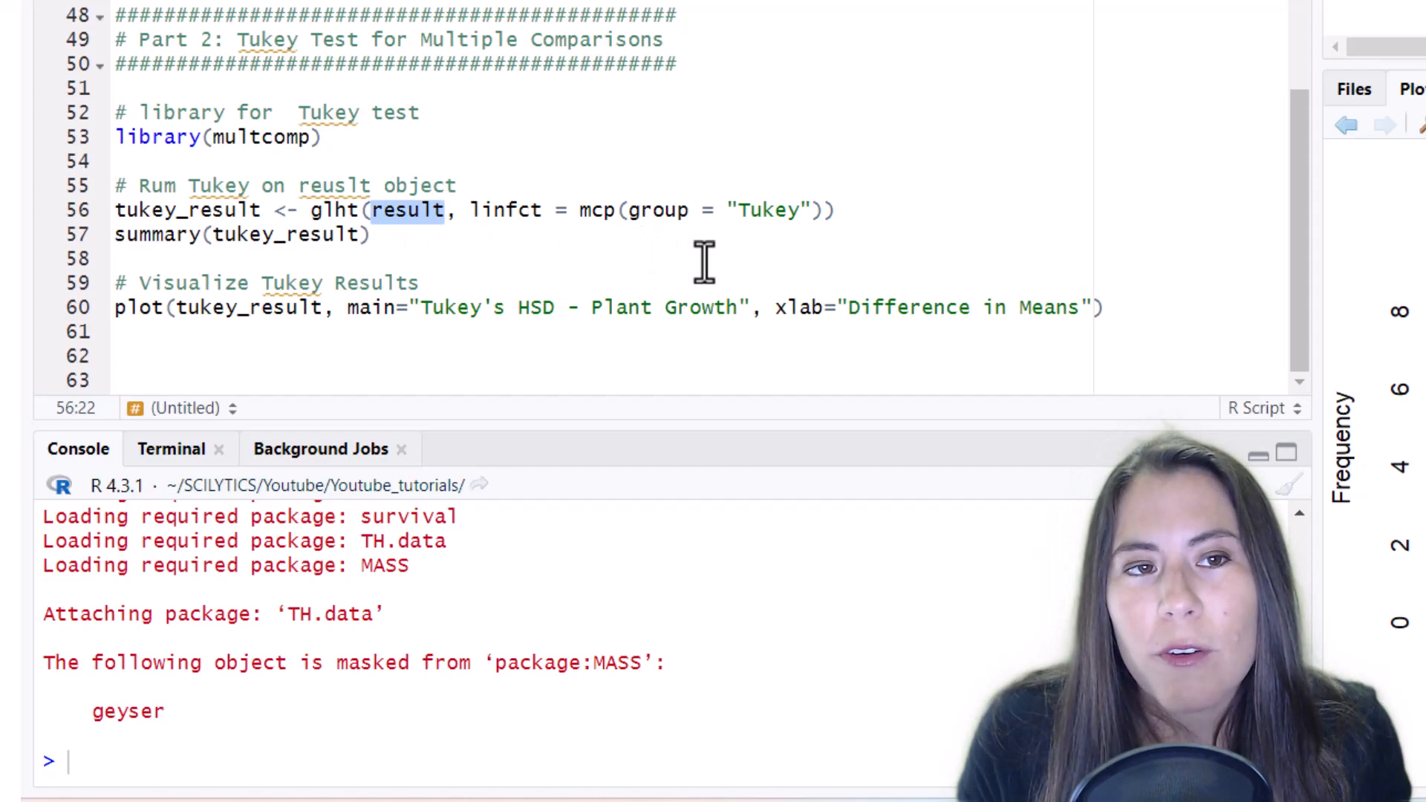
pyautogui.scroll(3)
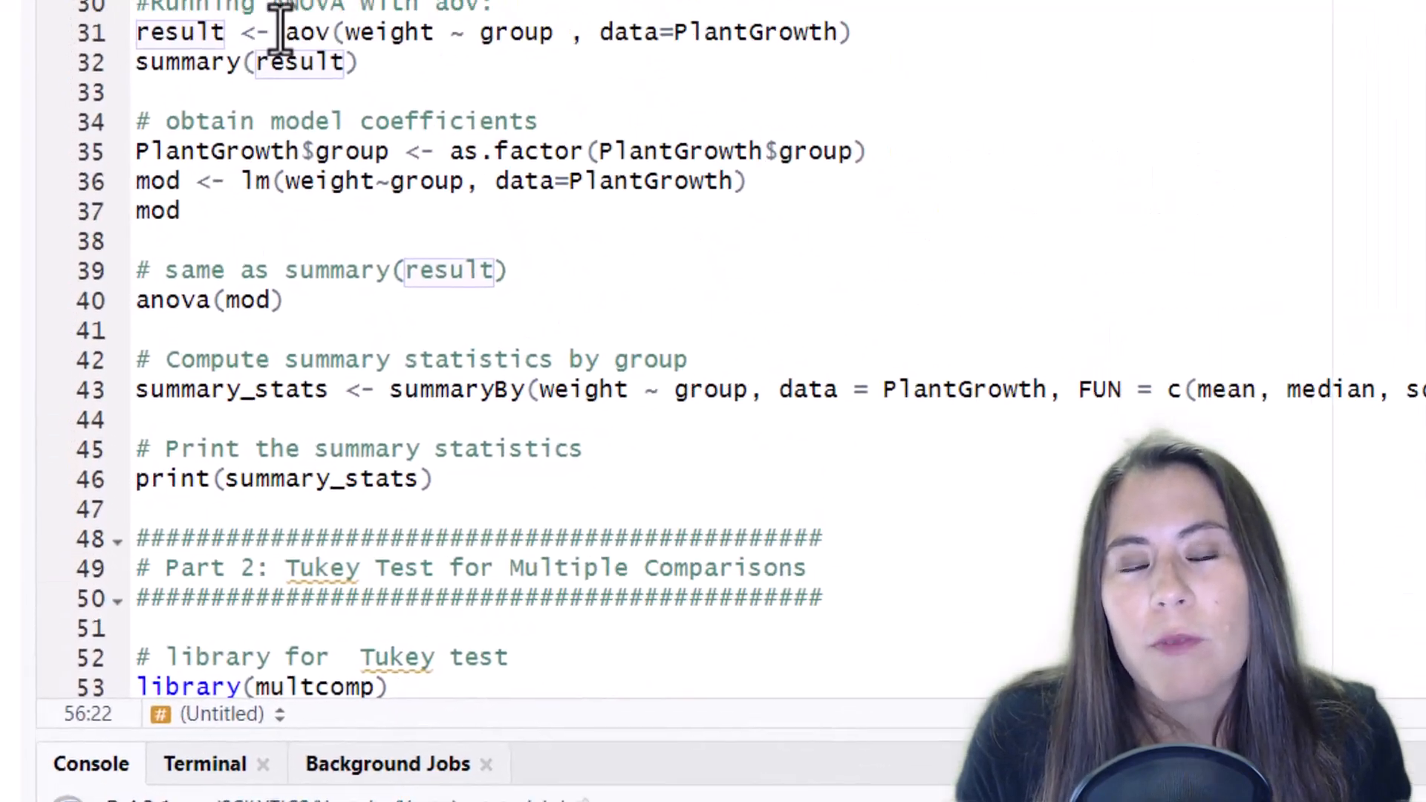
pyautogui.scroll(-3)
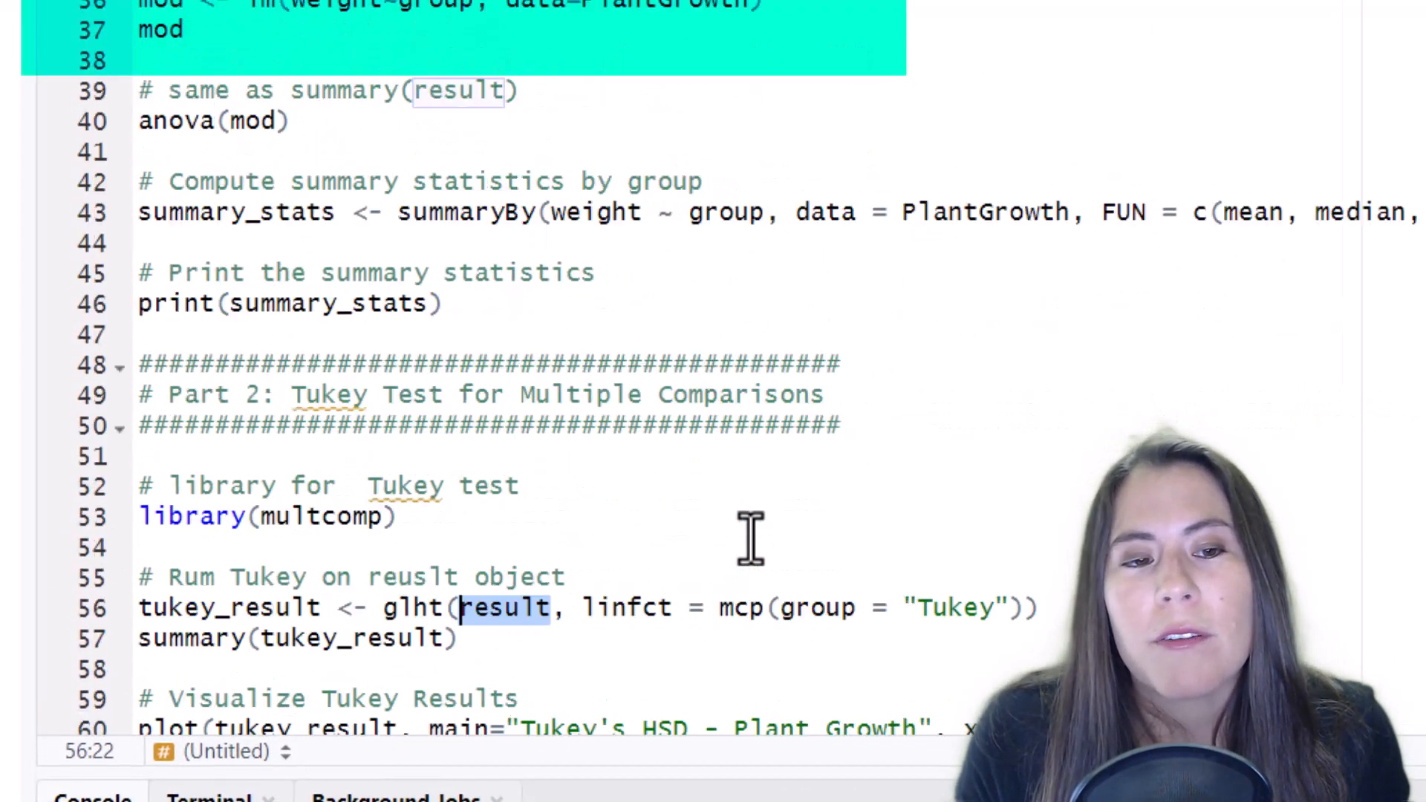
pyautogui.scroll(3)
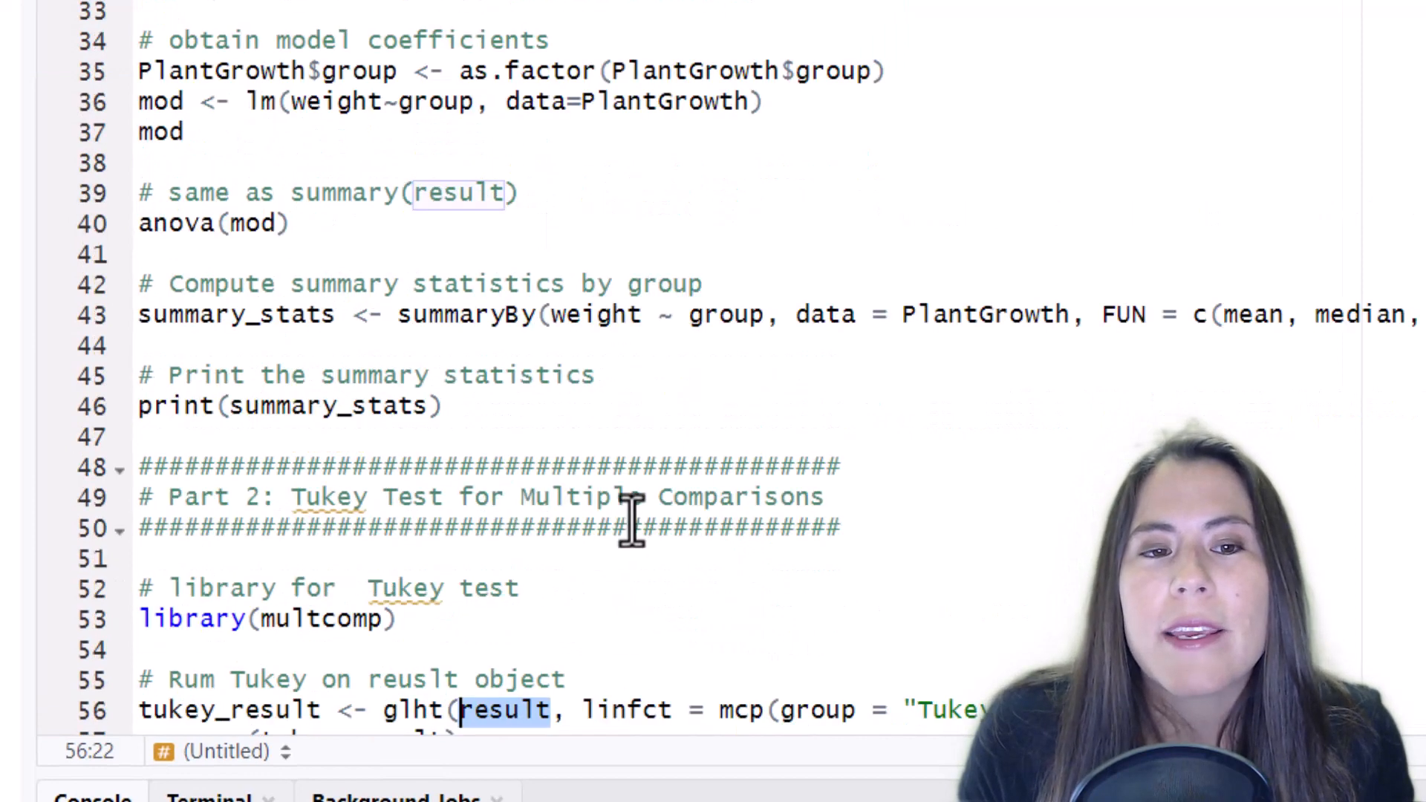
pyautogui.scroll(-3)
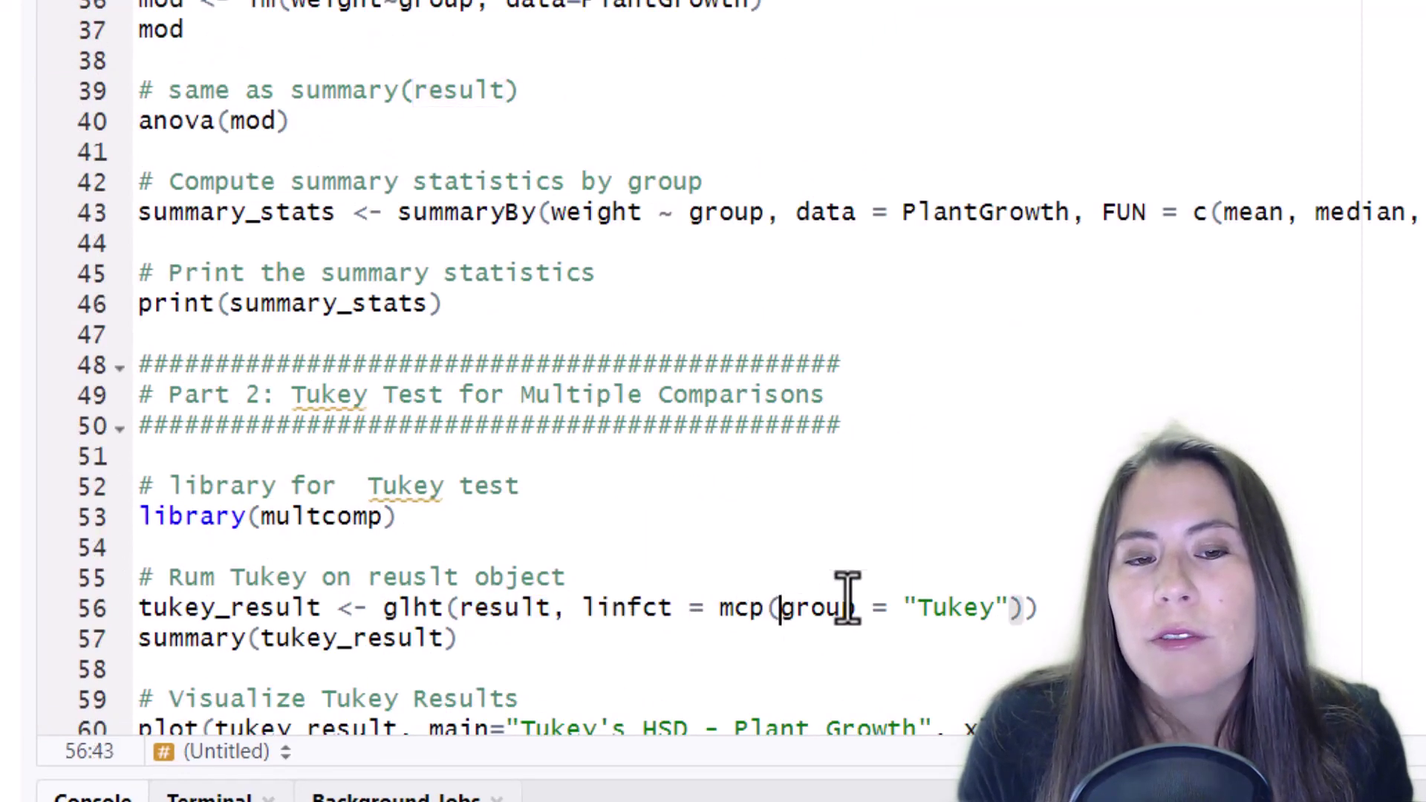
pyautogui.doubleClick(953, 608)
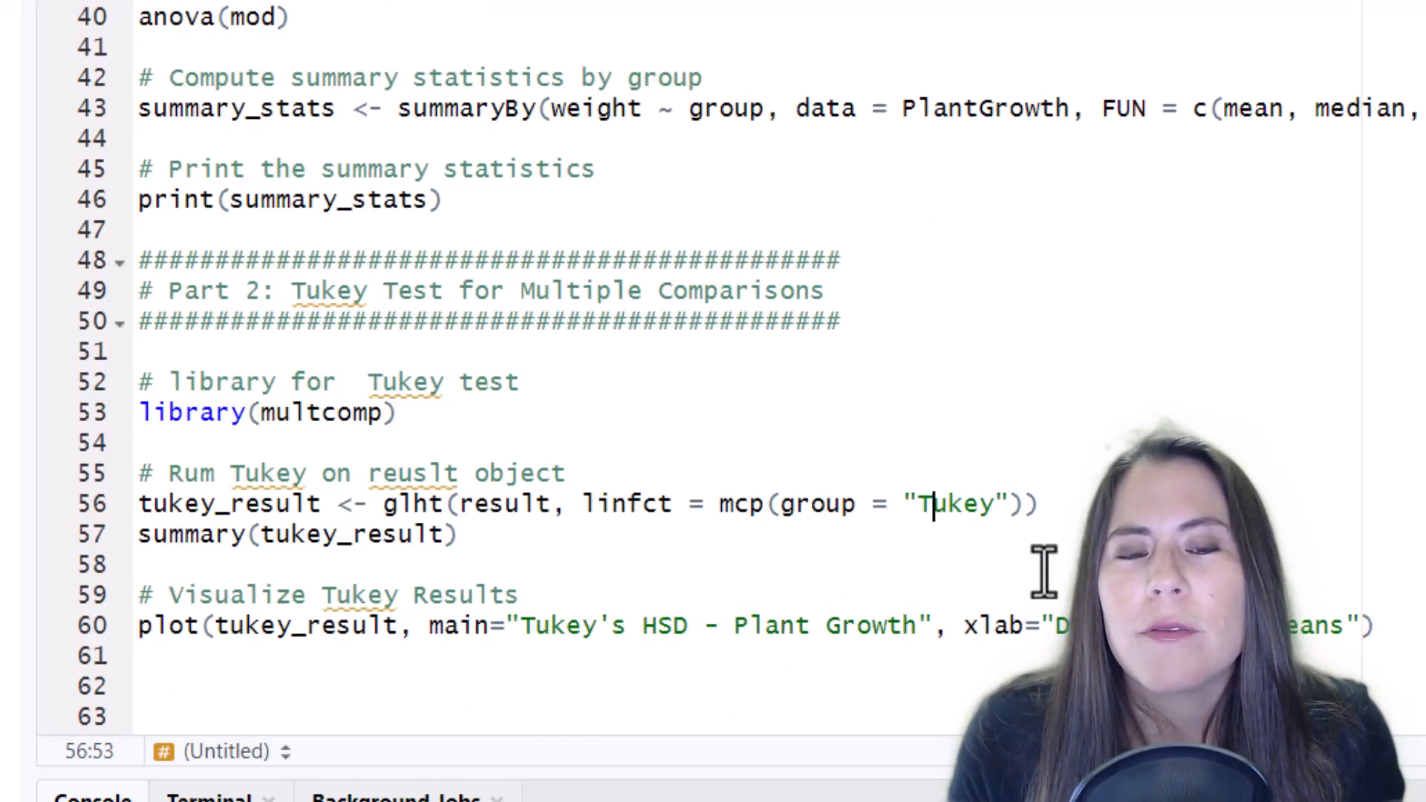
pyautogui.moveTo(995, 505)
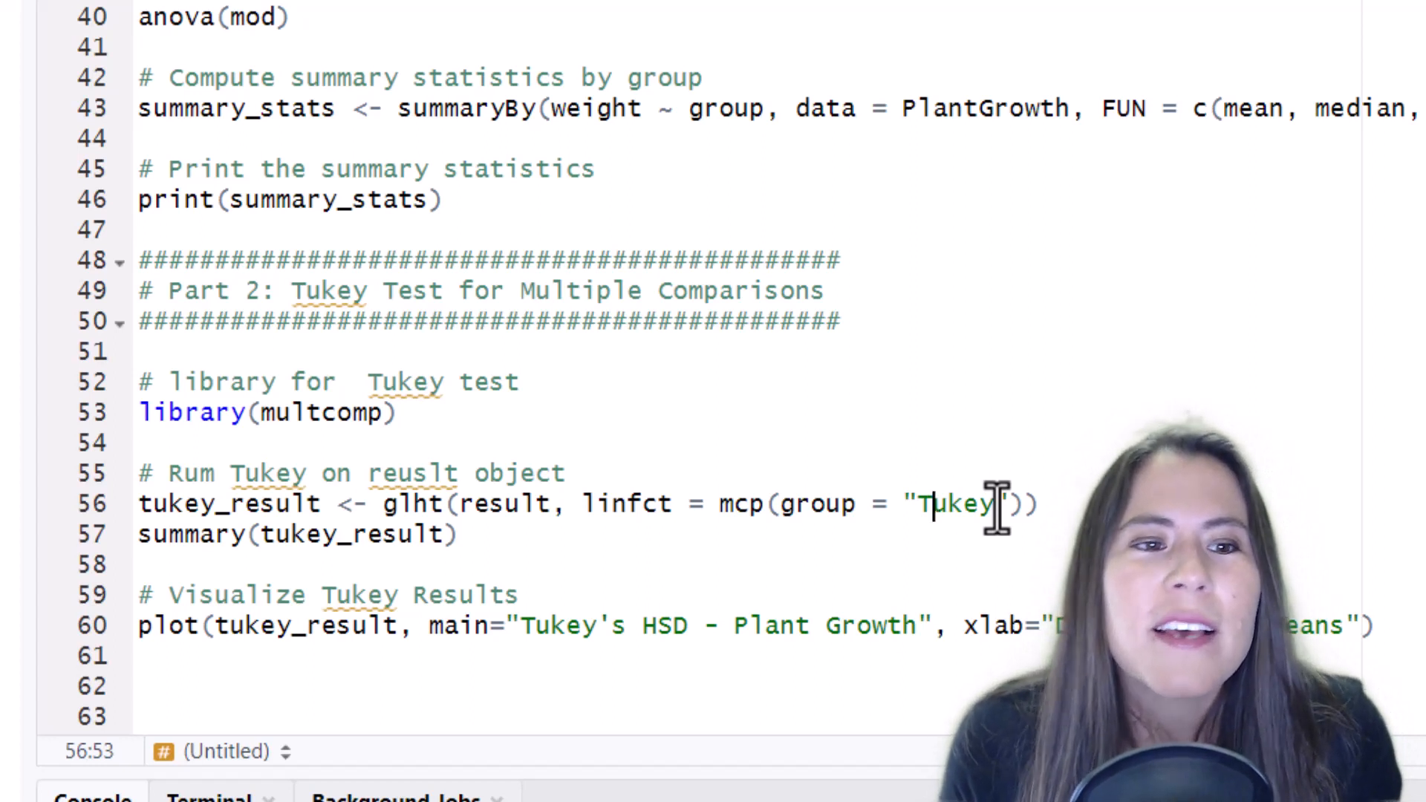
pyautogui.click(140, 534)
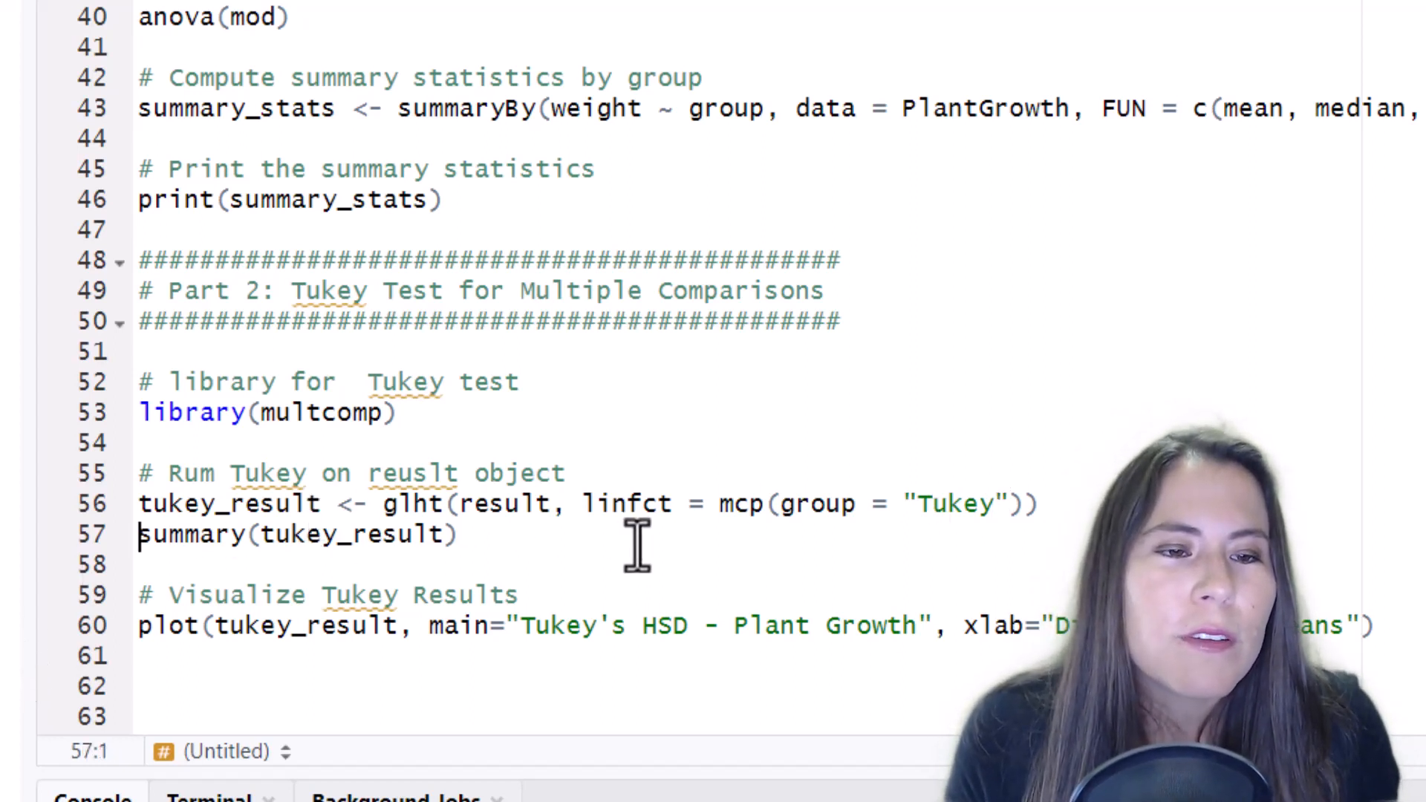
pyautogui.moveTo(258, 535)
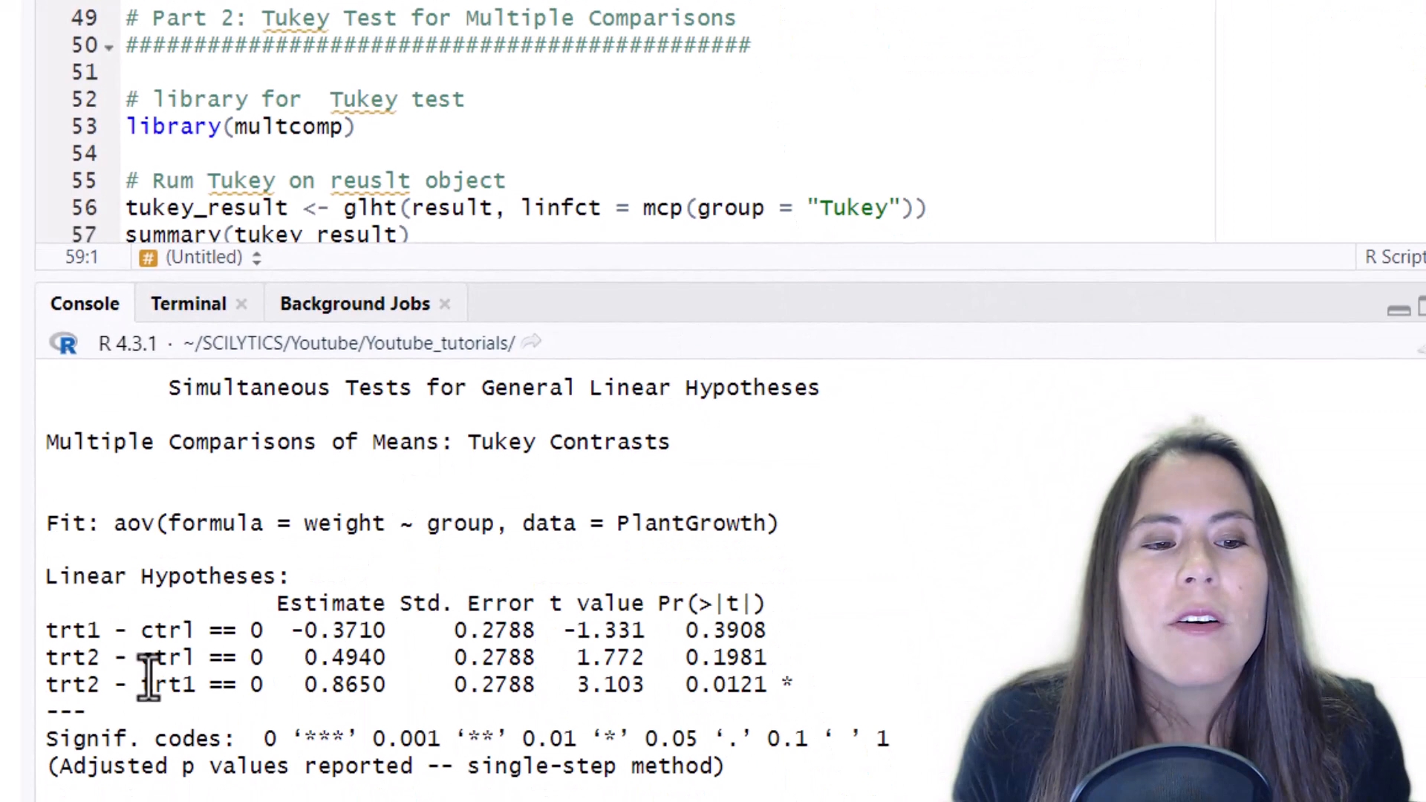
pyautogui.moveTo(69, 658)
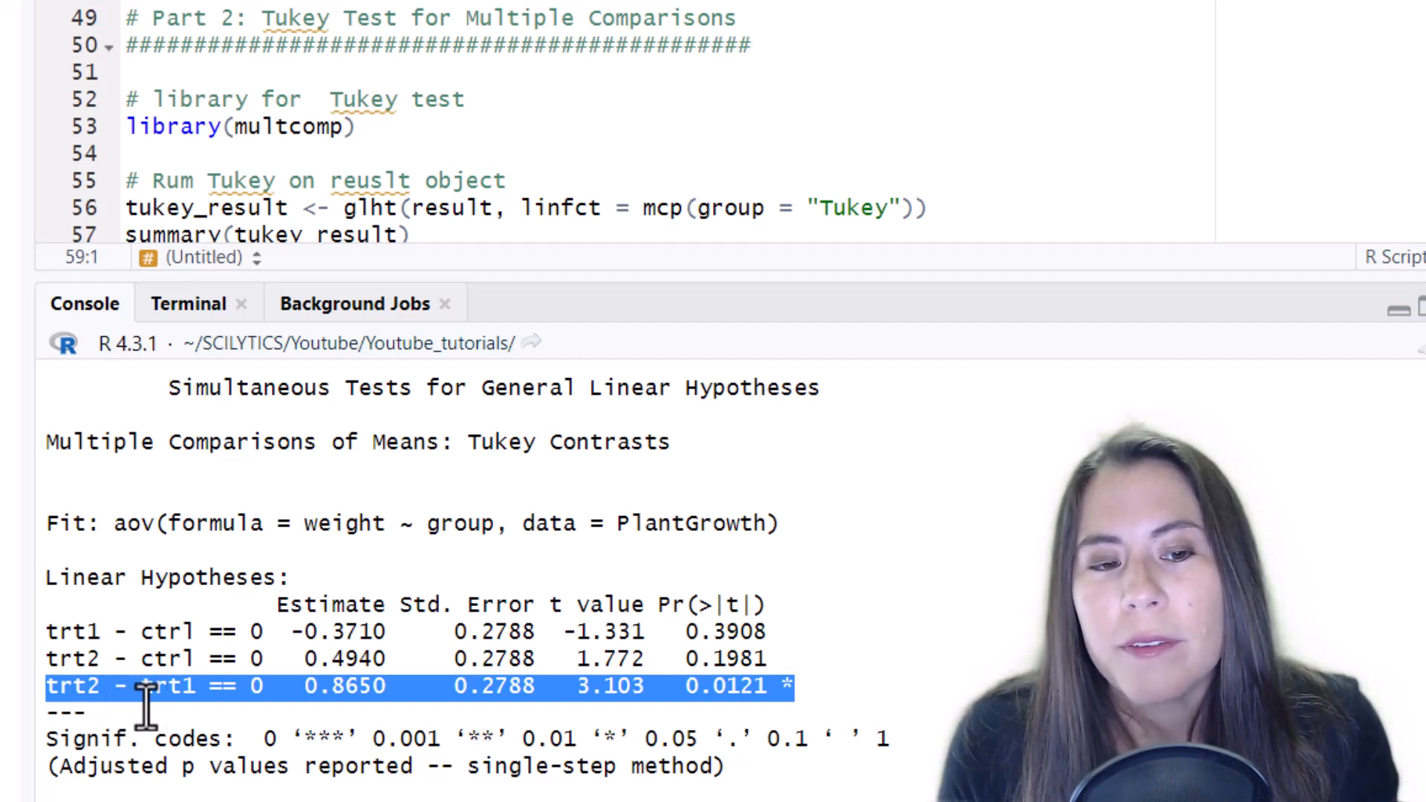
pyautogui.moveTo(789, 281)
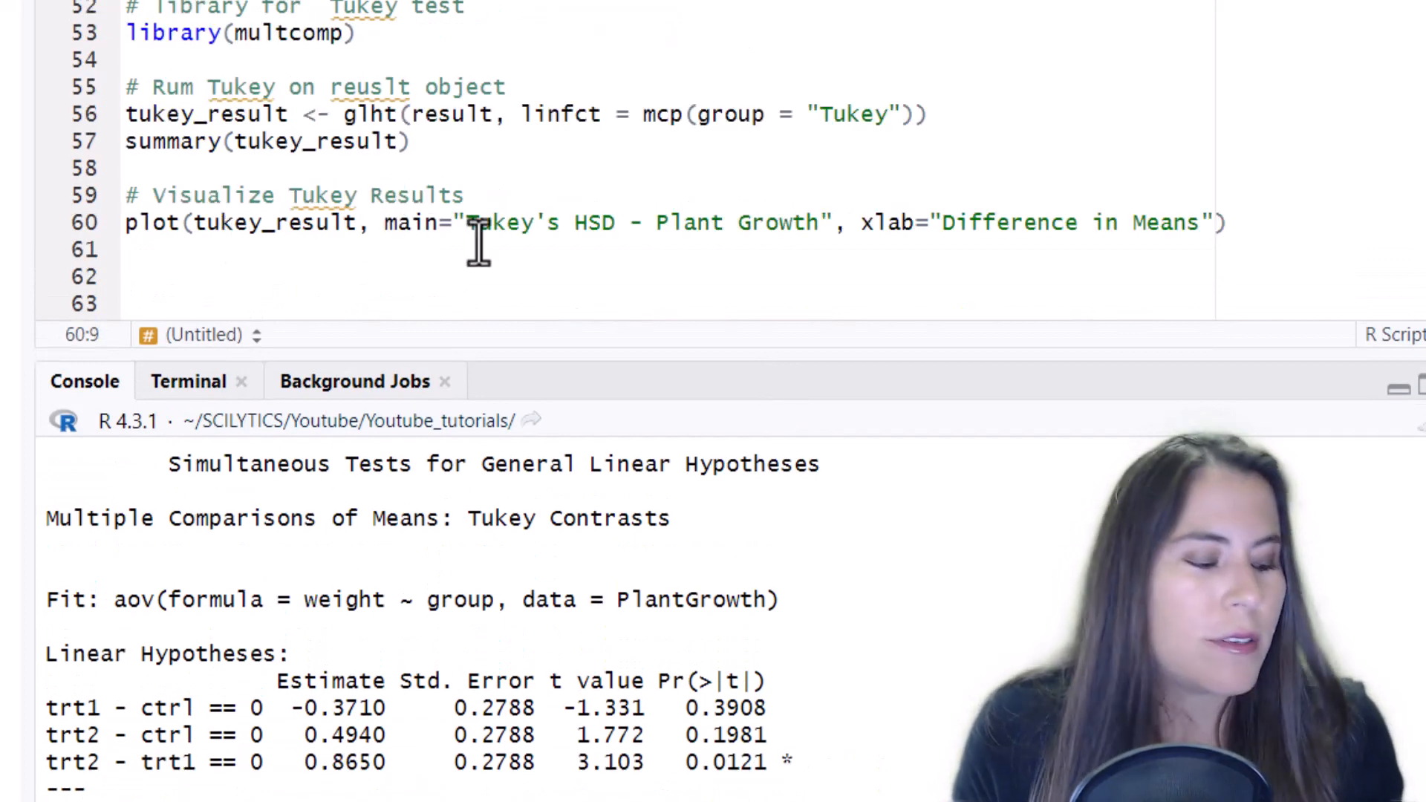
pyautogui.moveTo(322, 187)
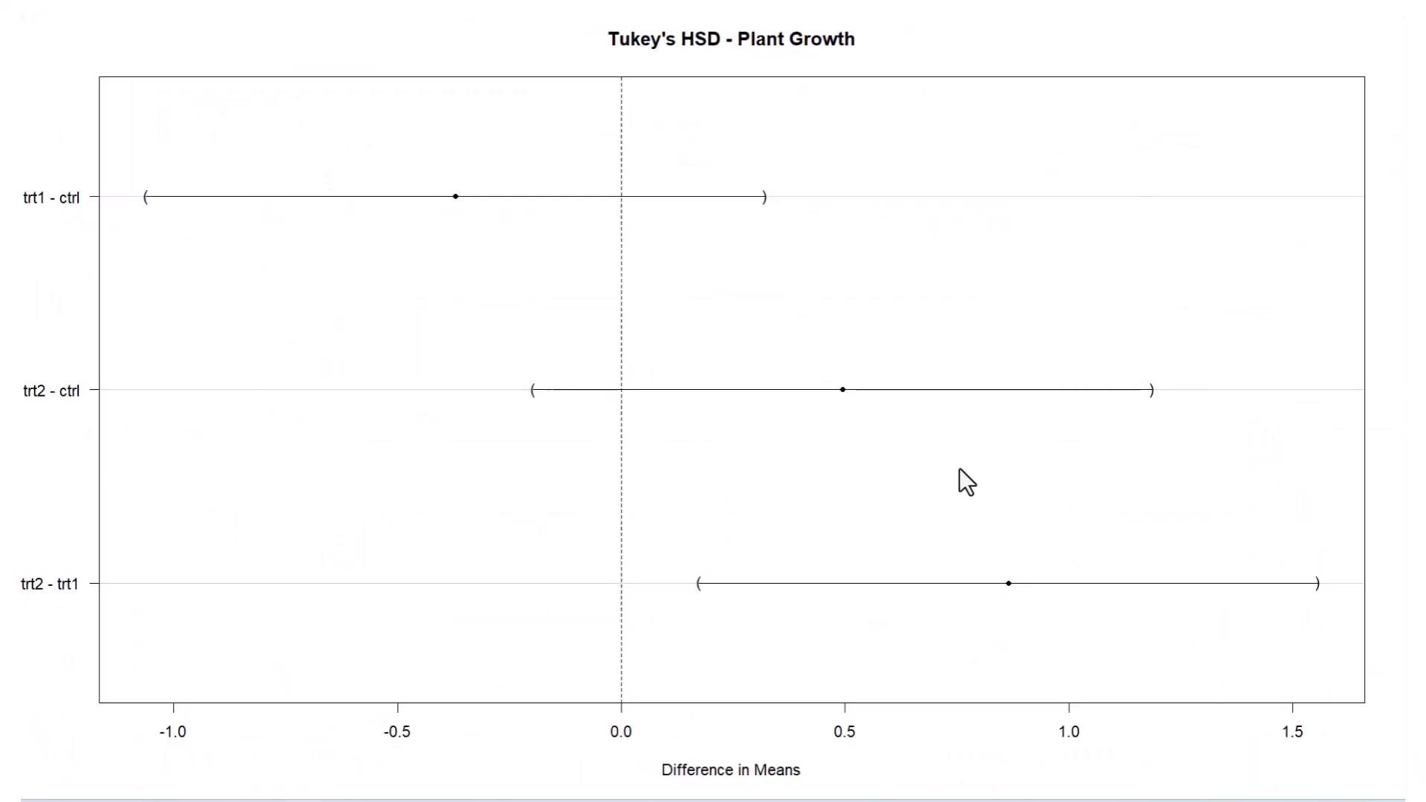
pyautogui.moveTo(685, 716)
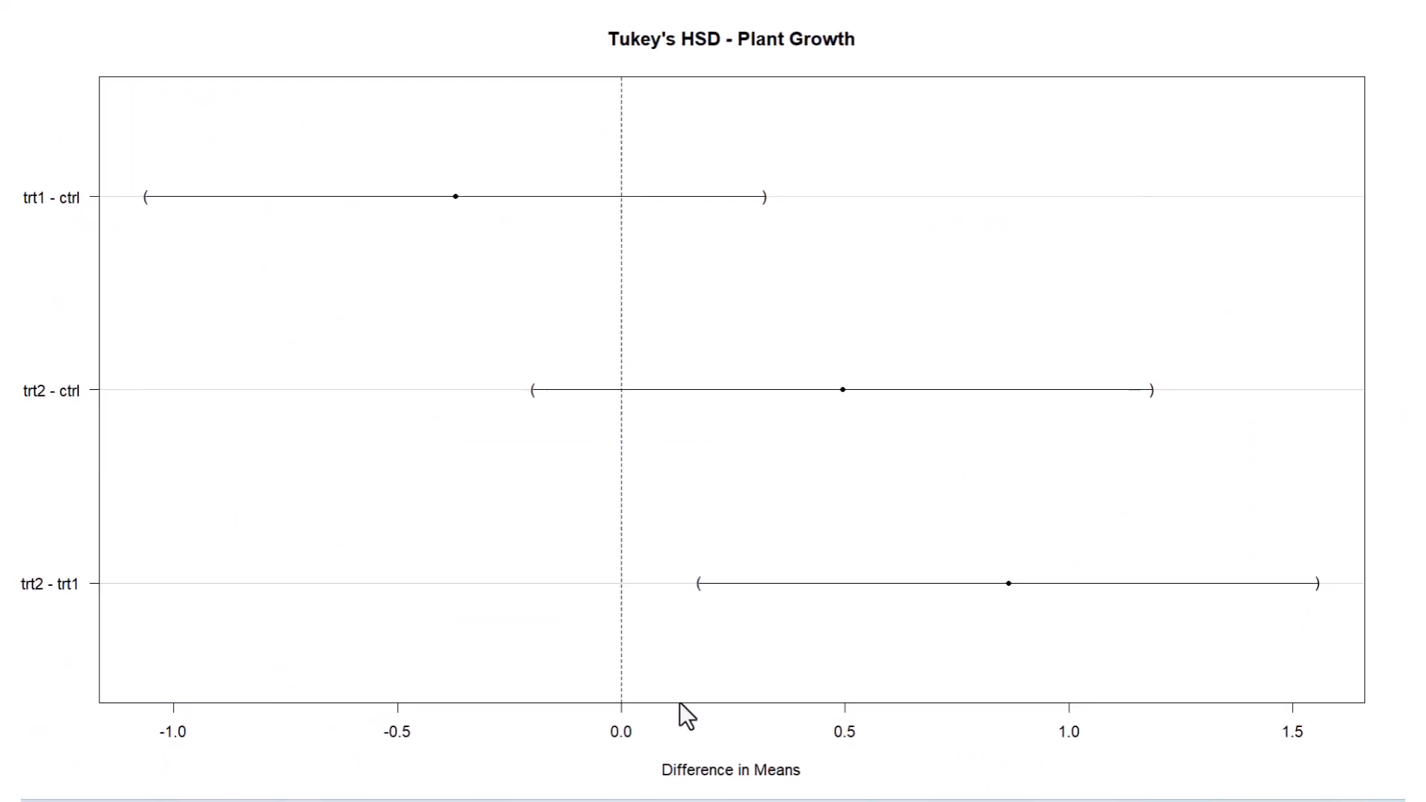
pyautogui.moveTo(680, 719)
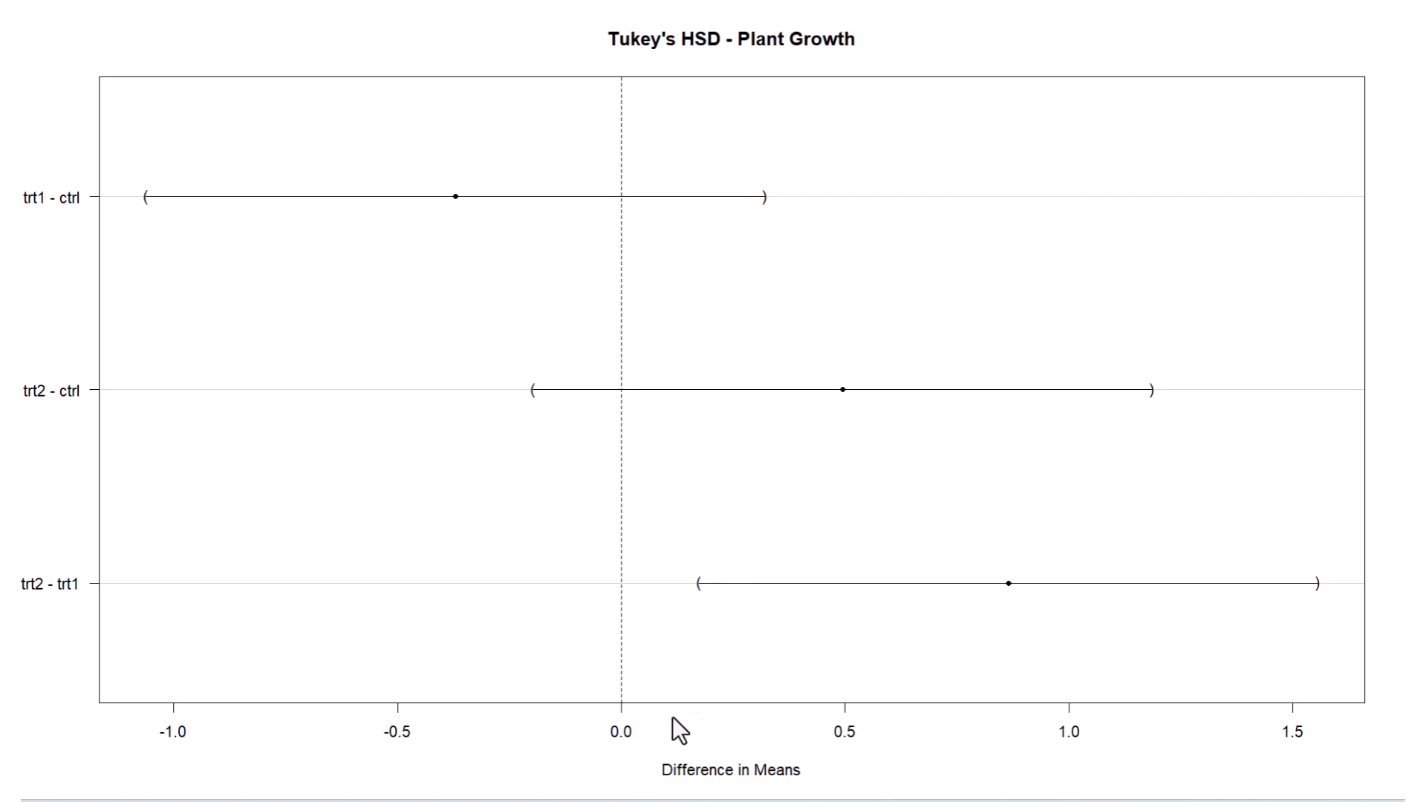
pyautogui.moveTo(677, 732)
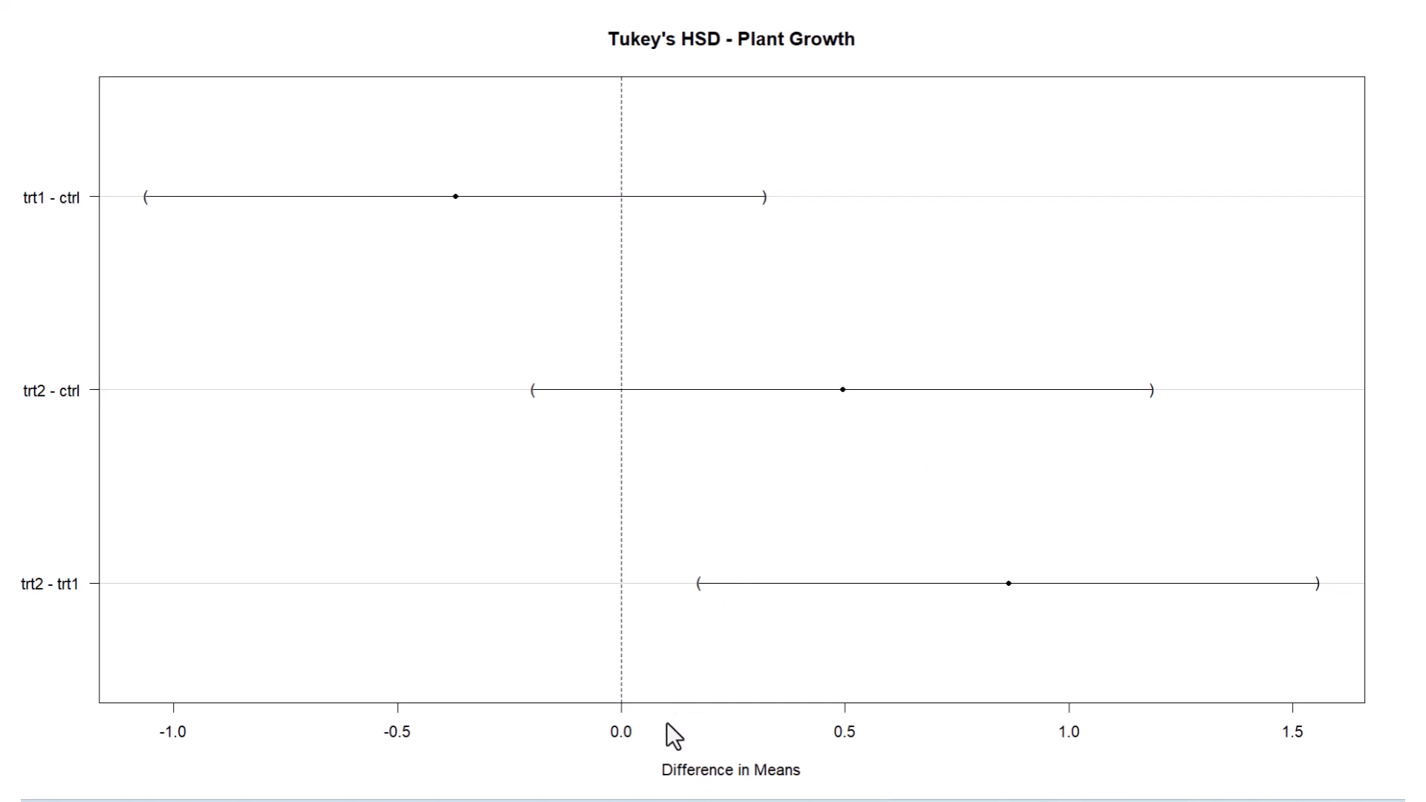
pyautogui.moveTo(622, 537)
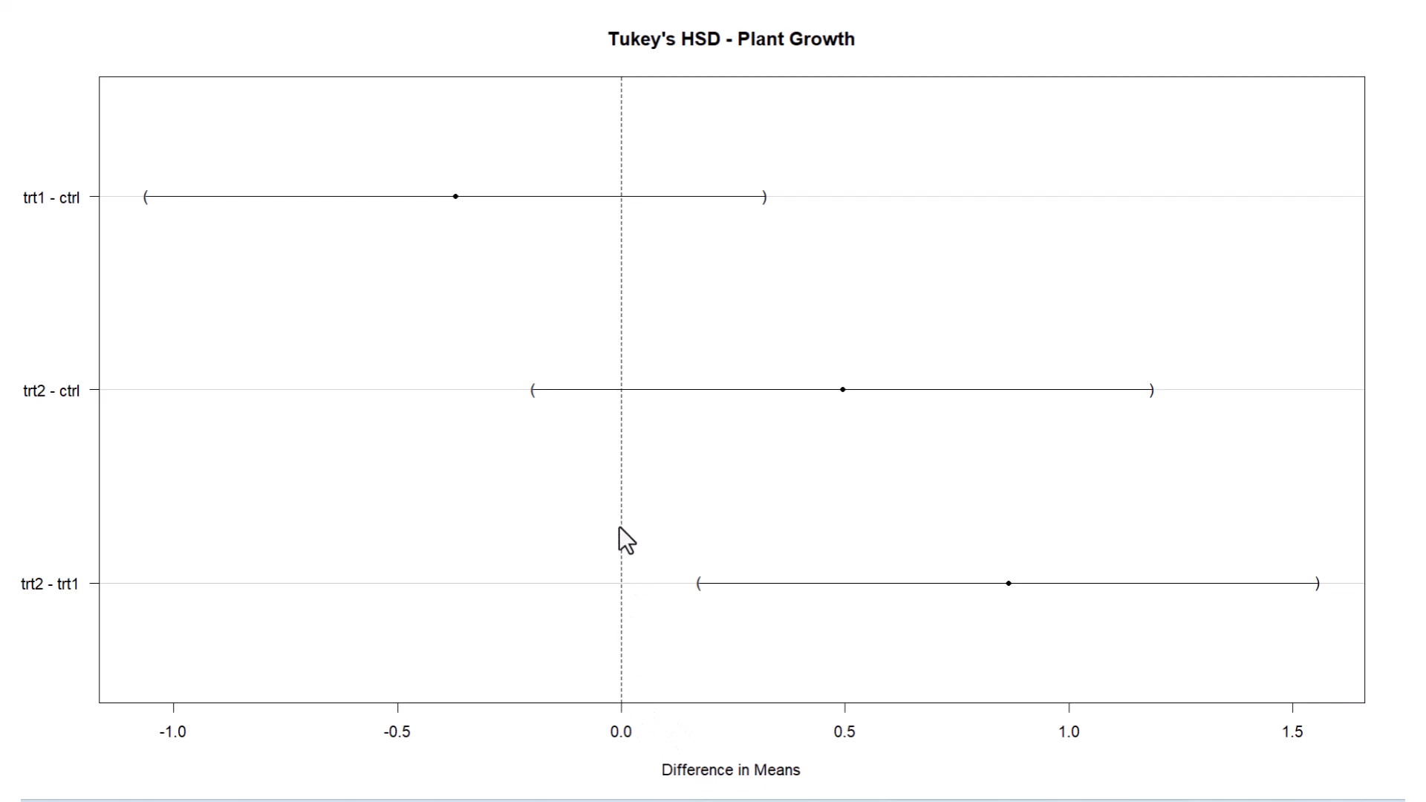
pyautogui.moveTo(625, 744)
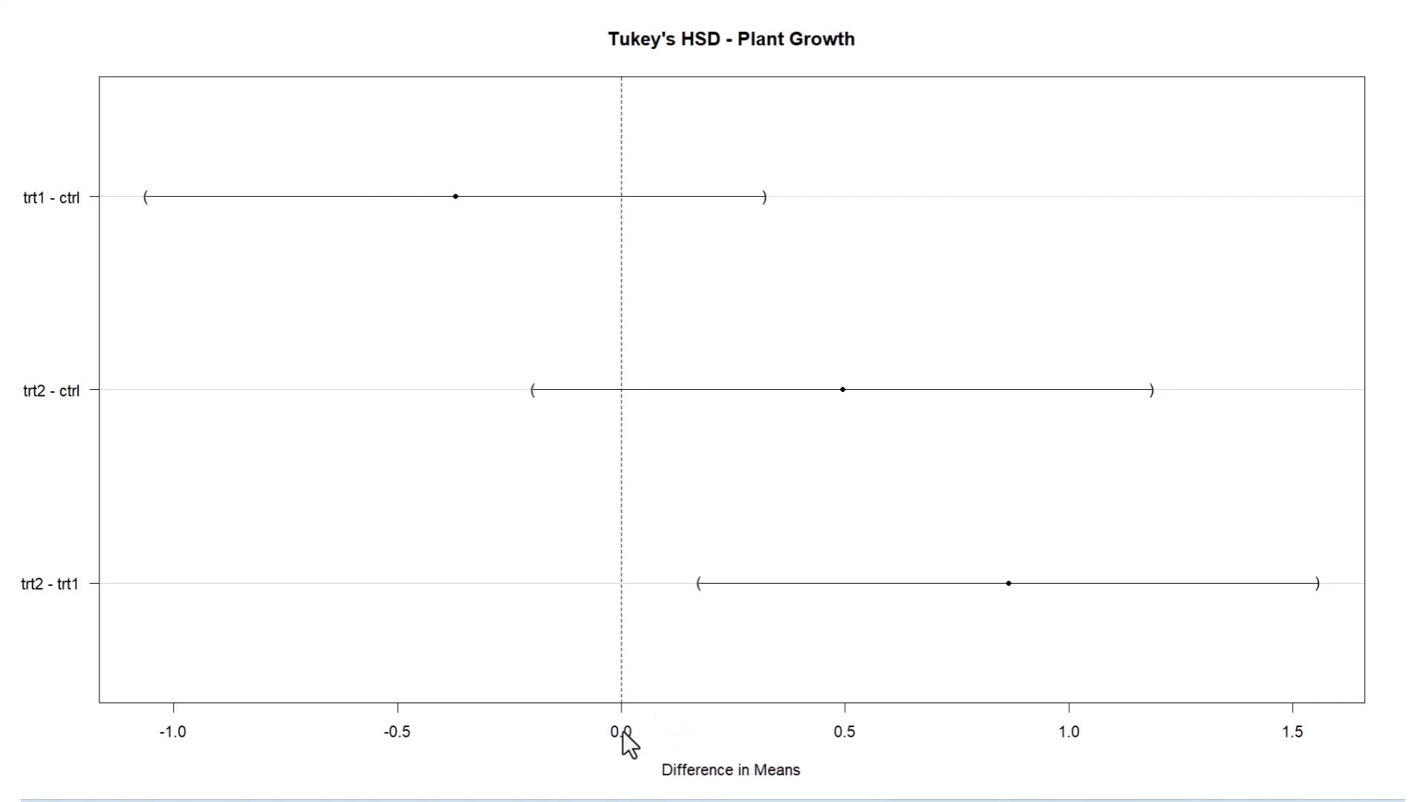
pyautogui.moveTo(136, 608)
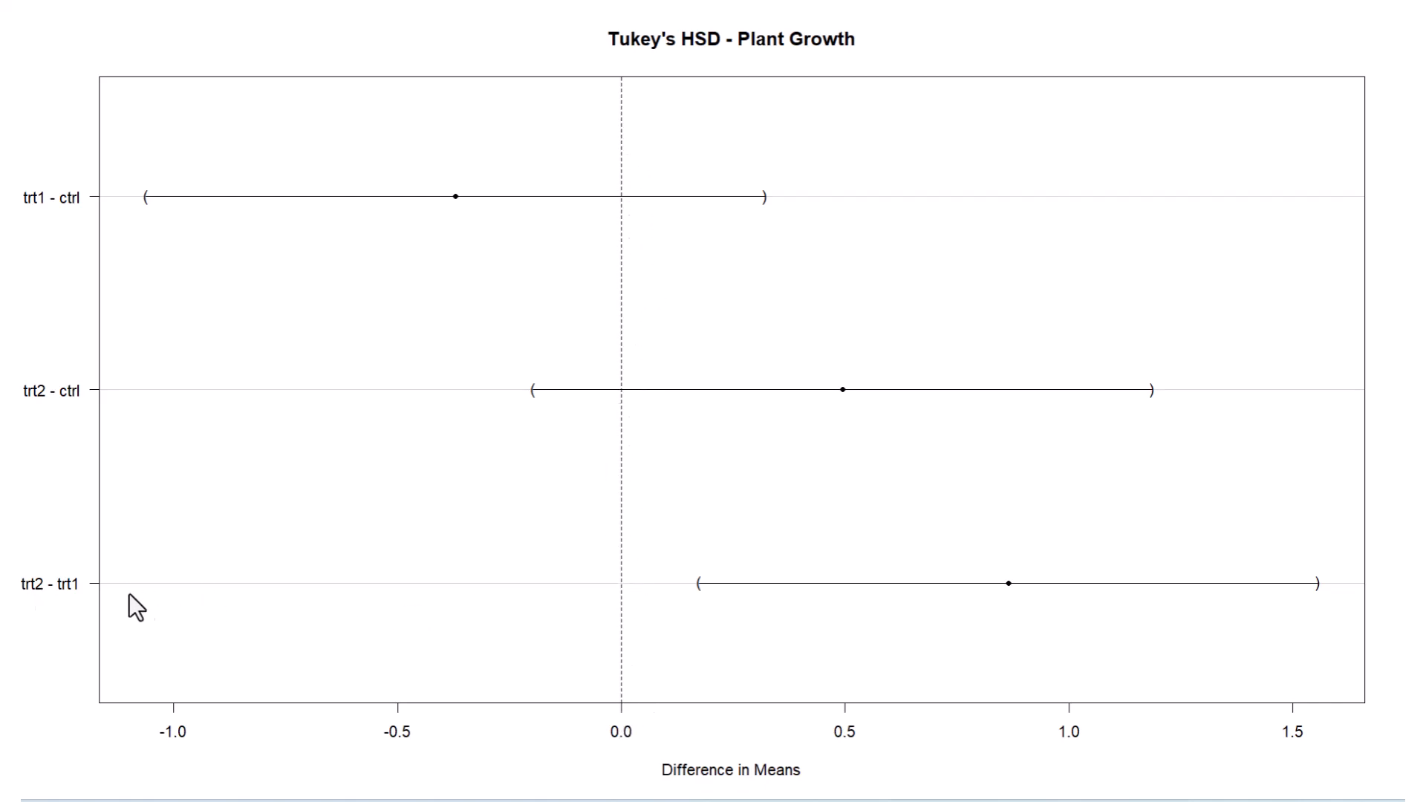
pyautogui.moveTo(746, 601)
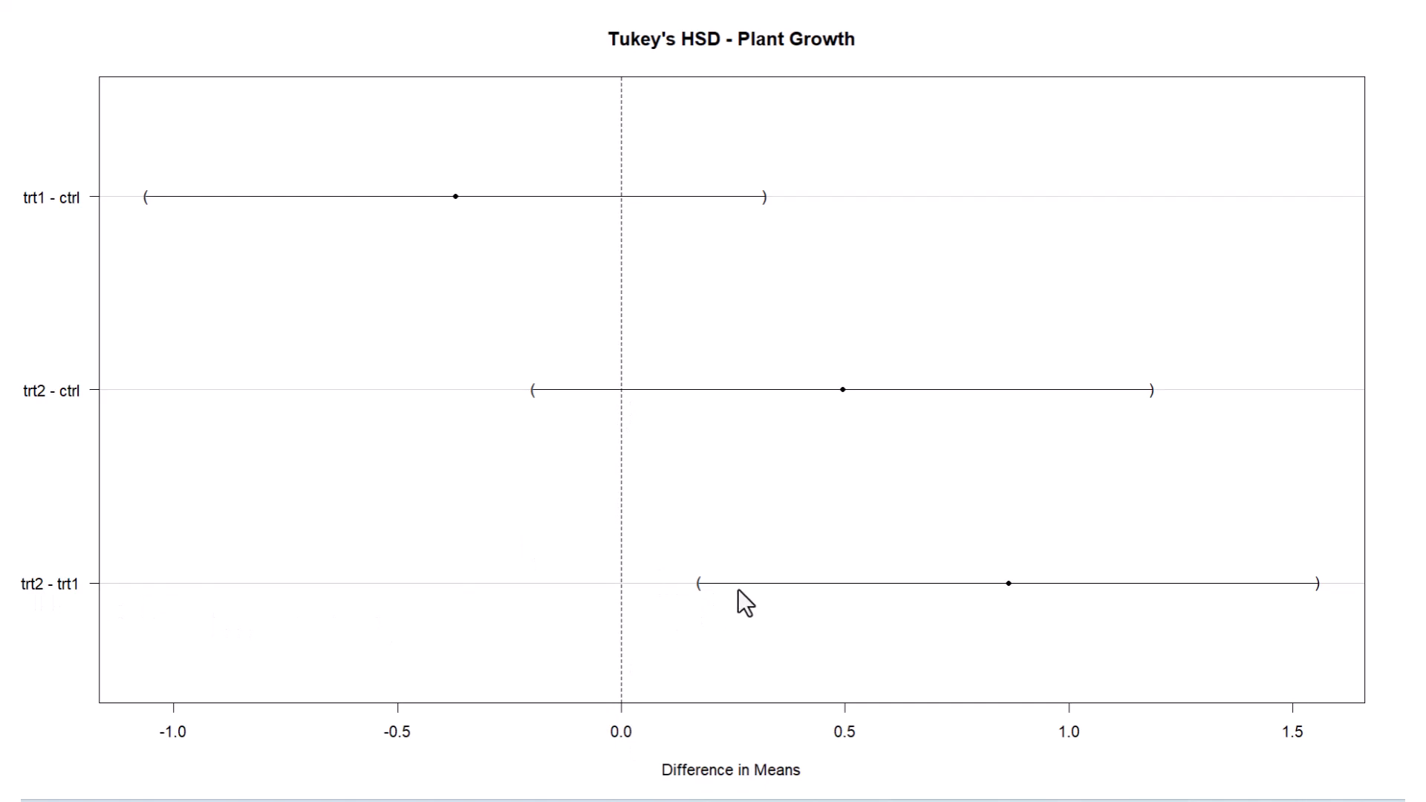
pyautogui.moveTo(643, 699)
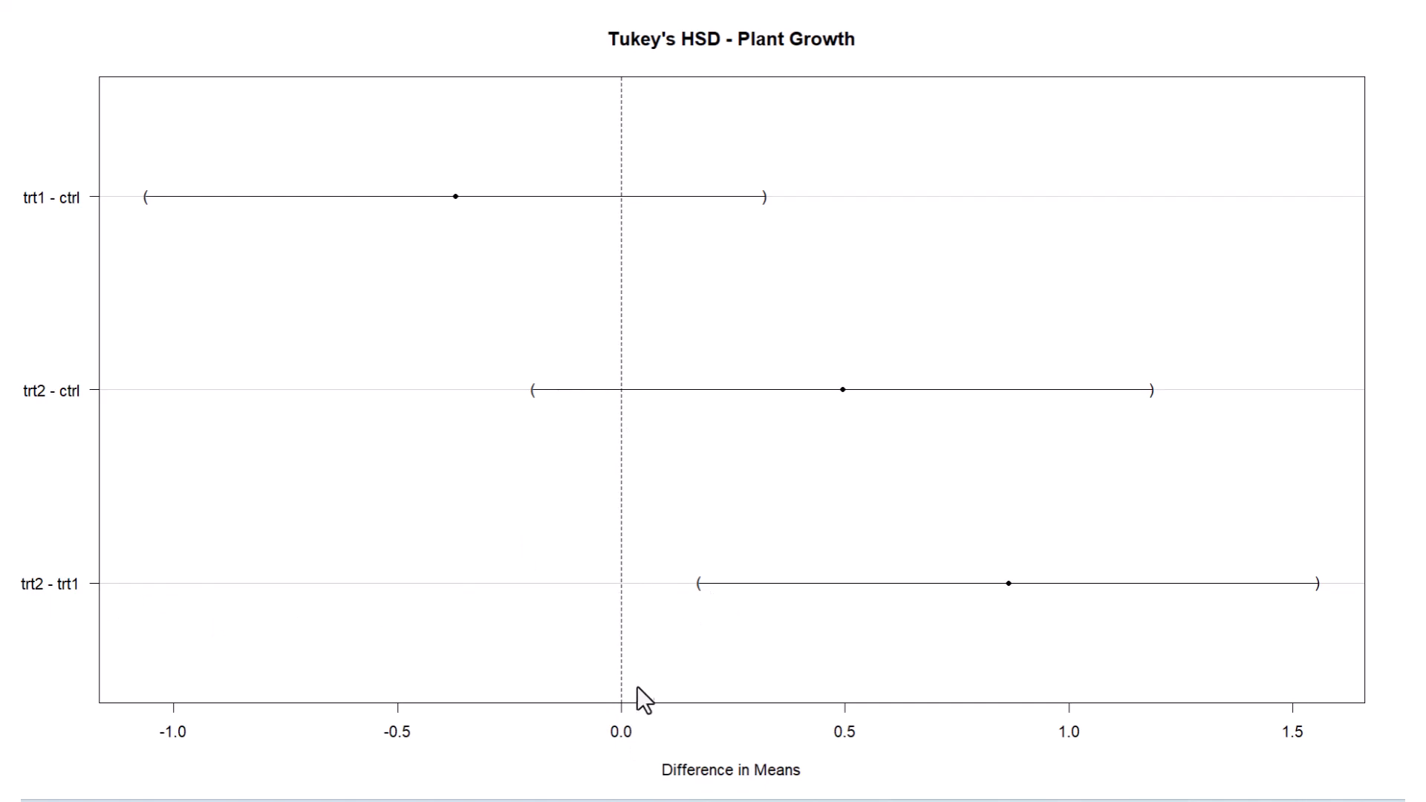
pyautogui.moveTo(662, 762)
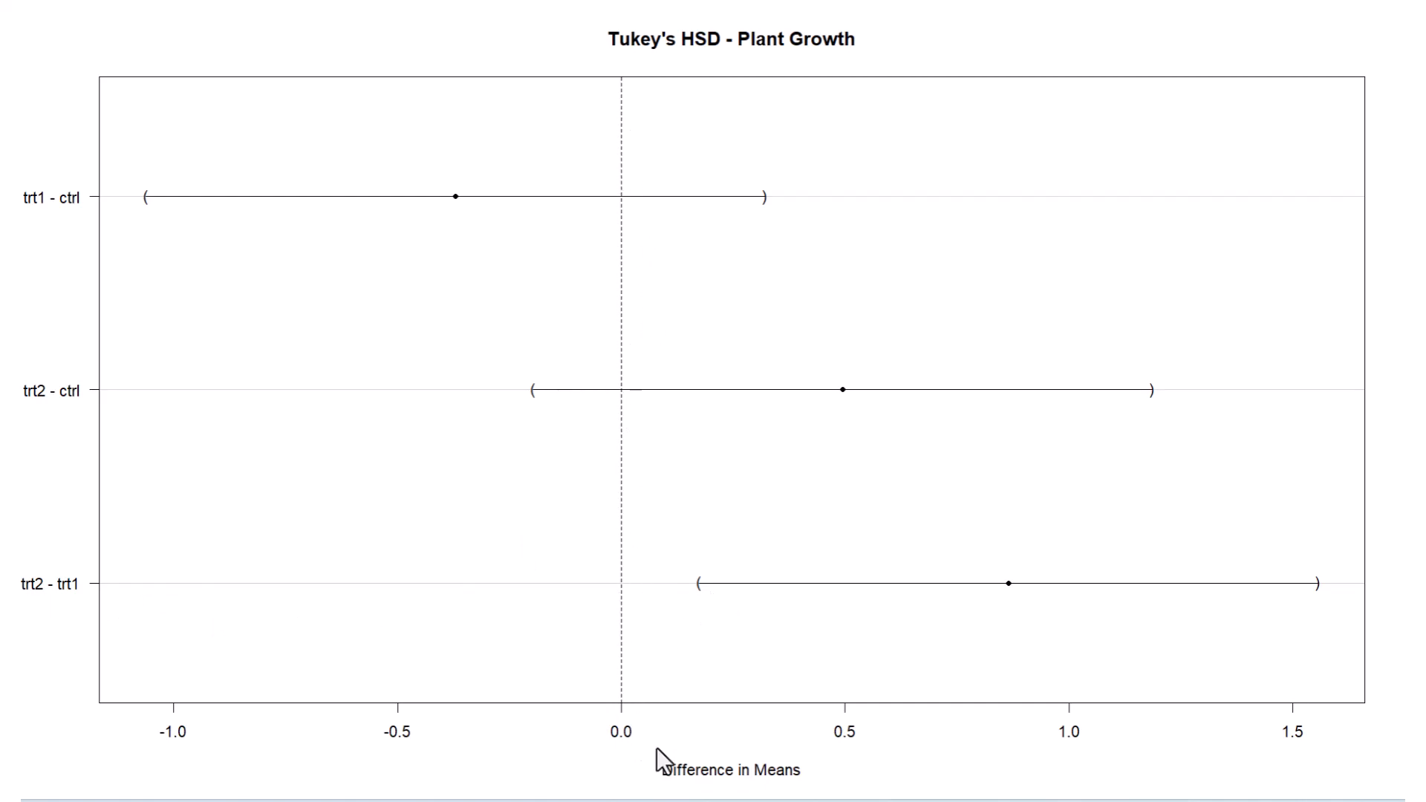
pyautogui.moveTo(98, 223)
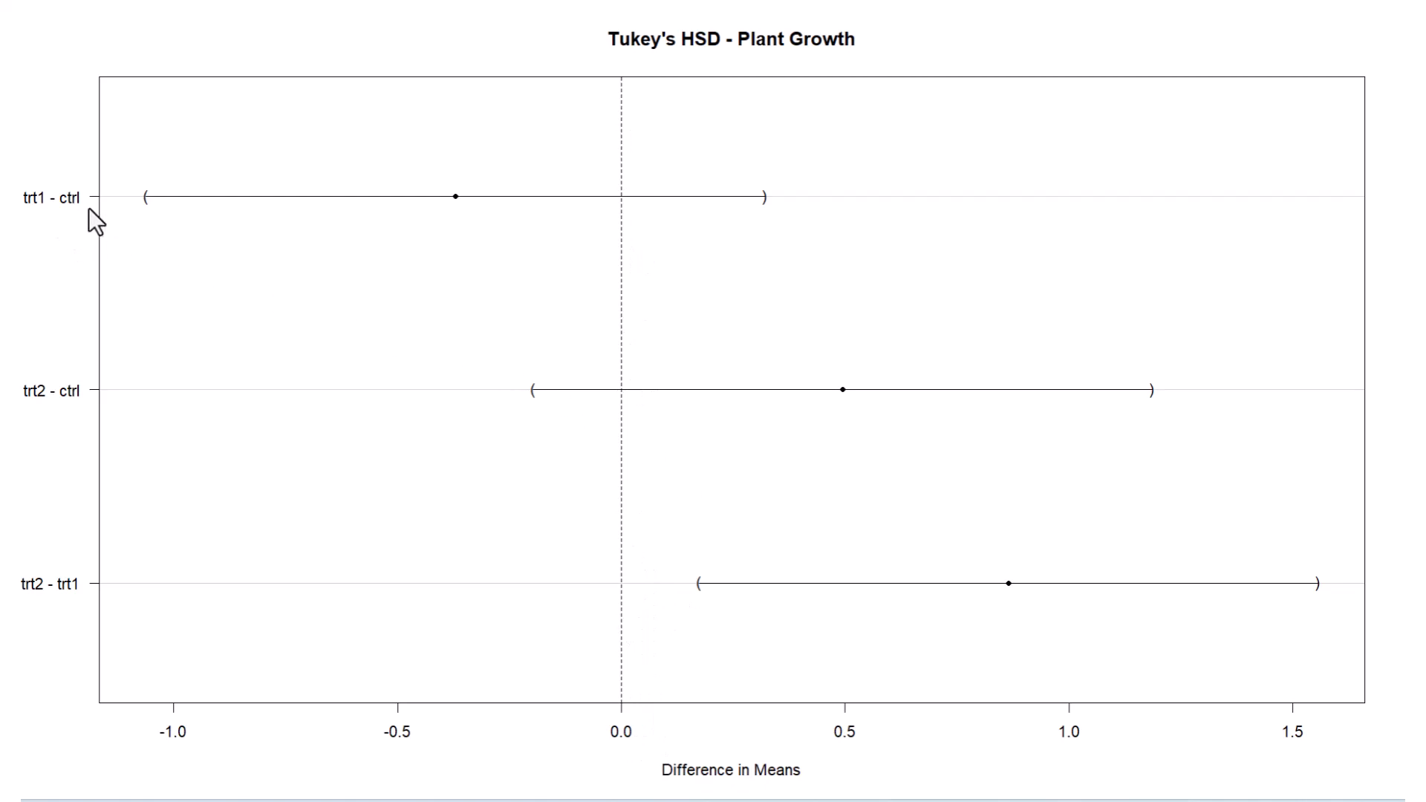
pyautogui.moveTo(463, 209)
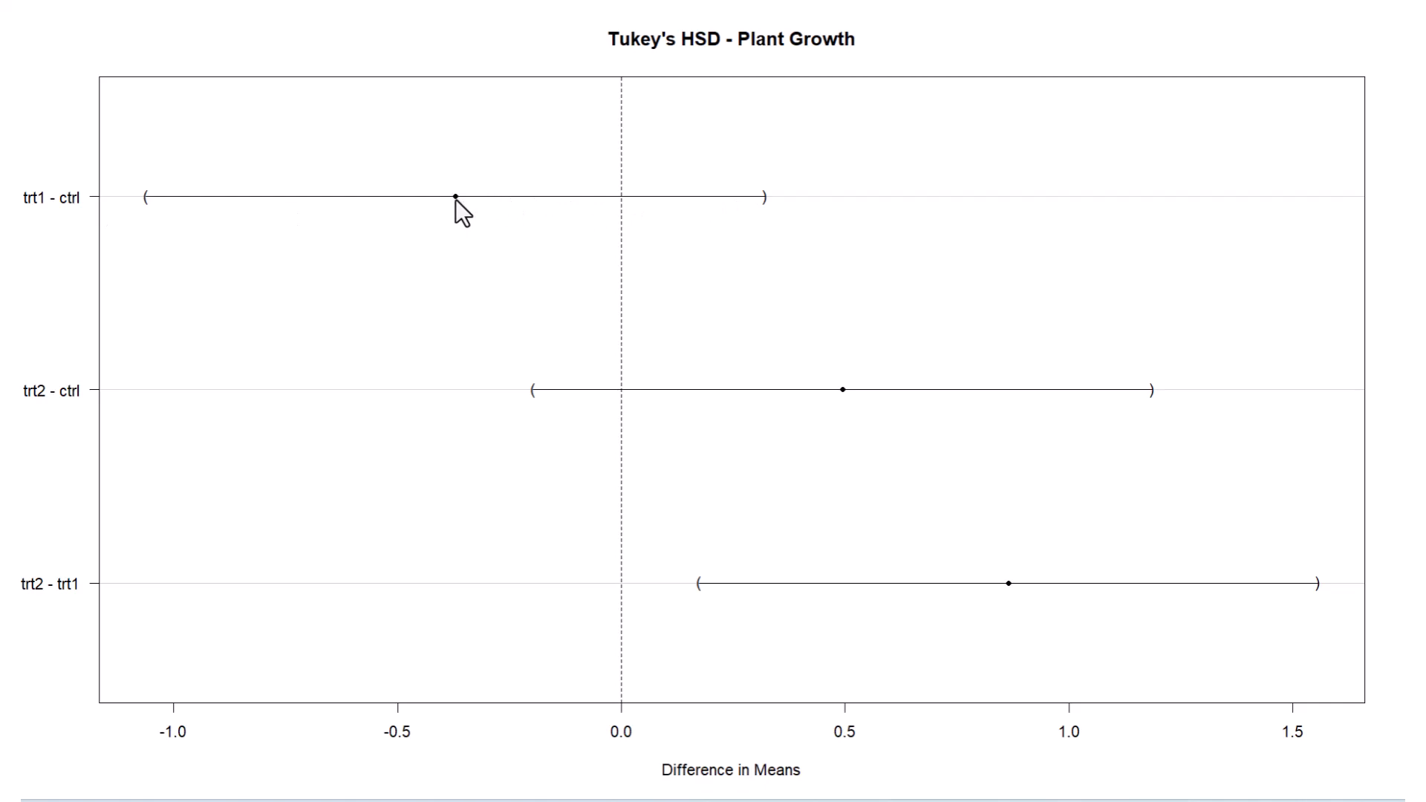
pyautogui.moveTo(151, 227)
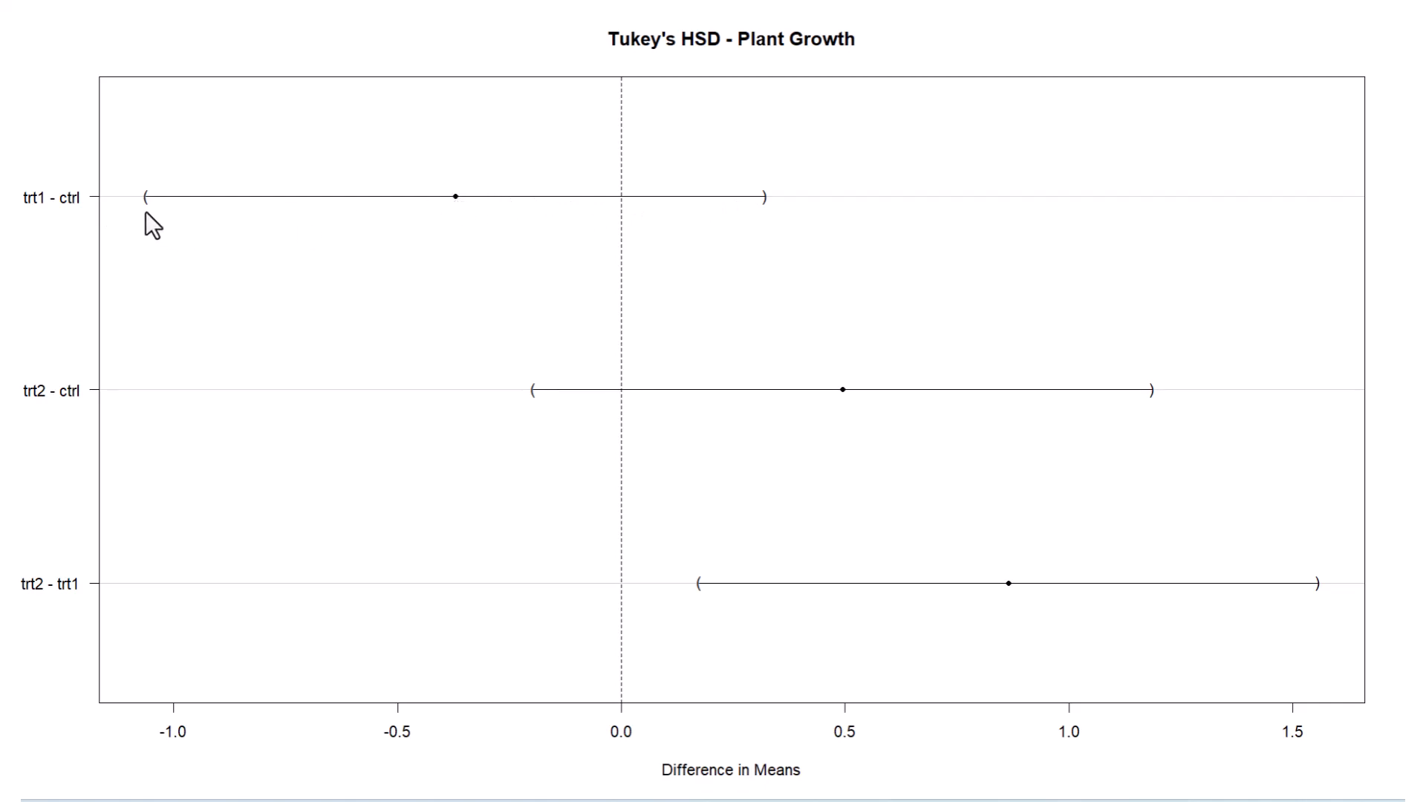
pyautogui.moveTo(145, 208)
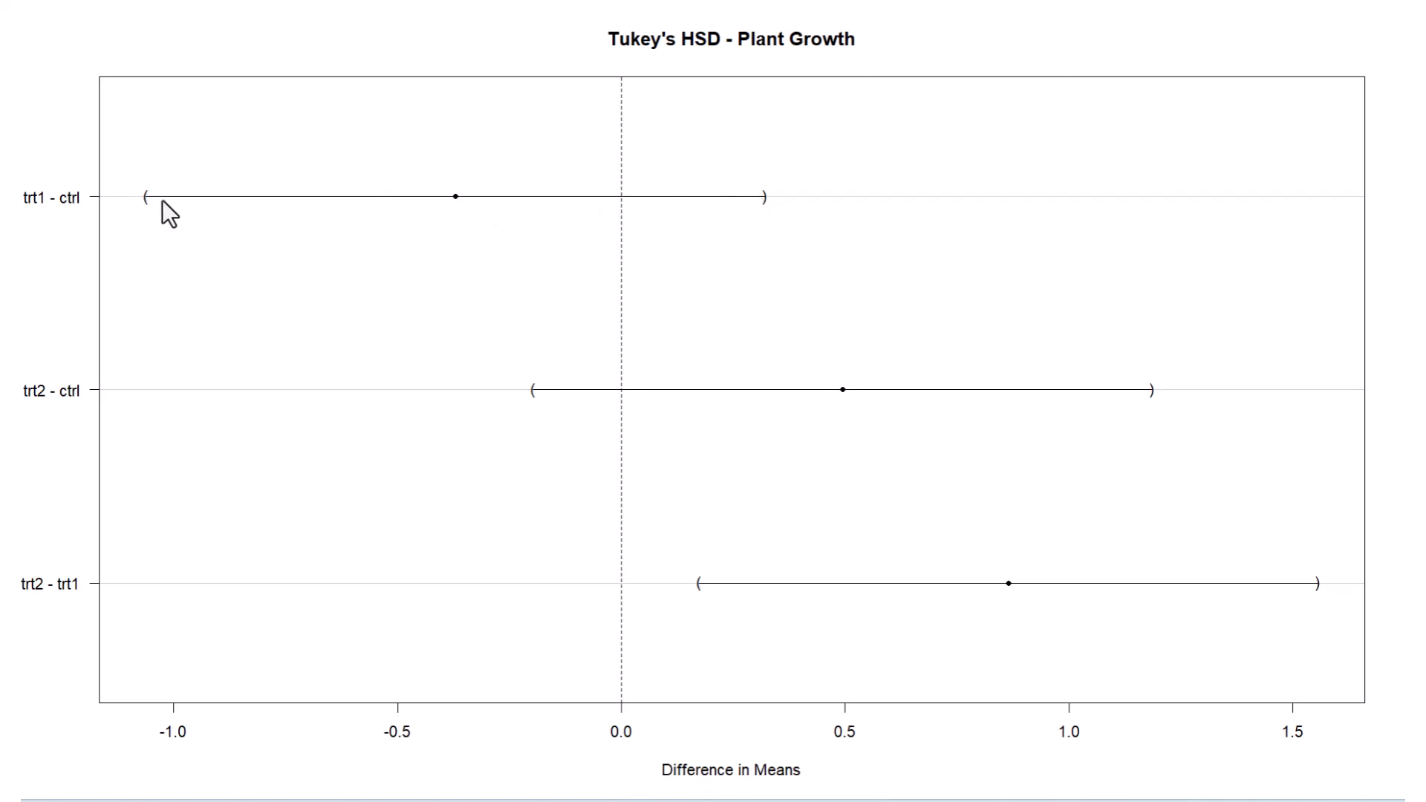
pyautogui.moveTo(462, 208)
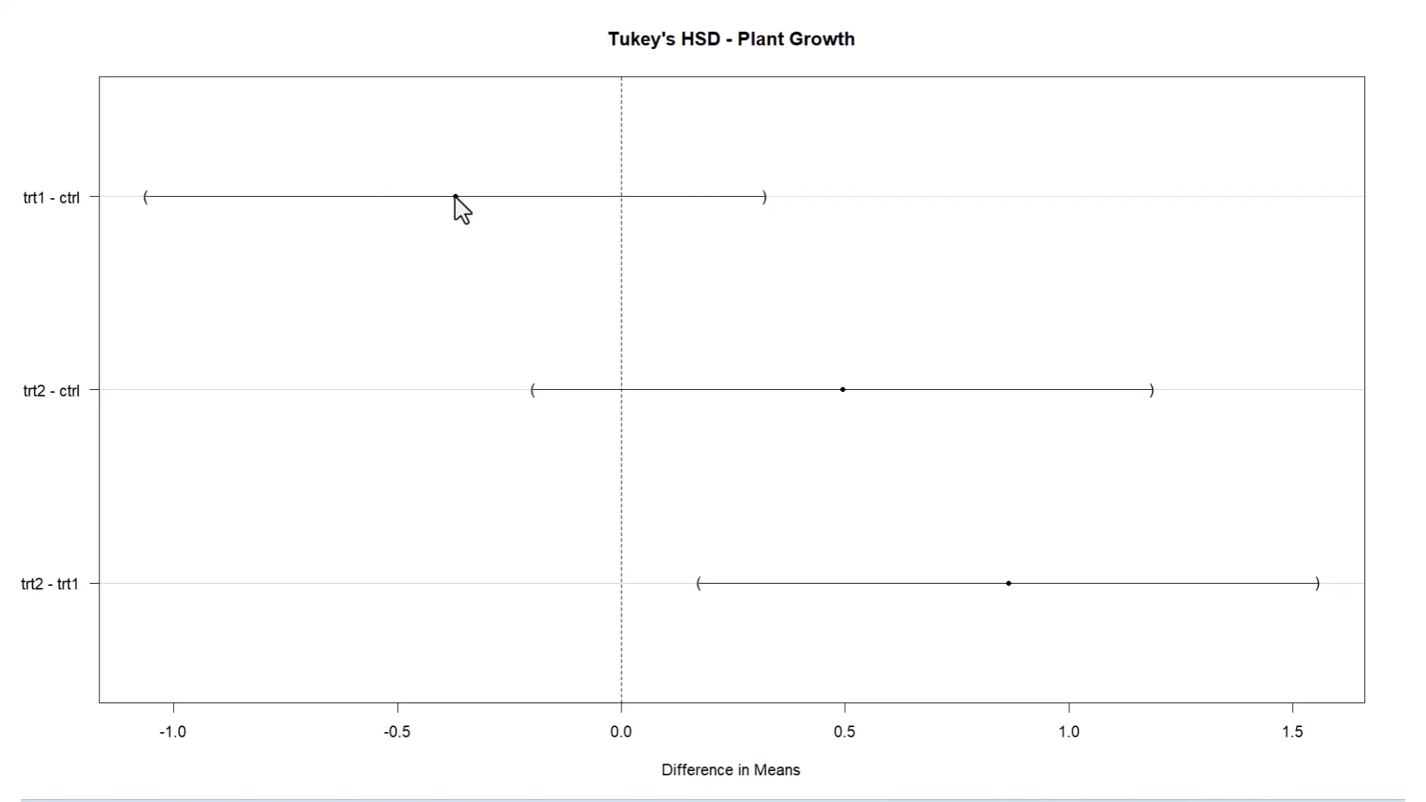
pyautogui.moveTo(621, 215)
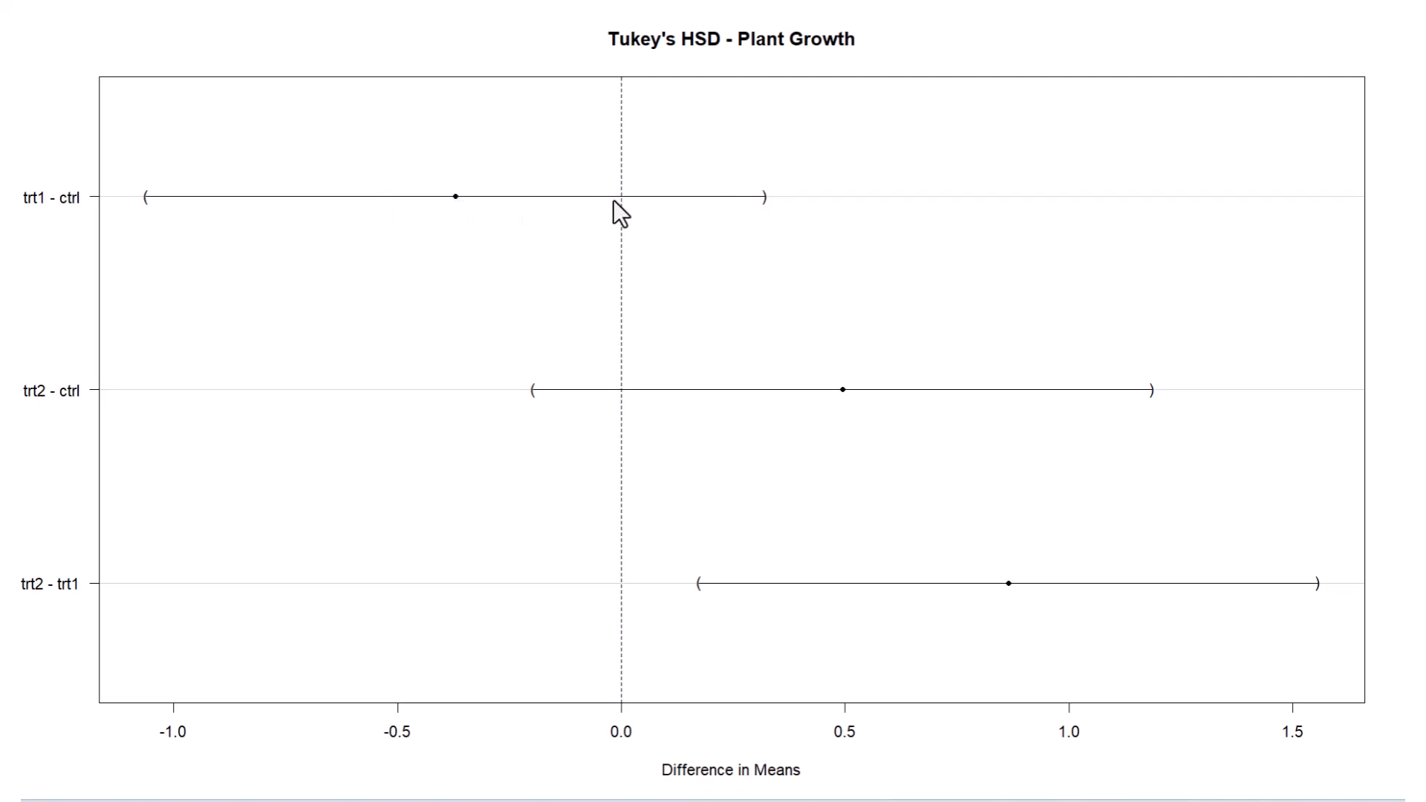
pyautogui.moveTo(613, 651)
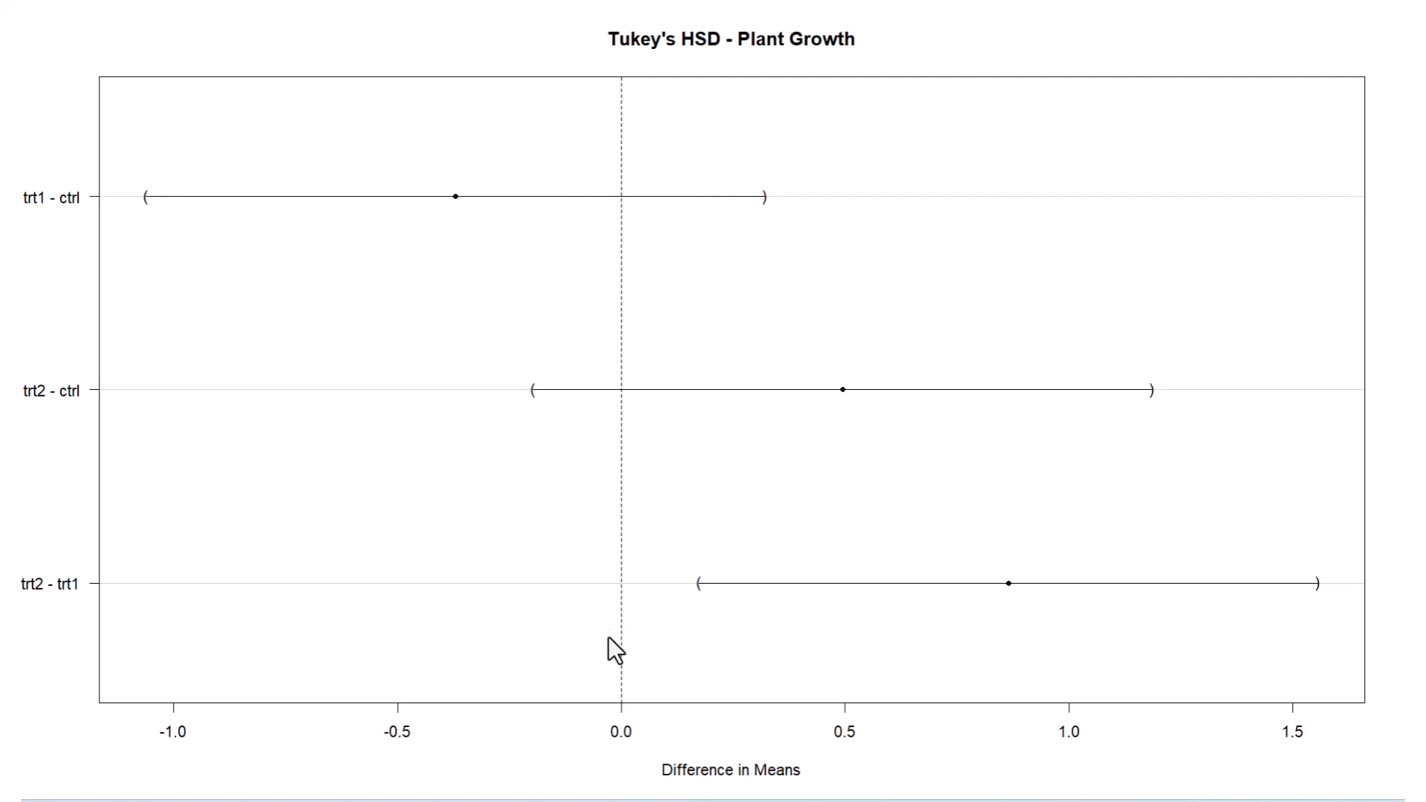
pyautogui.moveTo(630, 239)
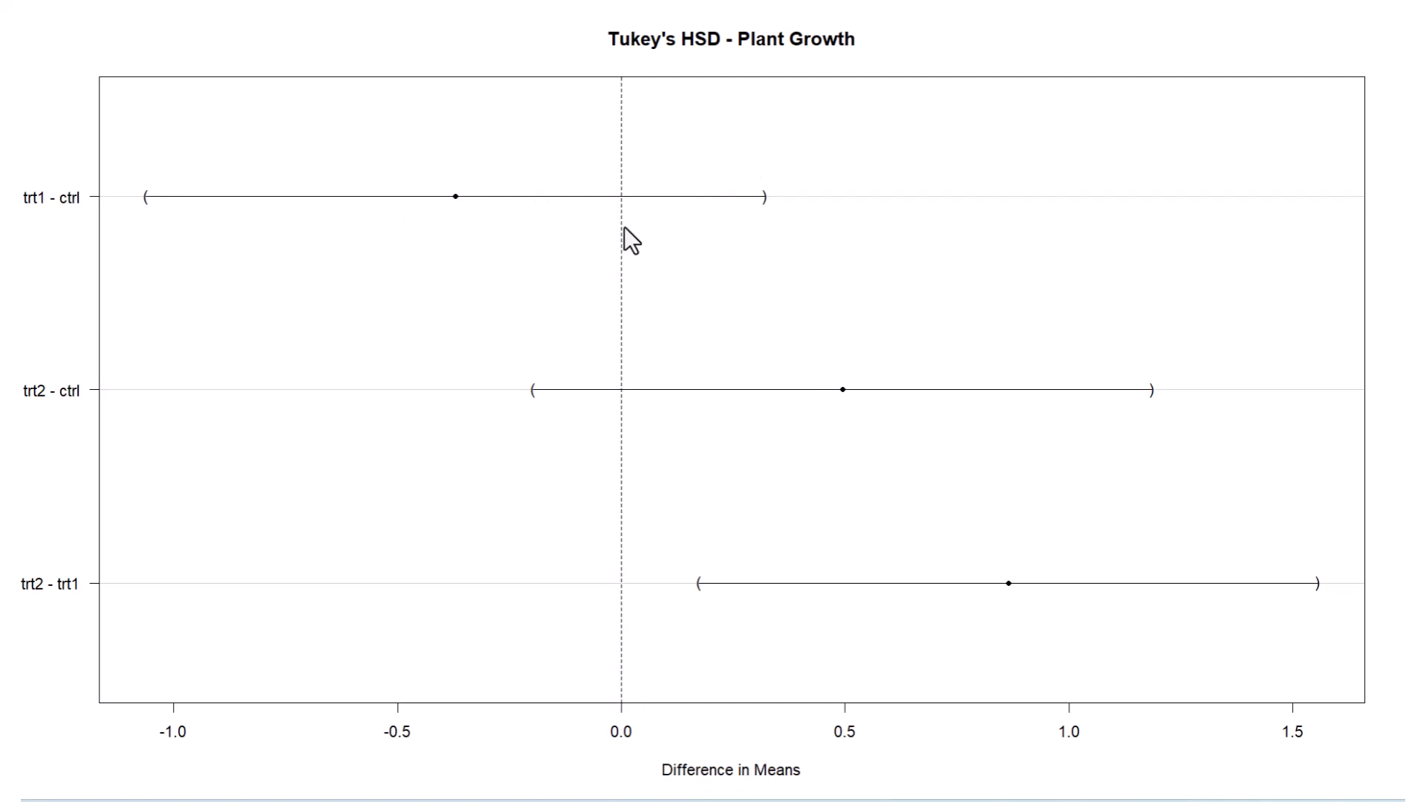
pyautogui.moveTo(424, 473)
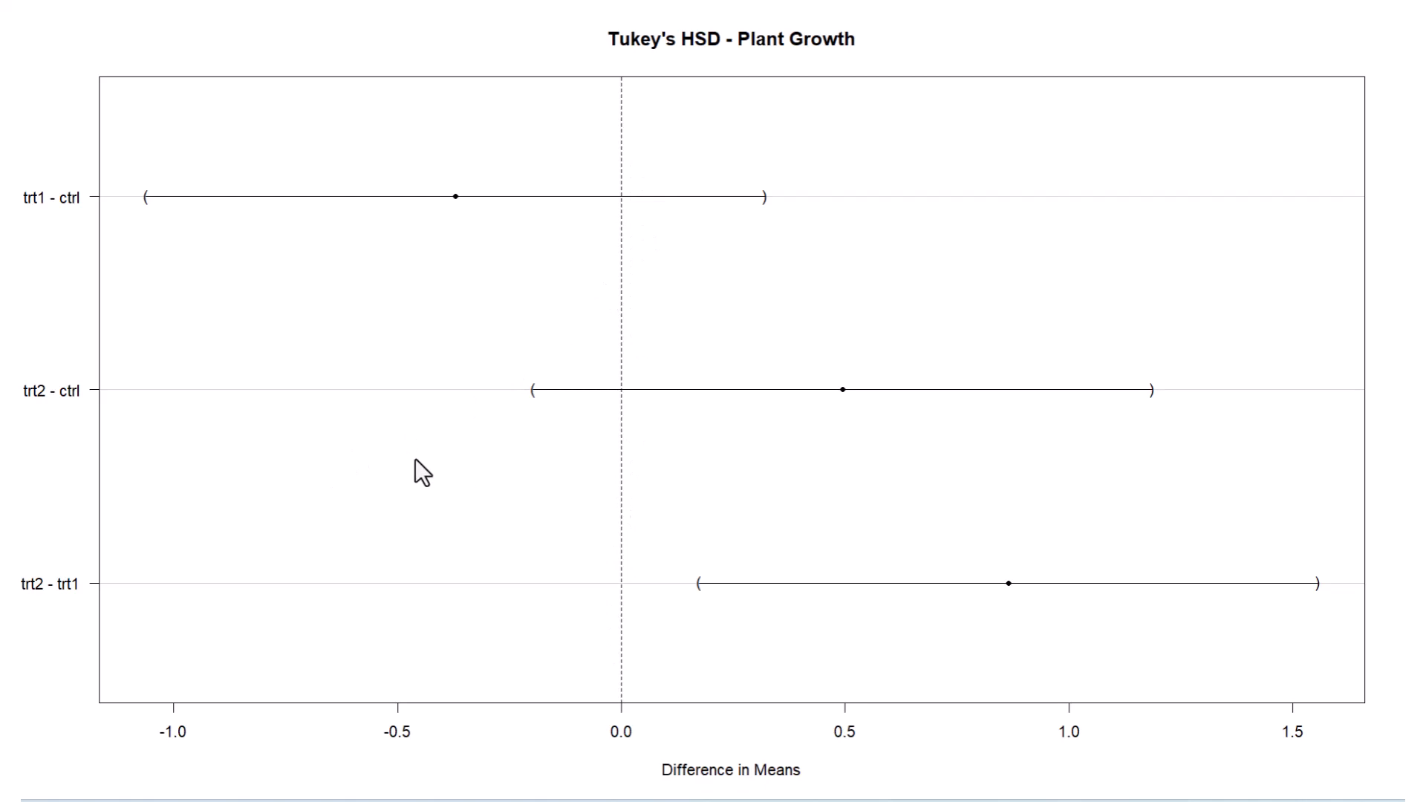
pyautogui.moveTo(770, 653)
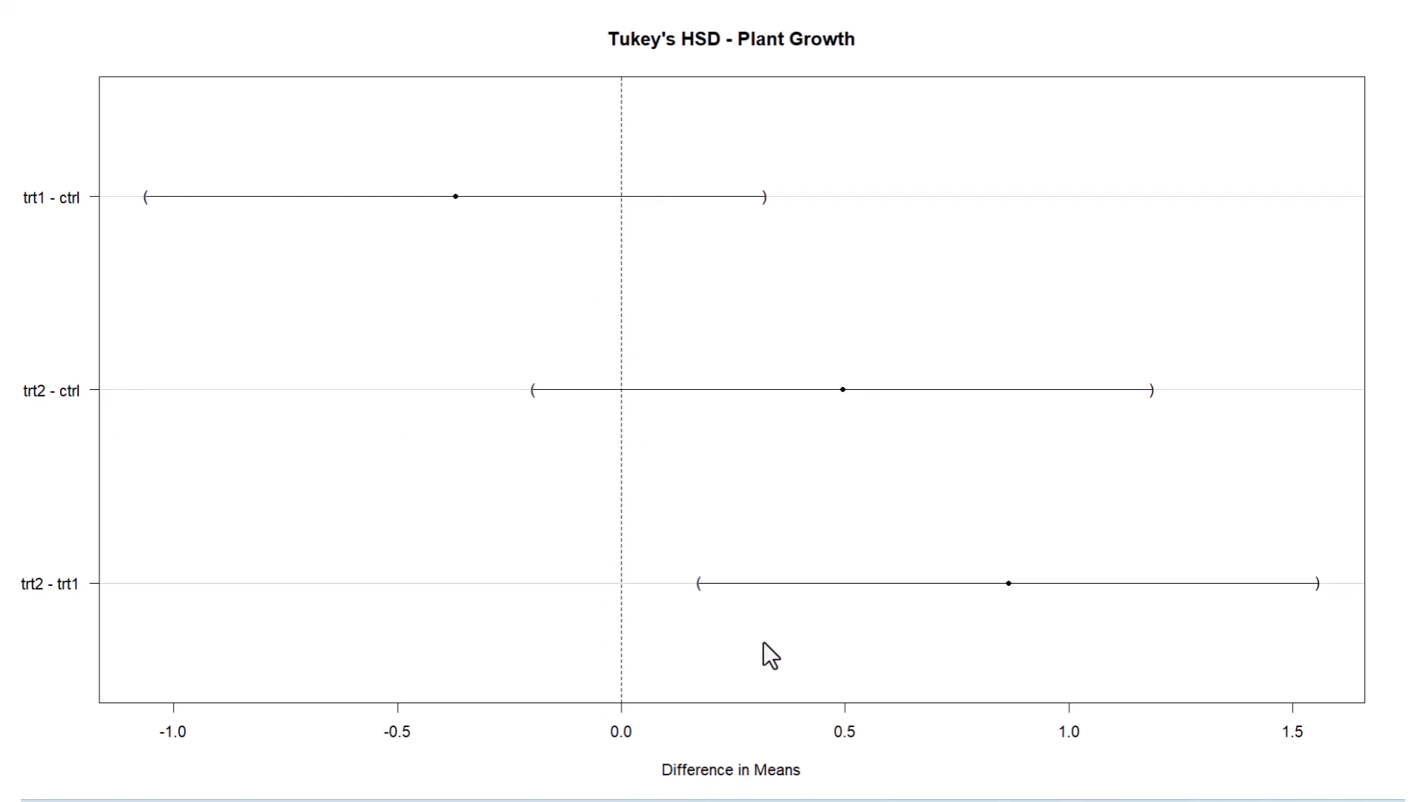
pyautogui.moveTo(1028, 610)
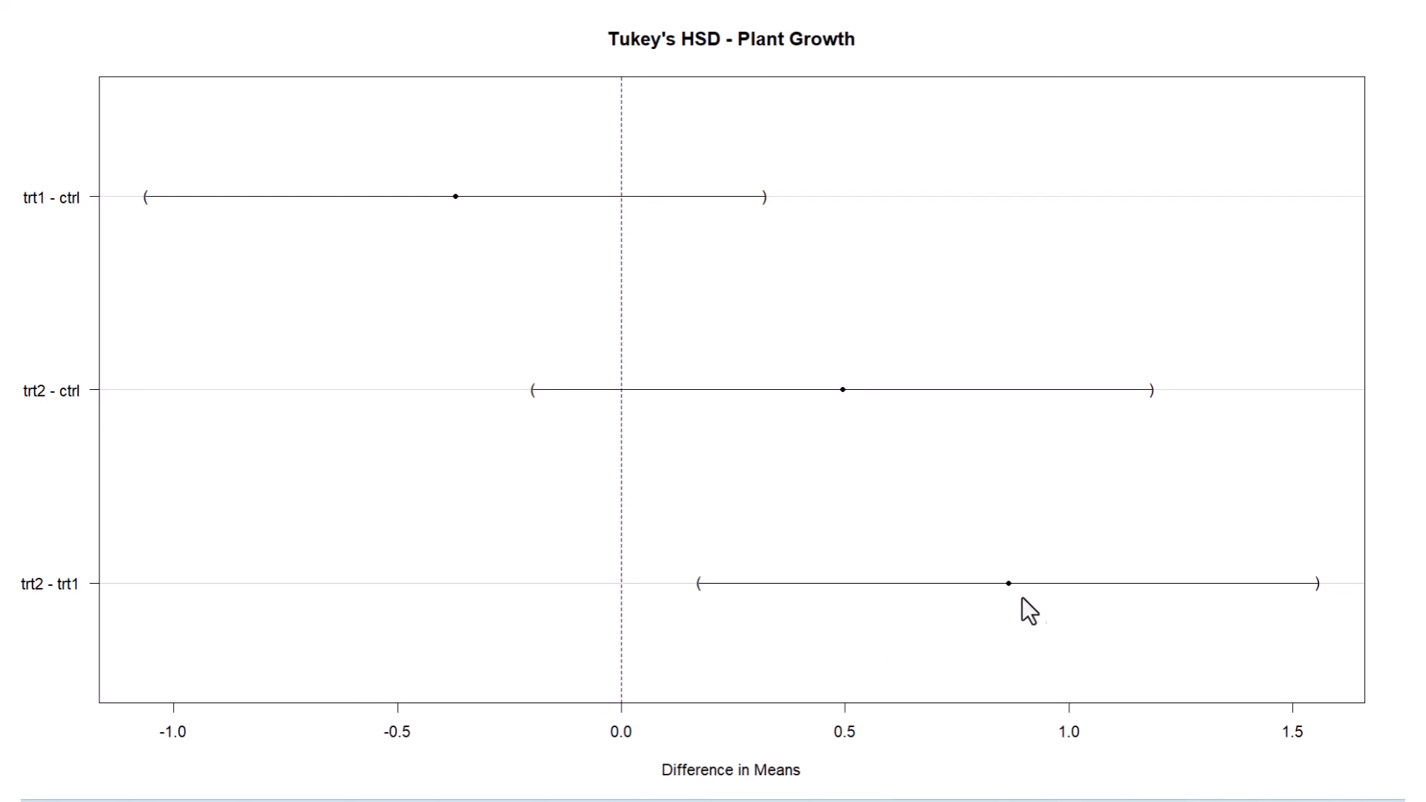
pyautogui.moveTo(1013, 599)
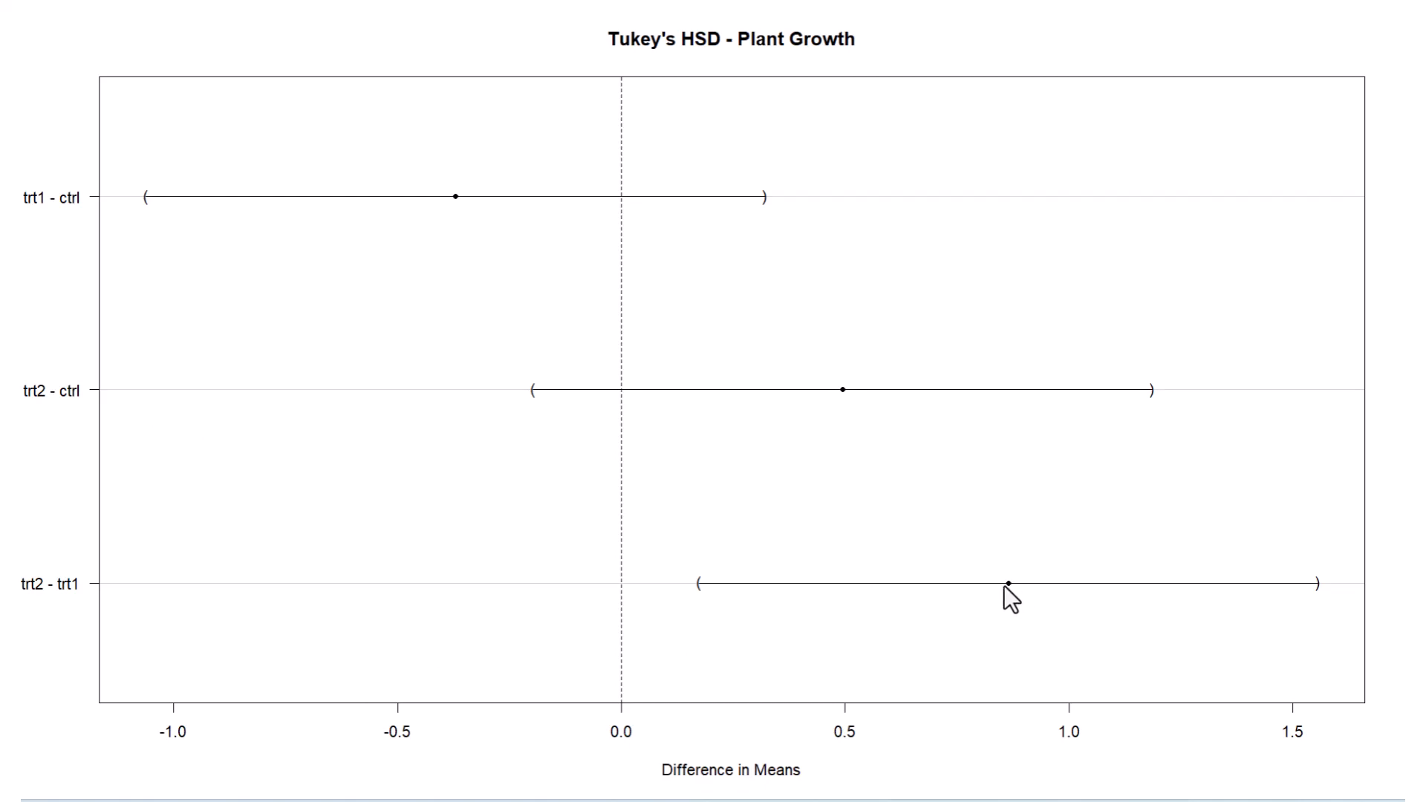
pyautogui.moveTo(1012, 599)
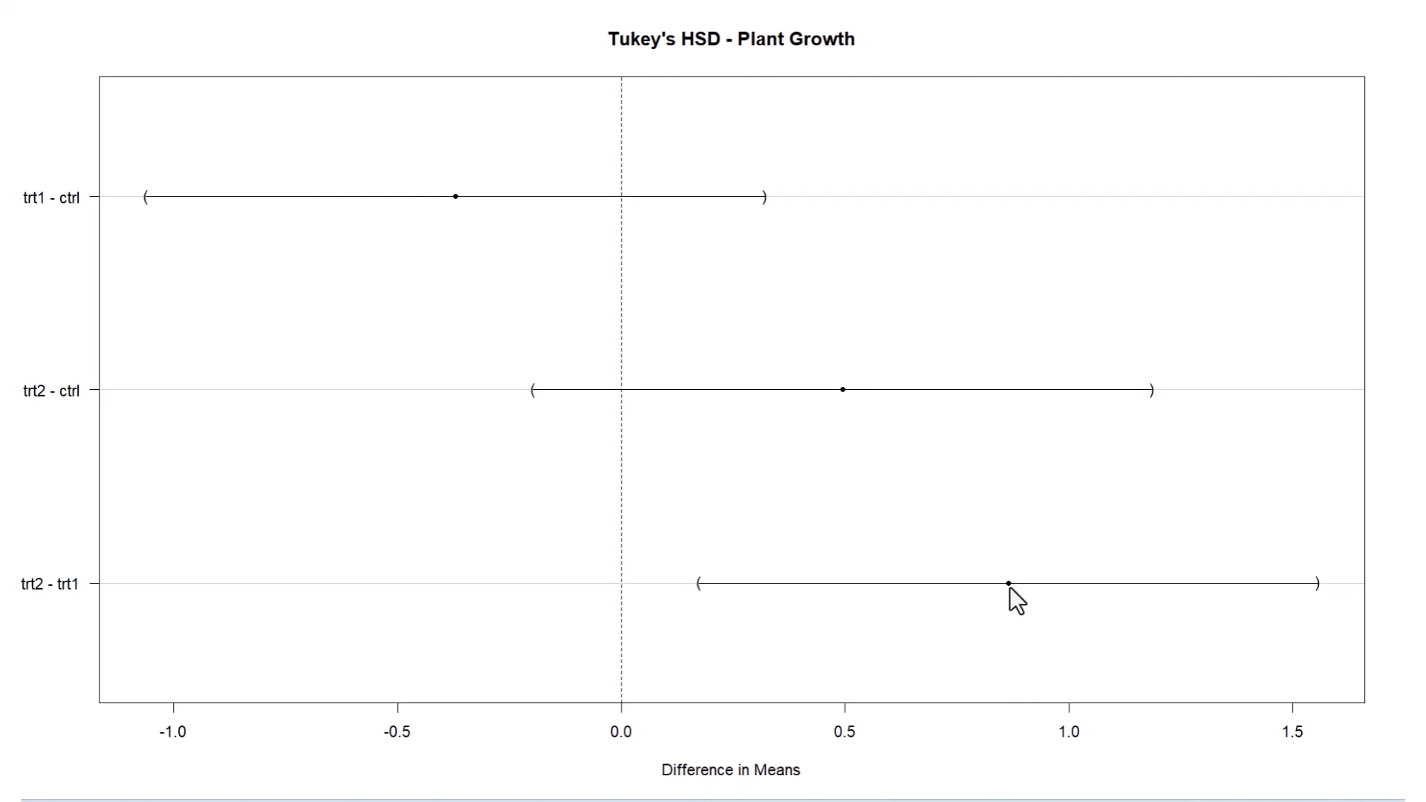
# Step: Enlarge the Tukey's HSD - Plant Growth confidence-interval plot in the Plot Zoom window
pyautogui.click(1200, 123)
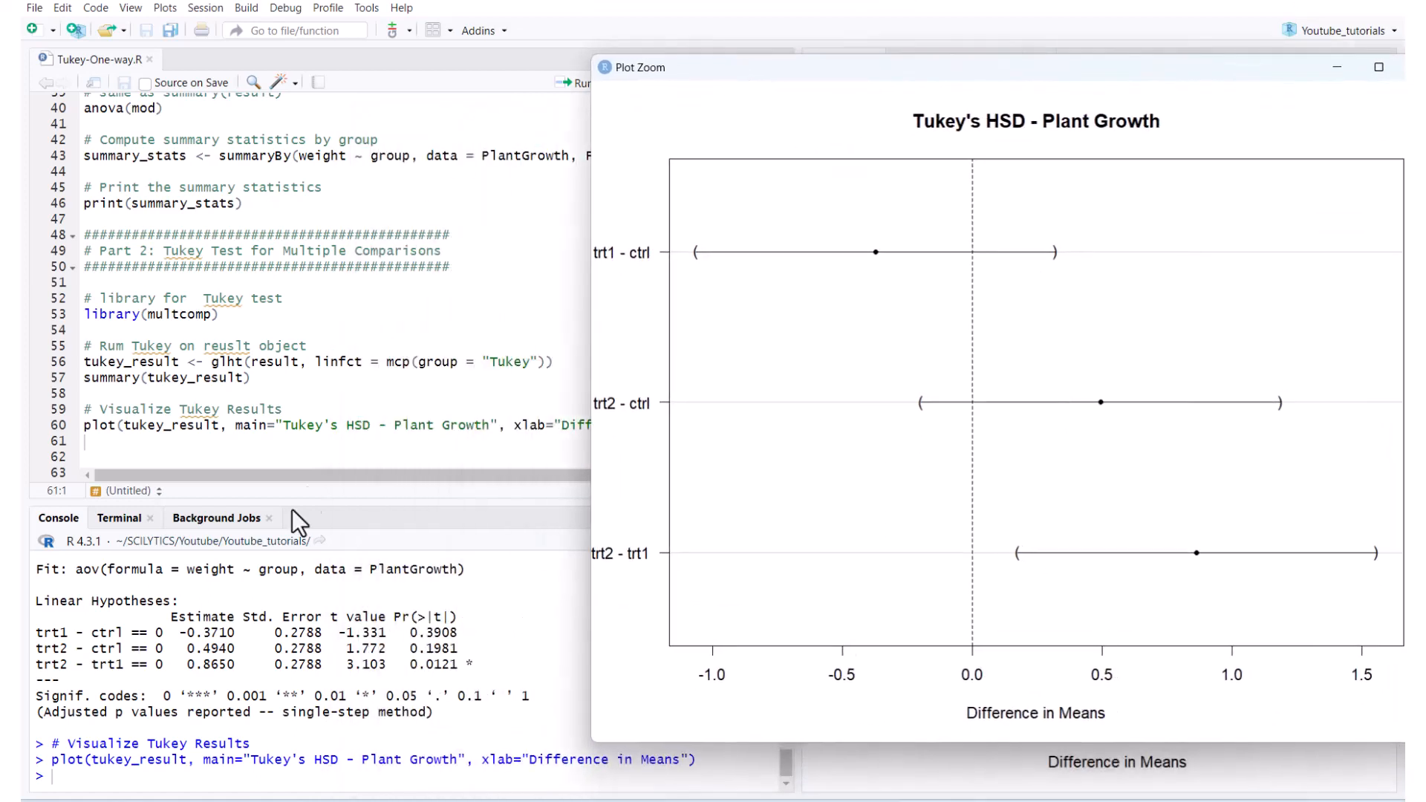
pyautogui.moveTo(237, 668)
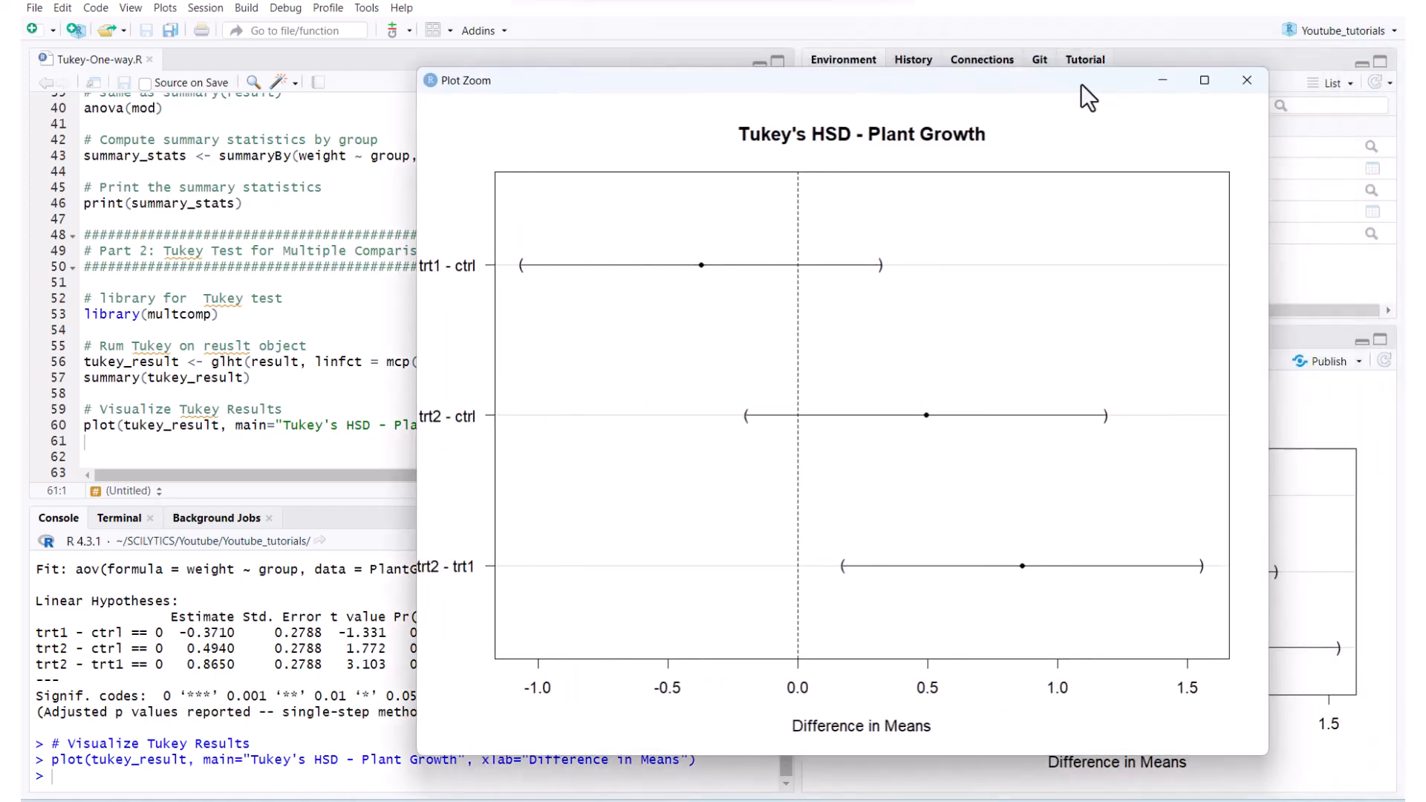
pyautogui.click(1203, 81)
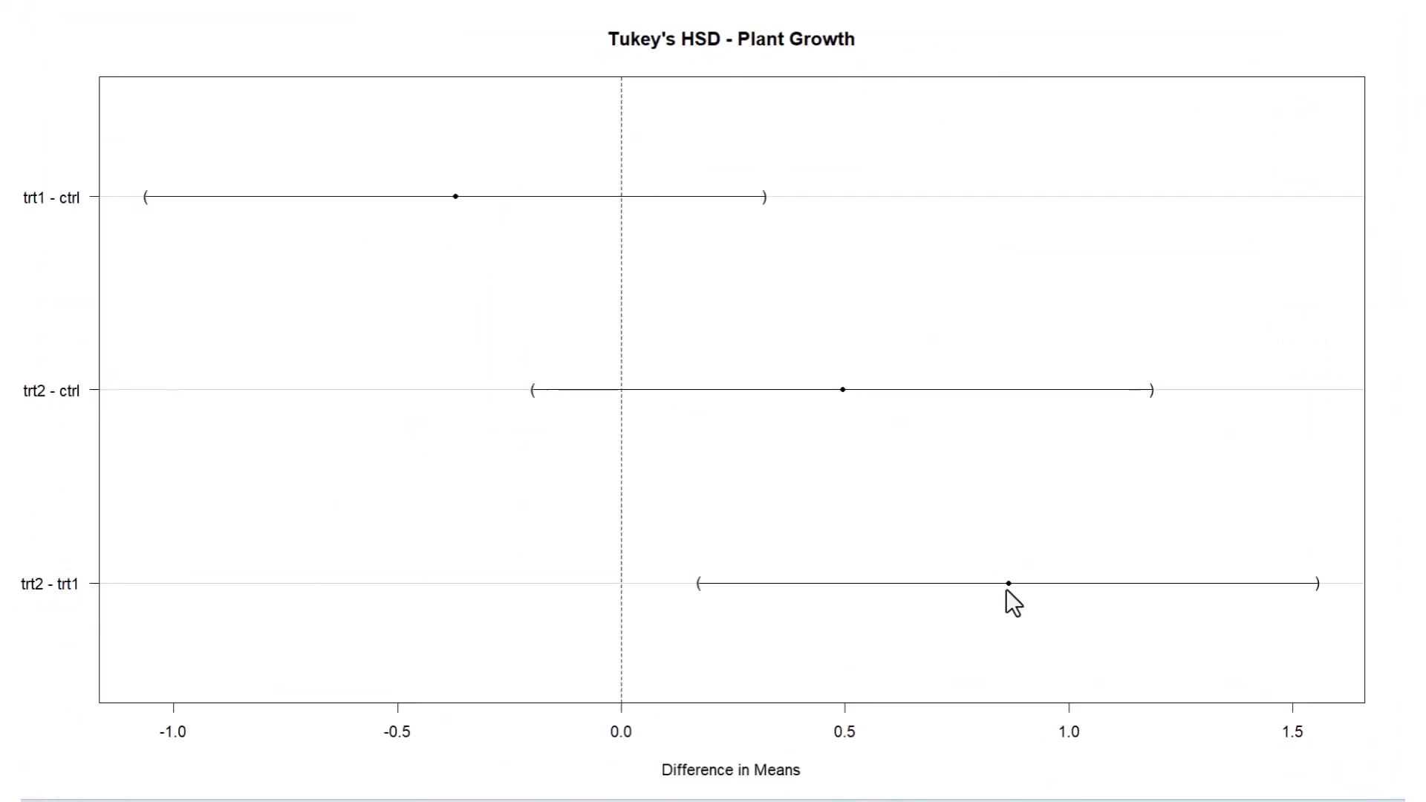
pyautogui.moveTo(630, 611)
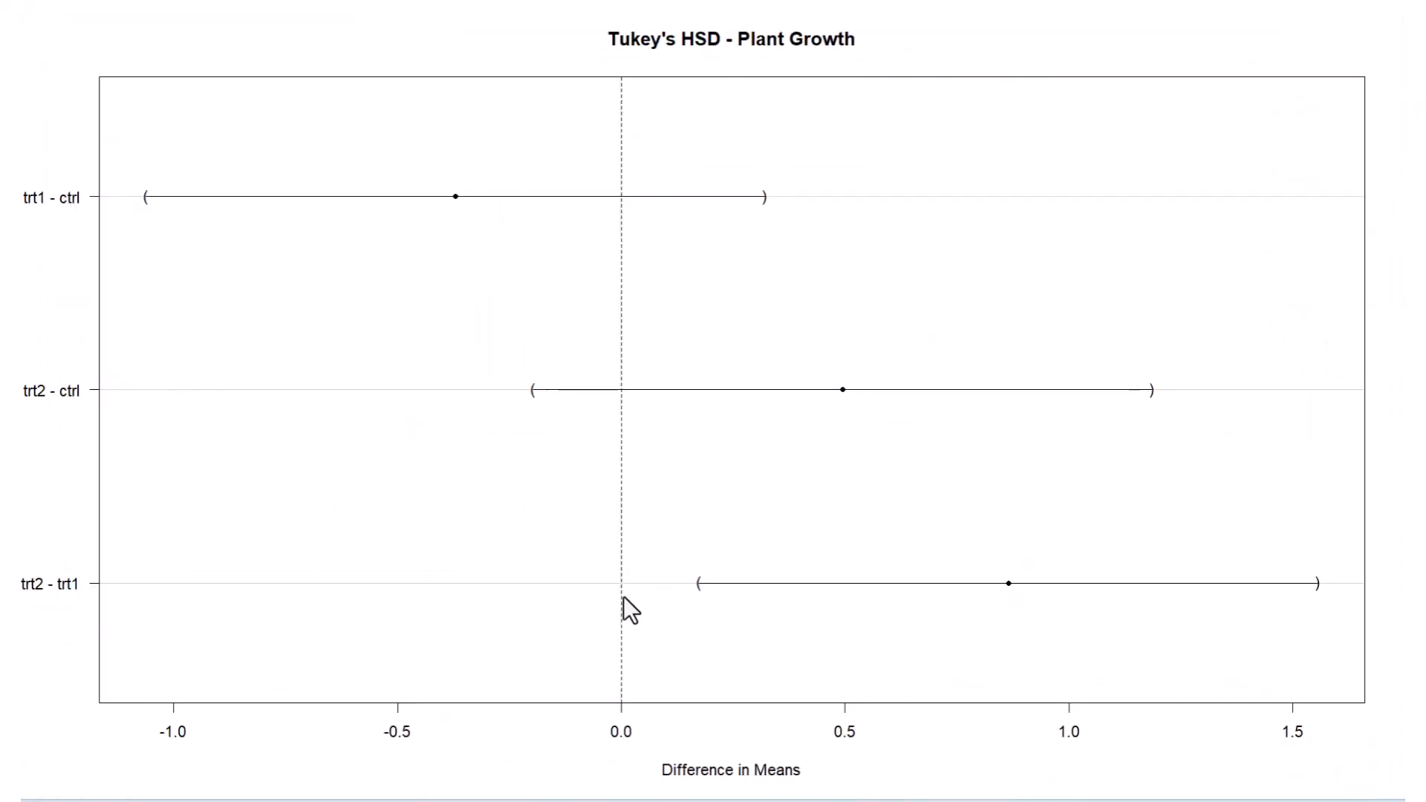
pyautogui.moveTo(1028, 594)
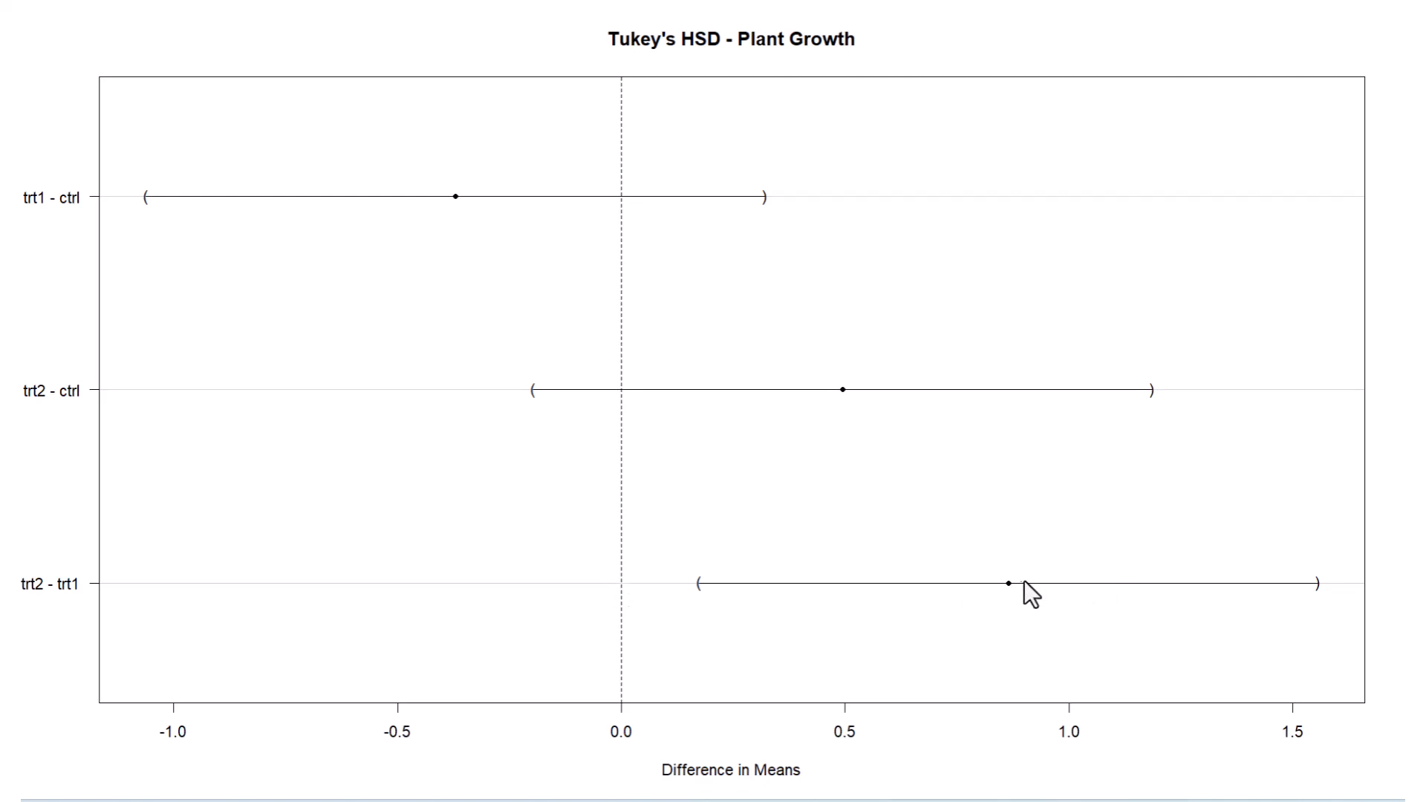
pyautogui.moveTo(1016, 602)
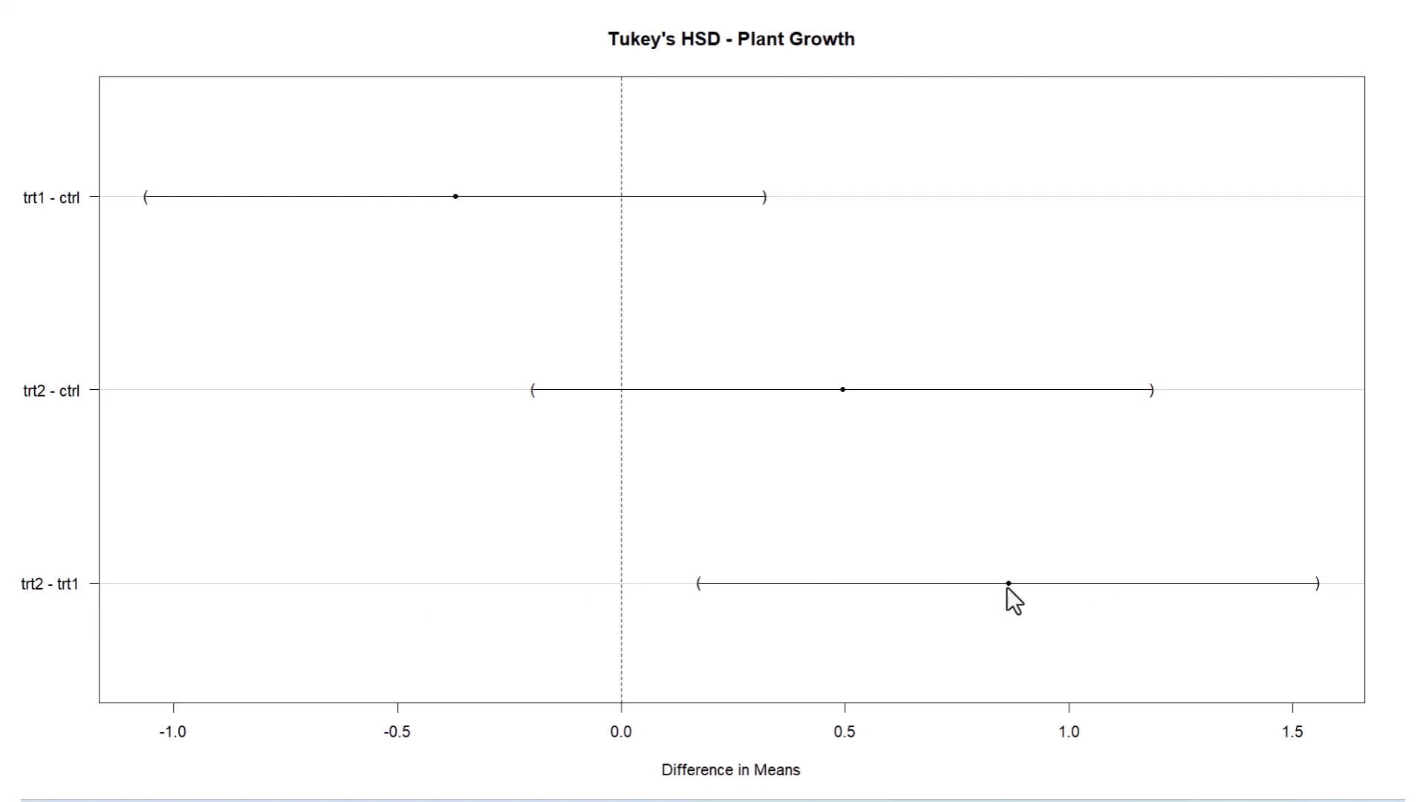
pyautogui.moveTo(699, 606)
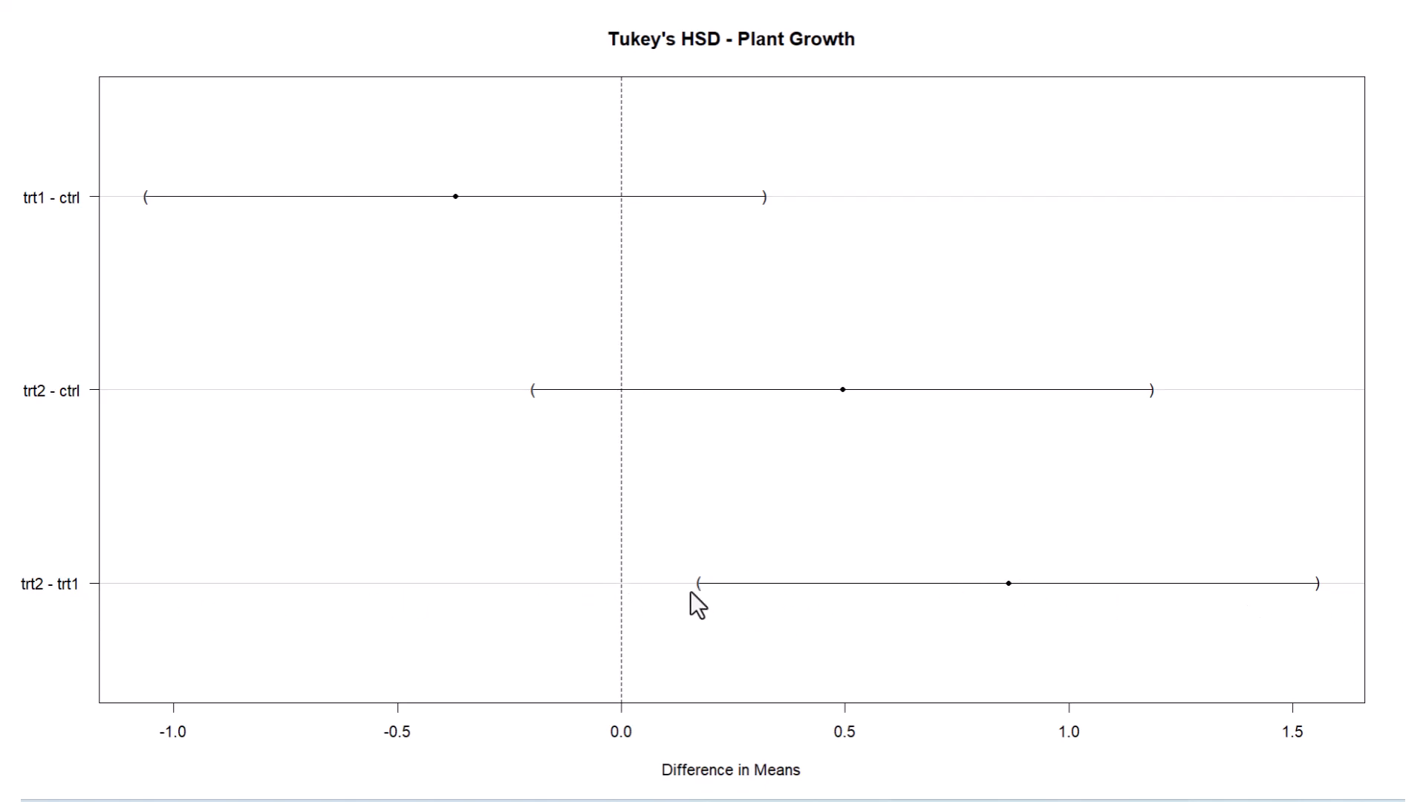
pyautogui.moveTo(612, 604)
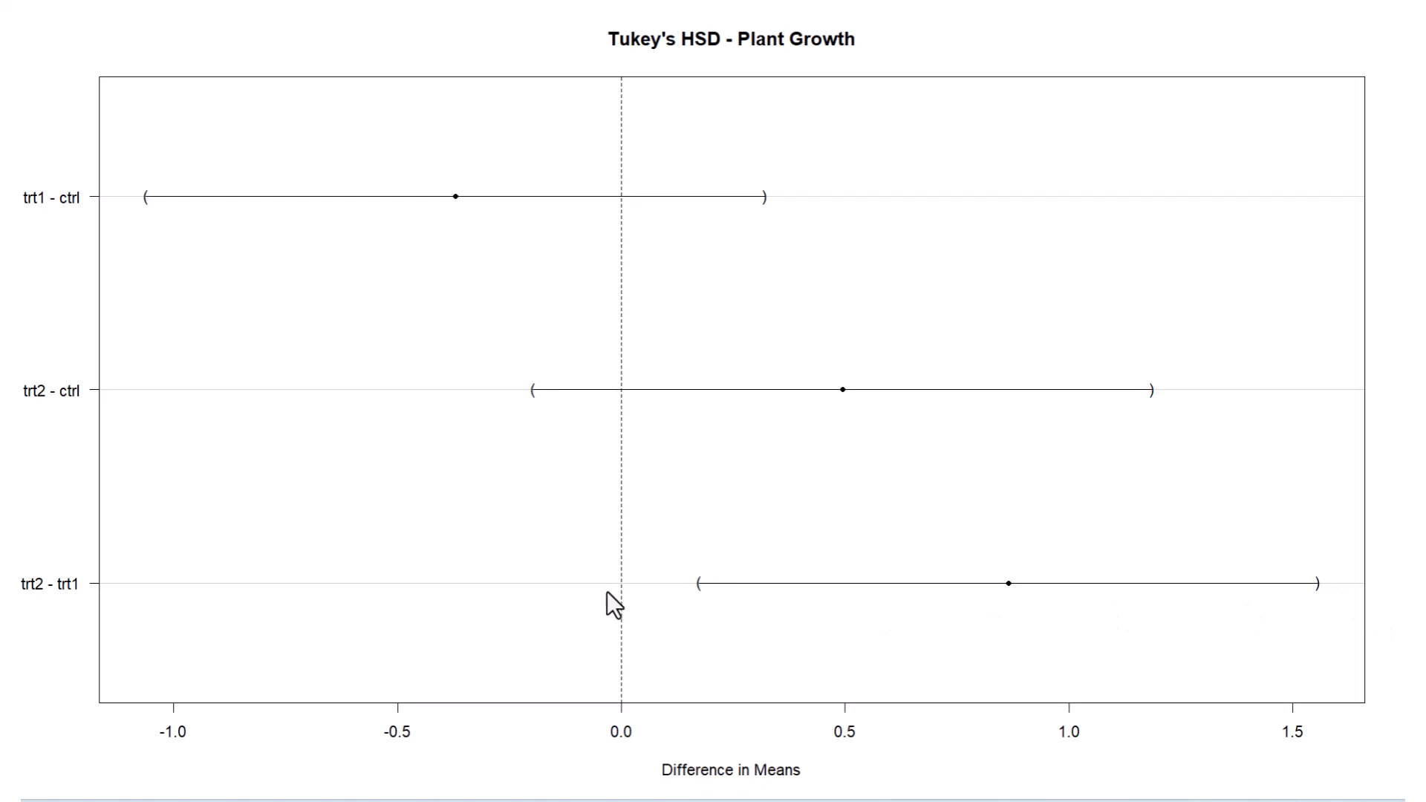
pyautogui.moveTo(833, 596)
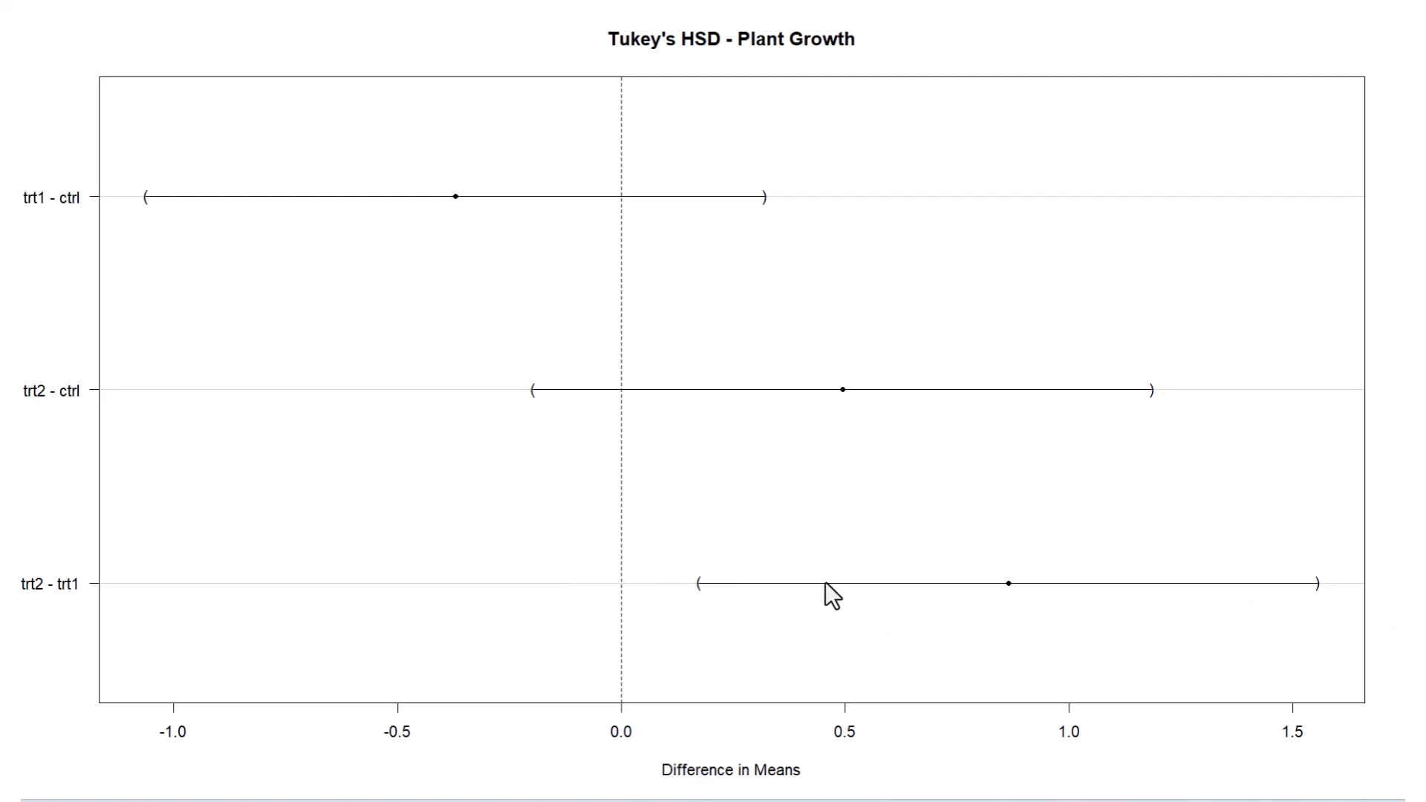
pyautogui.moveTo(835, 601)
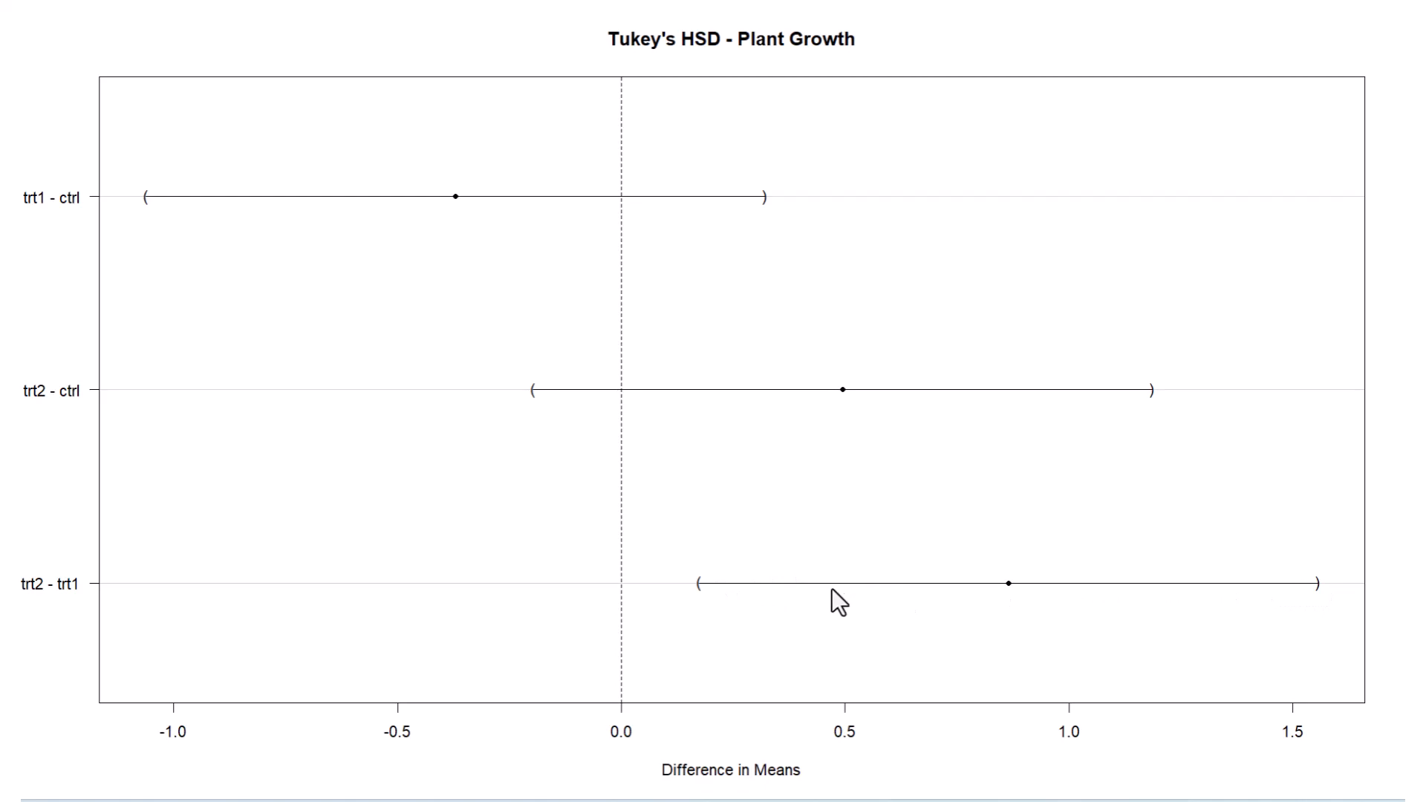
pyautogui.moveTo(762, 606)
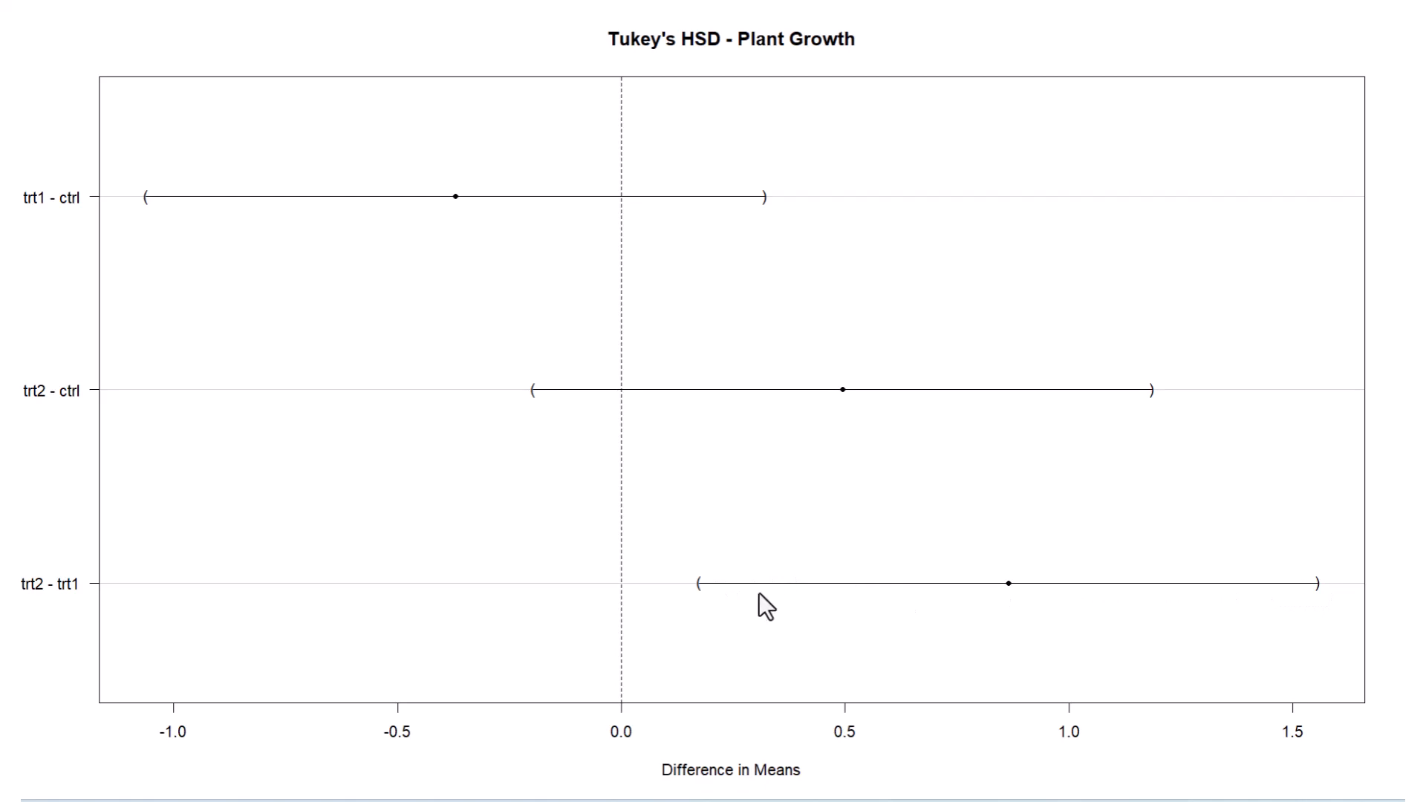
pyautogui.moveTo(655, 603)
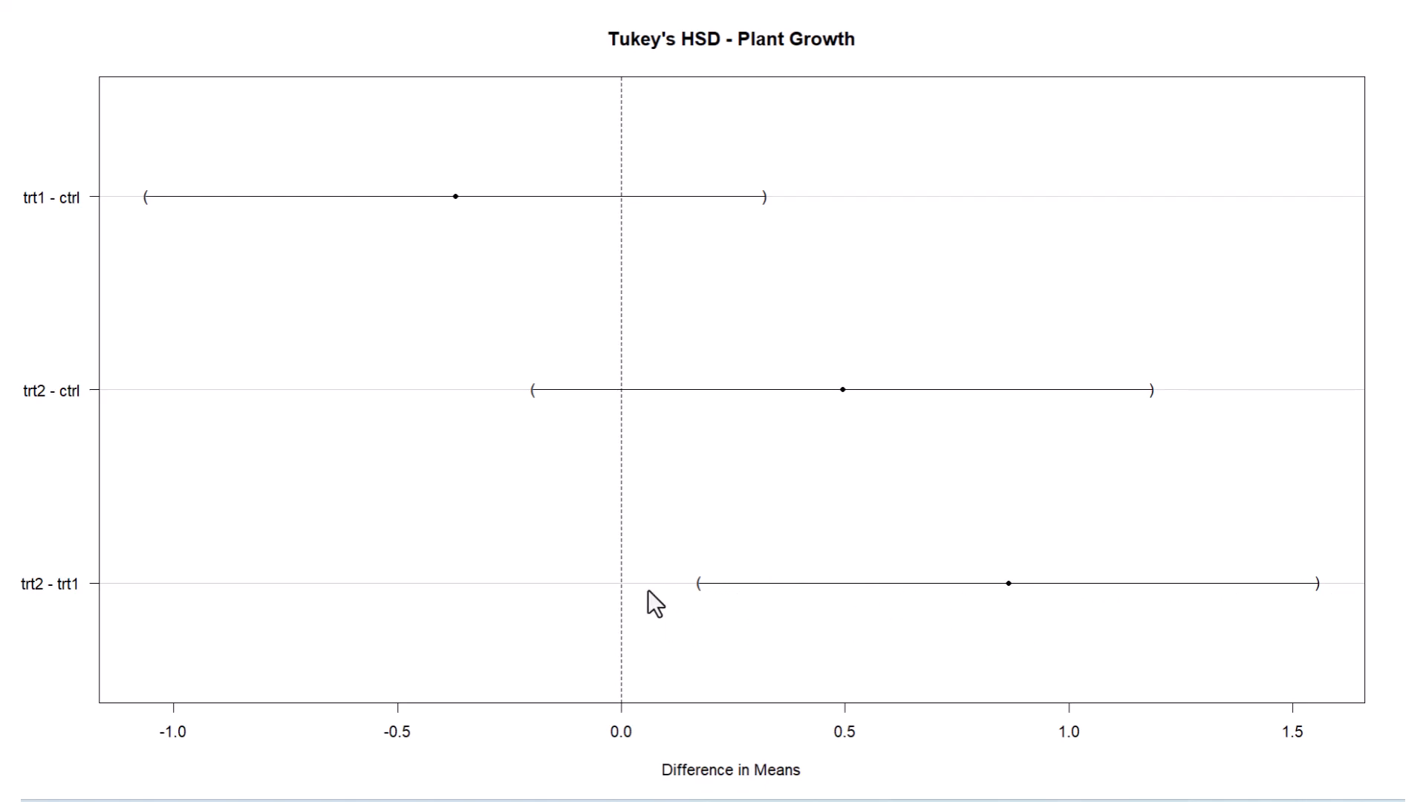
pyautogui.moveTo(1199, 138)
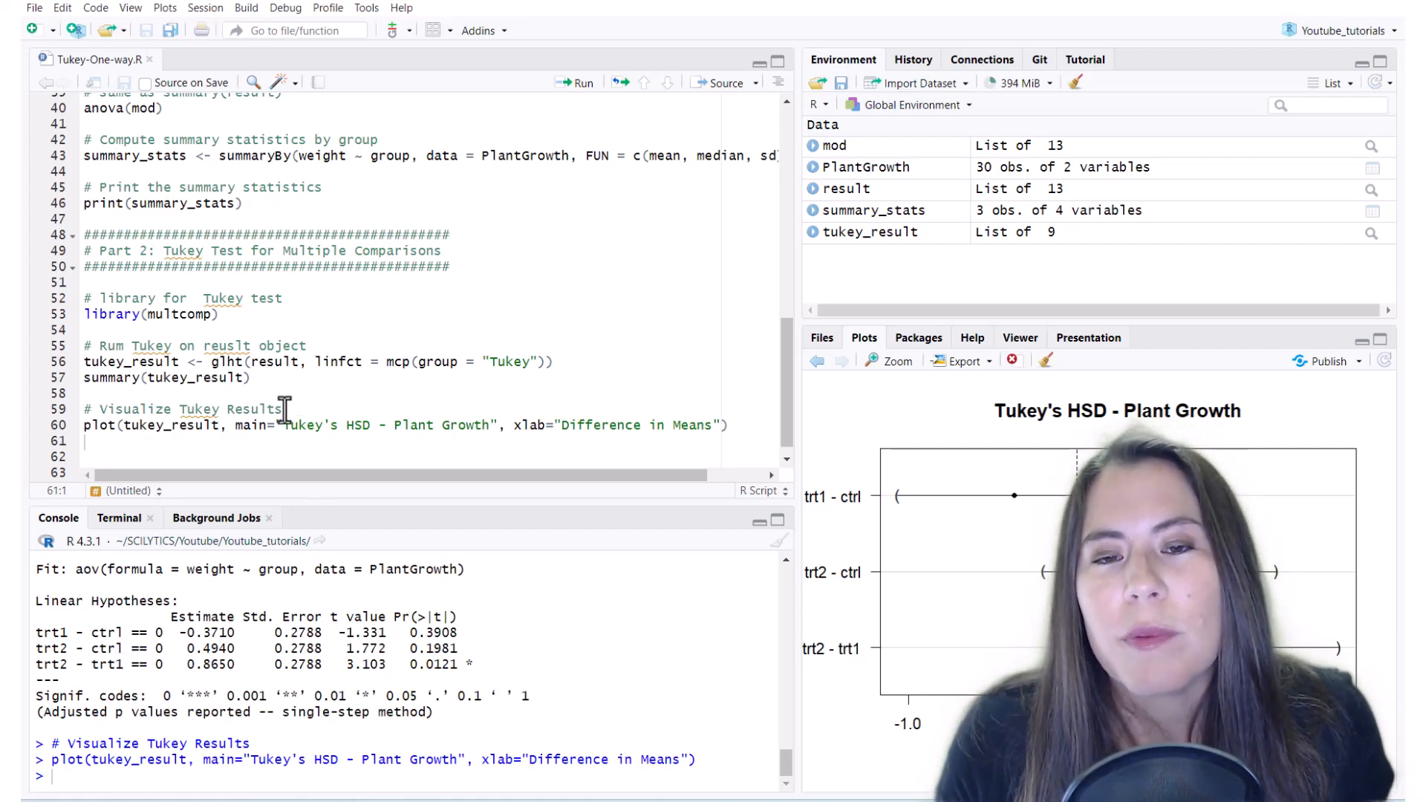
# Step: Close the Plot Zoom window, returning to the script and the Tukey plot in the plots pane
pyautogui.click(895, 361)
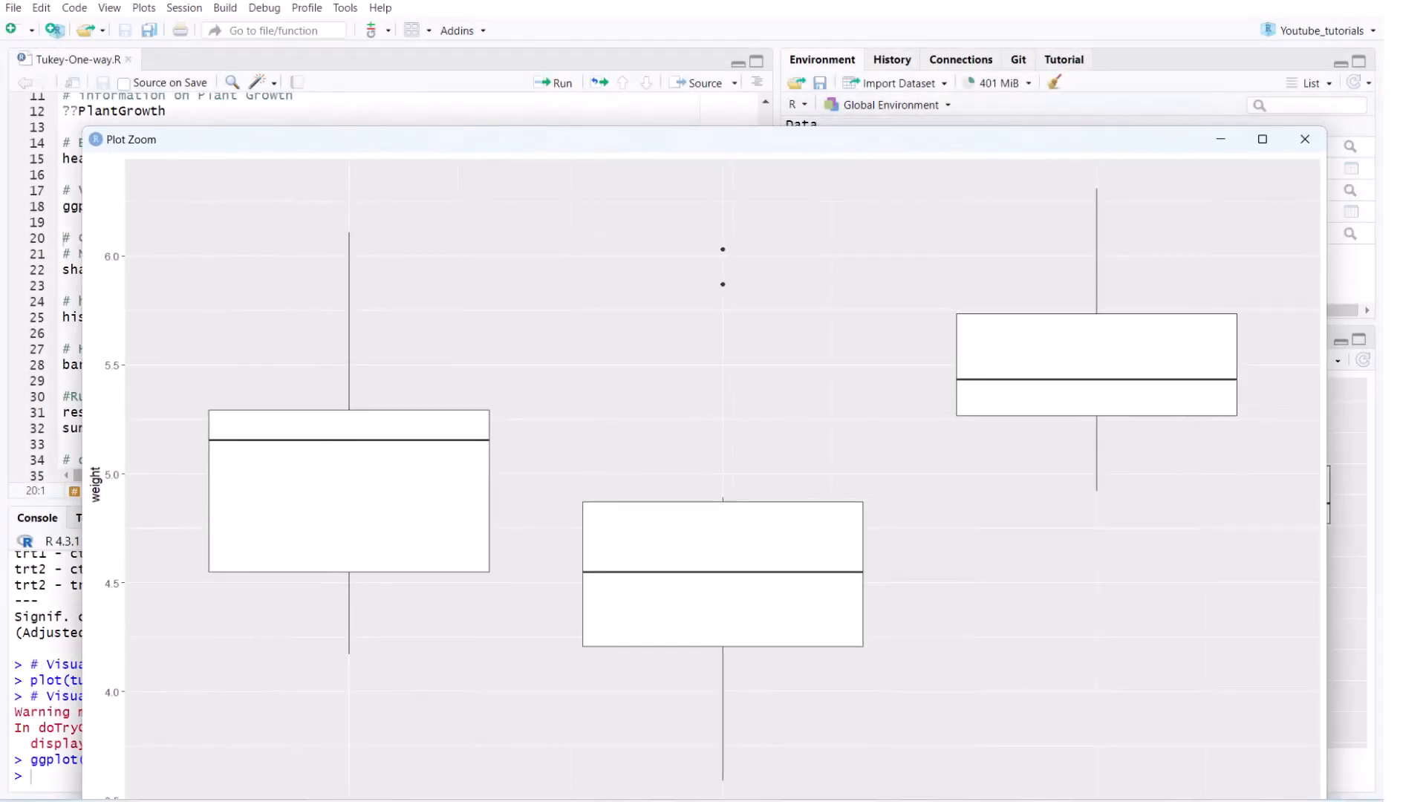
# Step: Enlarge the ggplot weight boxplot for ctrl, trt1 and trt2 in the Plot Zoom window
pyautogui.click(1263, 140)
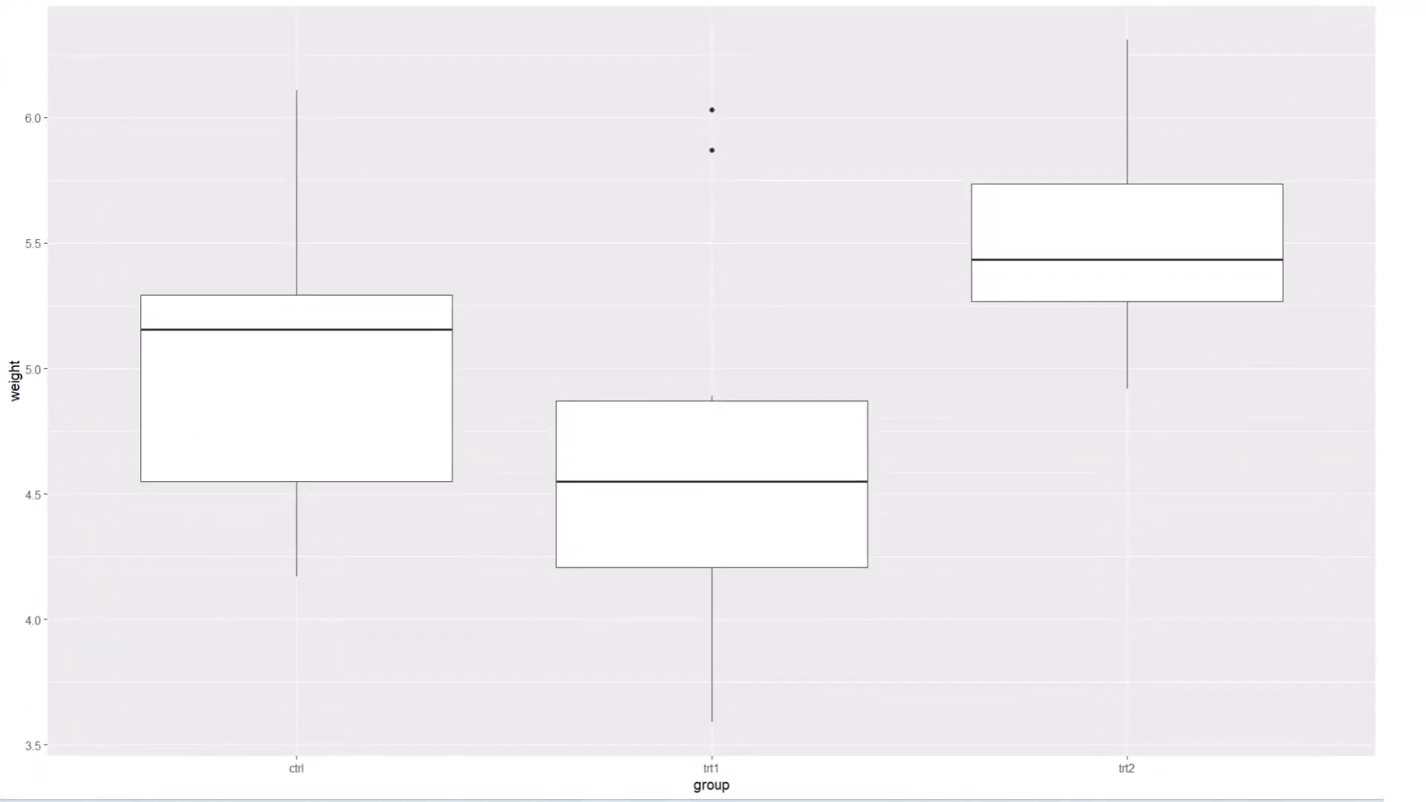